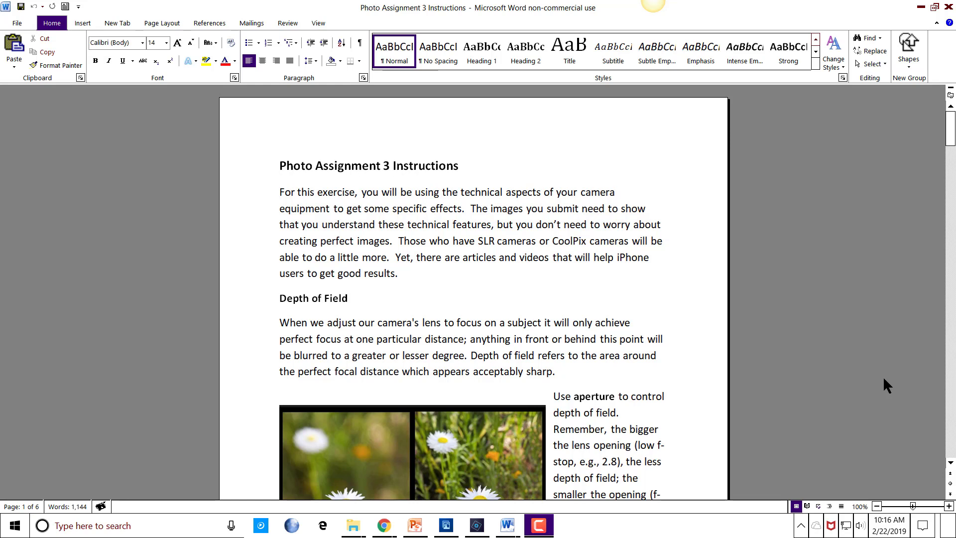
{"action": "mouse_move", "coordinate": [895, 371]}
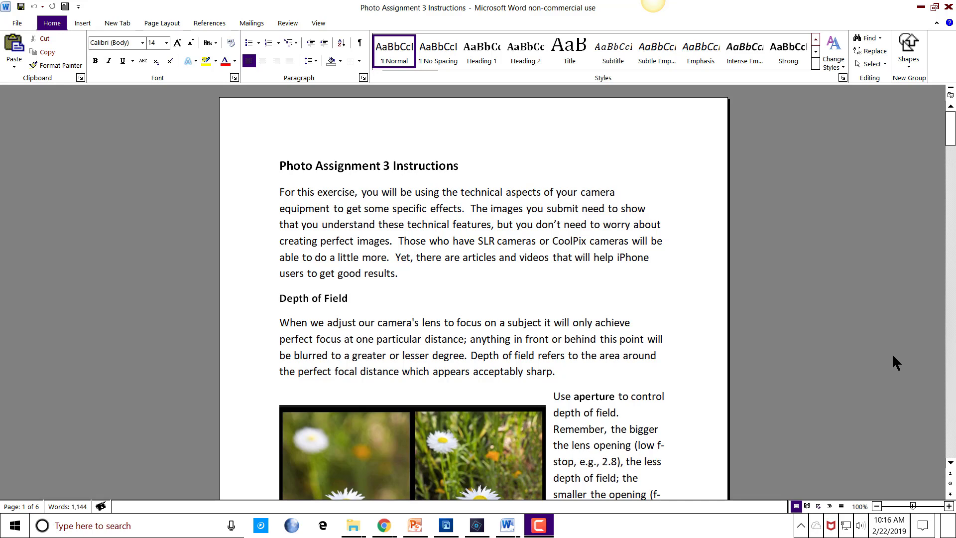
{"action": "scroll", "scroll_direction": "down", "scroll_amount": 3}
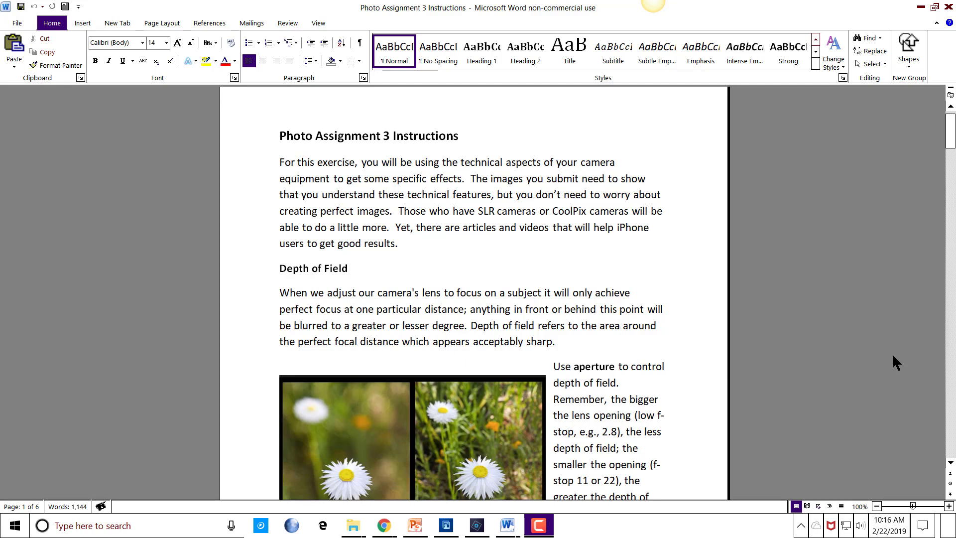
{"action": "mouse_move", "coordinate": [914, 354]}
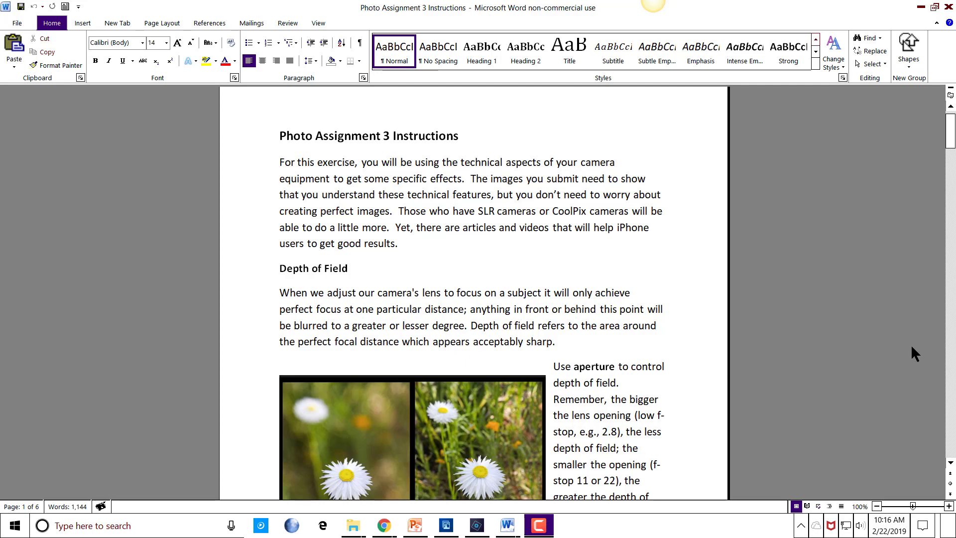
{"action": "mouse_move", "coordinate": [896, 312]}
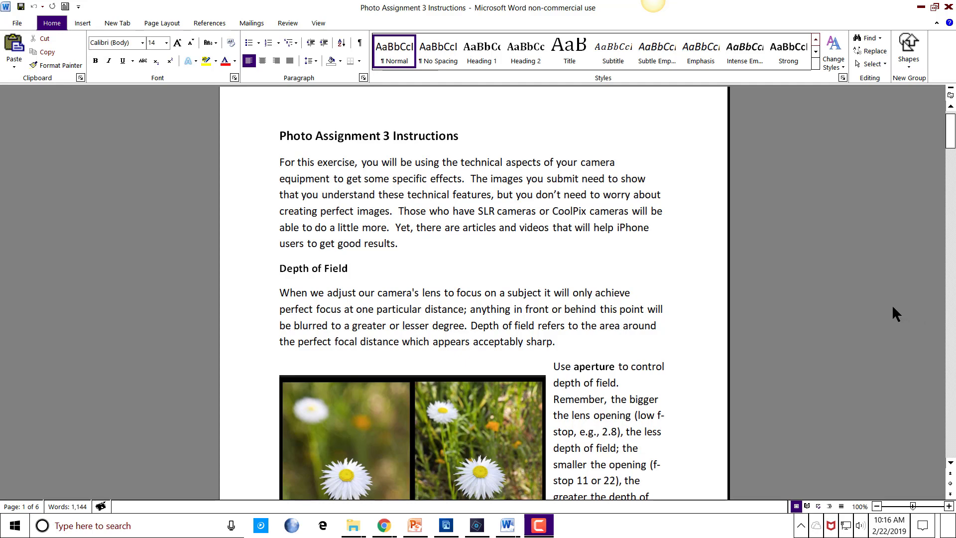
{"action": "scroll", "scroll_direction": "down", "scroll_amount": 3}
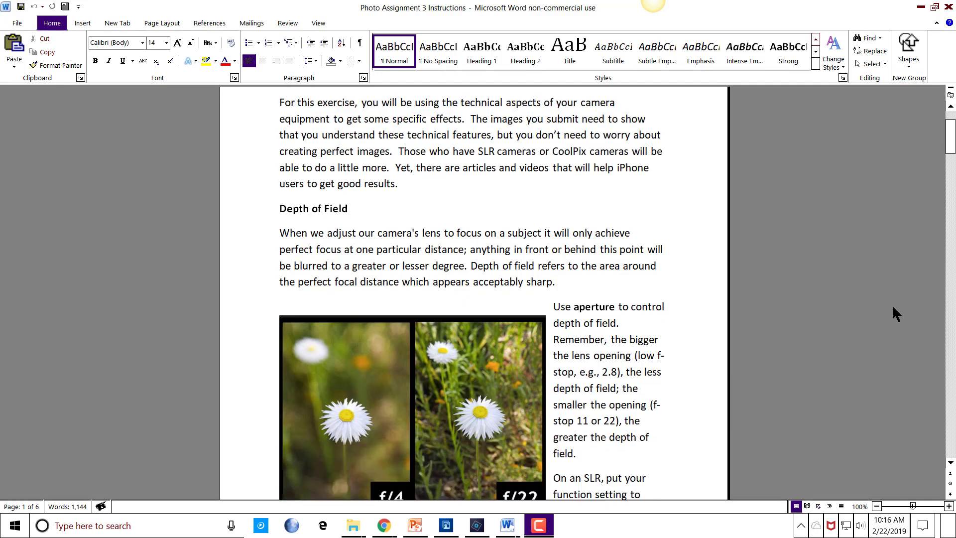
{"action": "scroll", "scroll_direction": "down", "scroll_amount": 3}
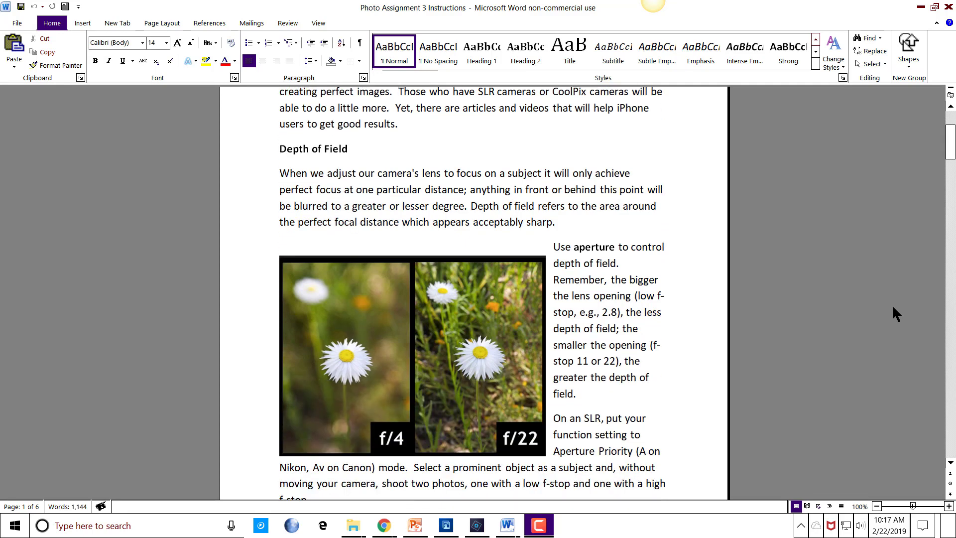
{"action": "scroll", "scroll_direction": "down", "scroll_amount": 3}
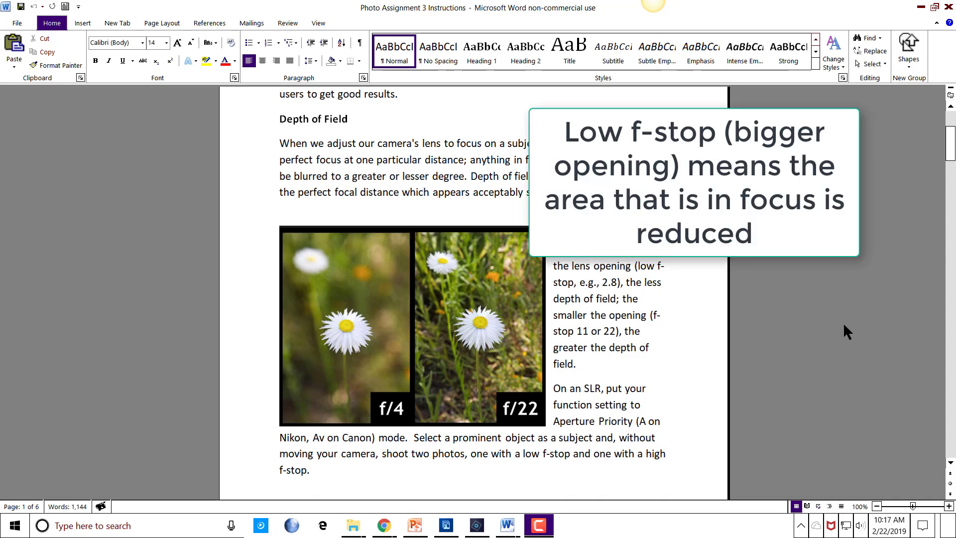
{"action": "mouse_move", "coordinate": [356, 341]}
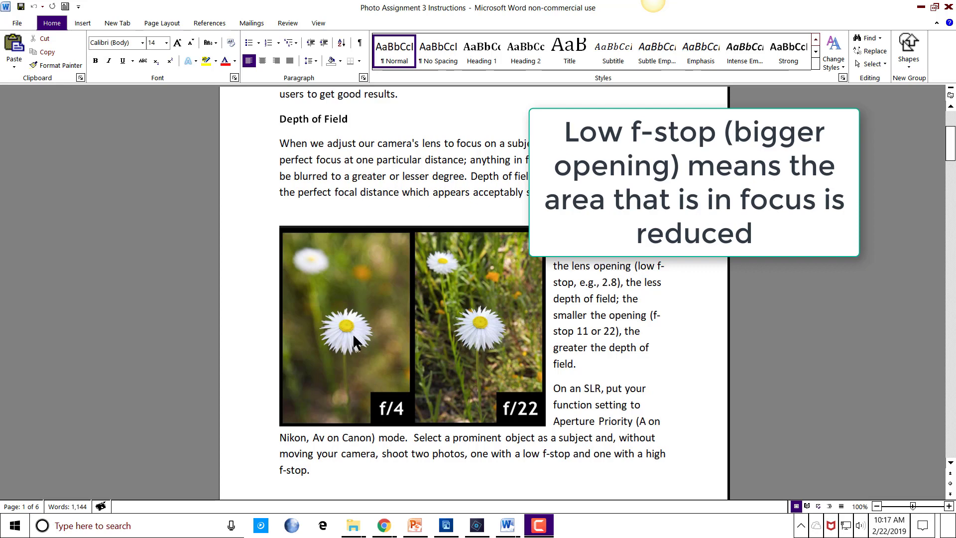
{"action": "mouse_move", "coordinate": [346, 332]}
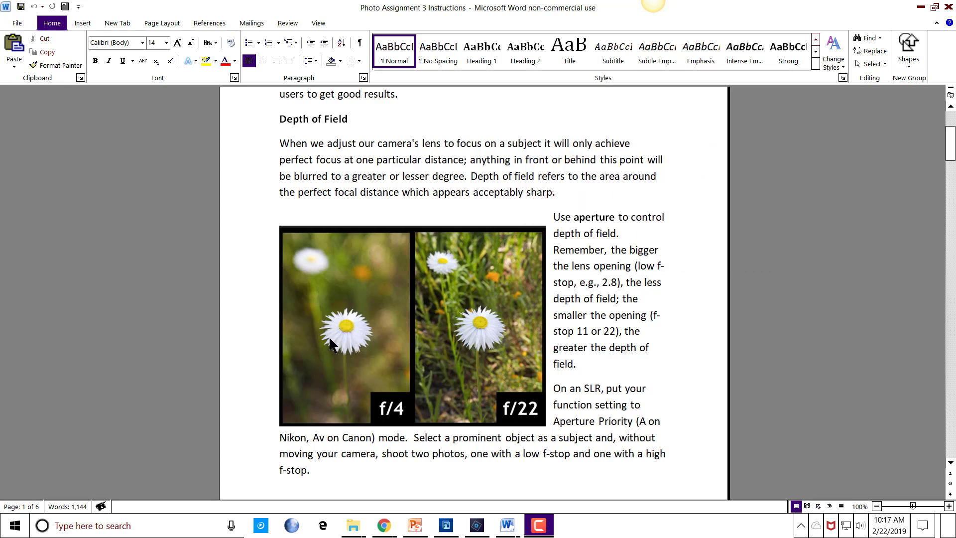
{"action": "mouse_move", "coordinate": [359, 321]}
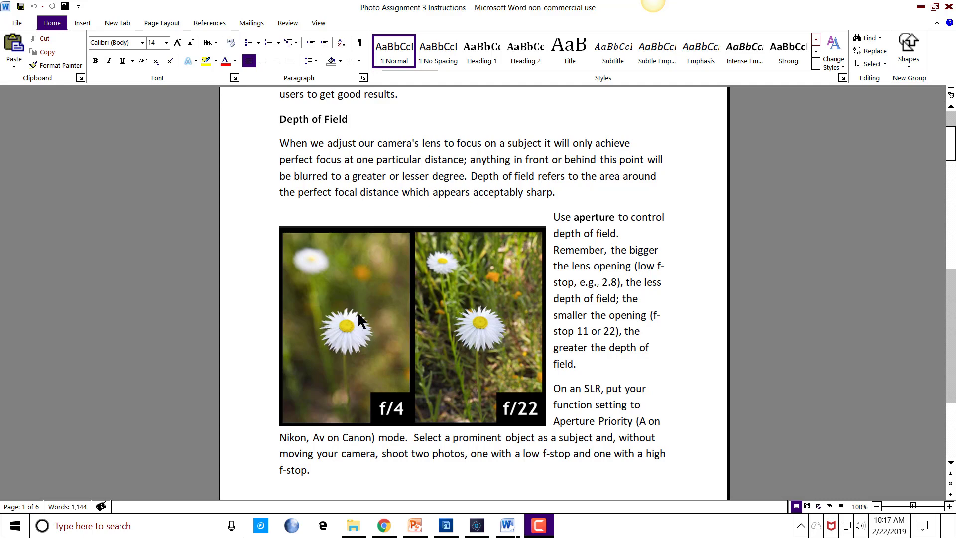
{"action": "mouse_move", "coordinate": [366, 320]}
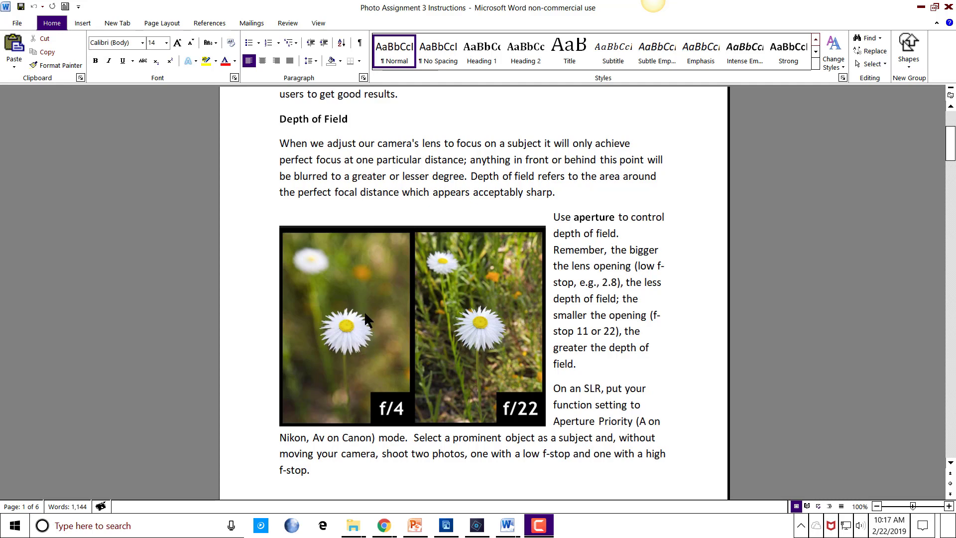
{"action": "mouse_move", "coordinate": [347, 340]}
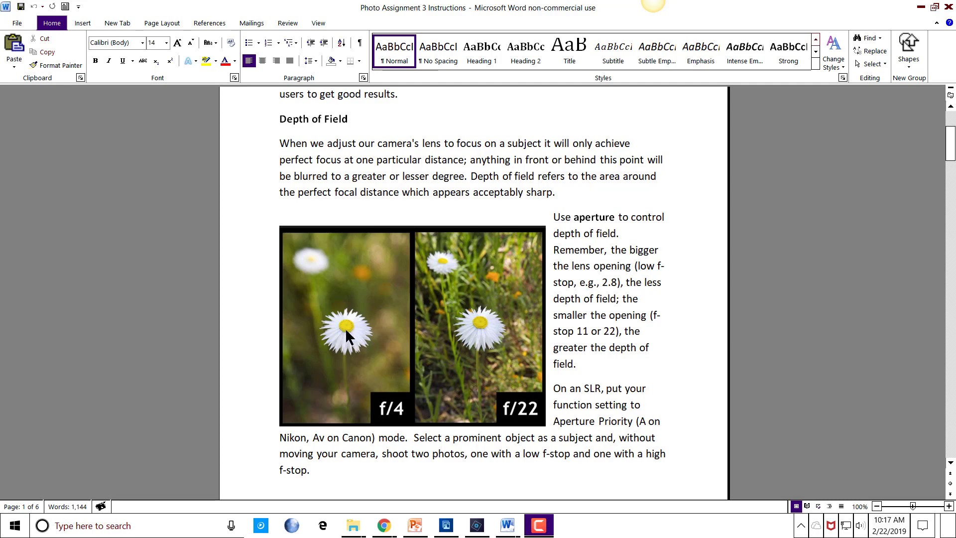
{"action": "mouse_move", "coordinate": [405, 362]}
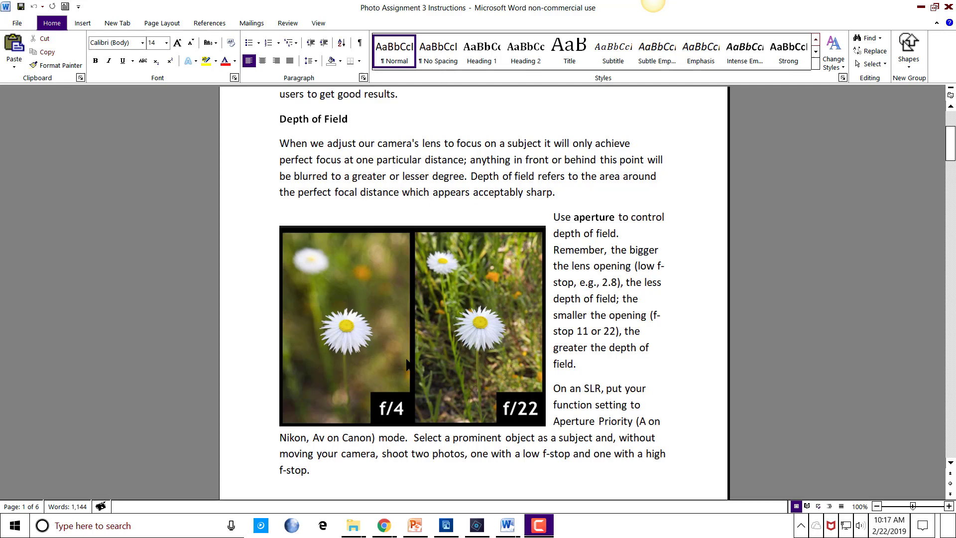
{"action": "mouse_move", "coordinate": [391, 339]}
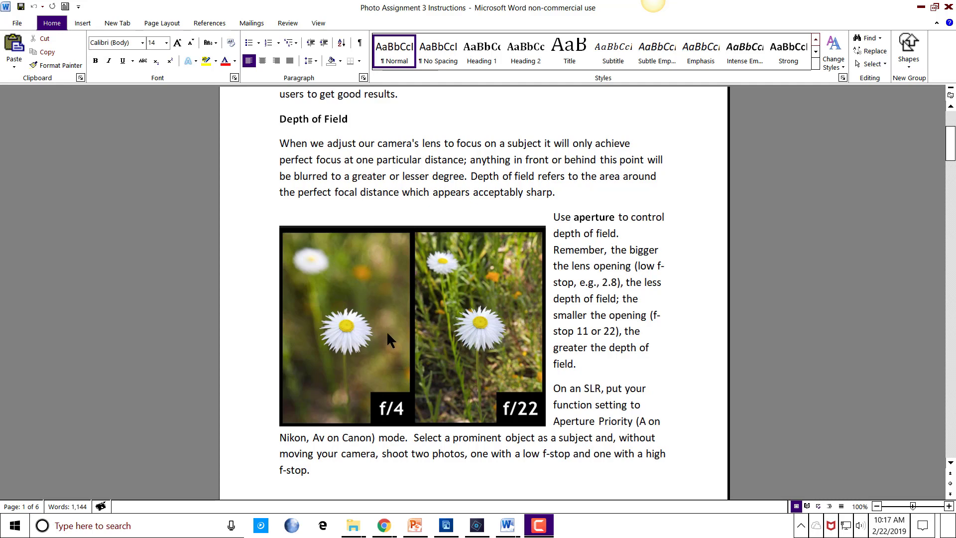
{"action": "mouse_move", "coordinate": [310, 308]}
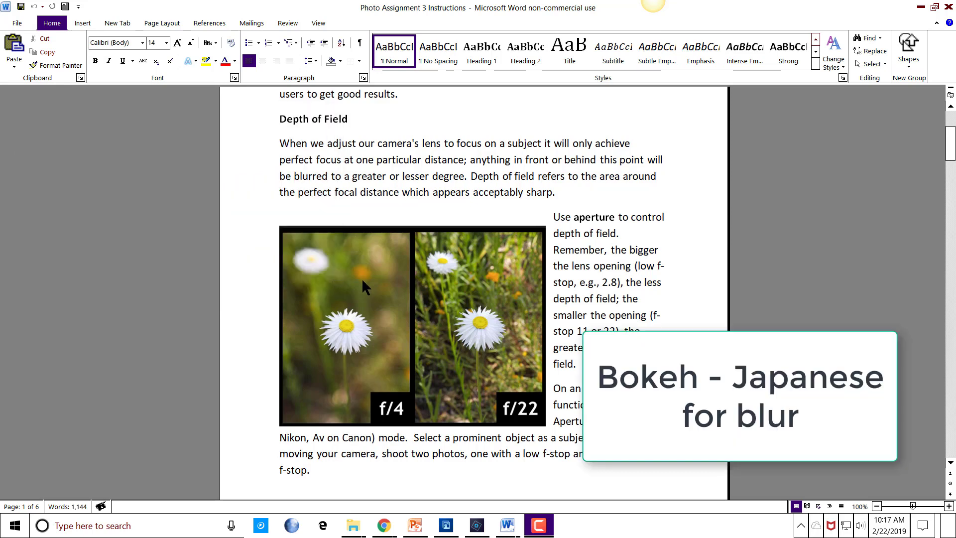
{"action": "mouse_move", "coordinate": [348, 334]}
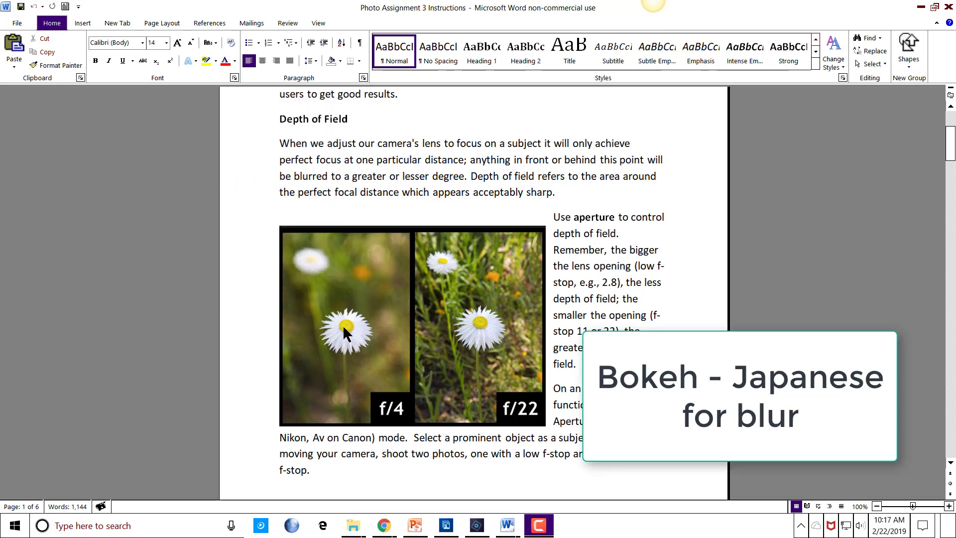
{"action": "mouse_move", "coordinate": [393, 290]}
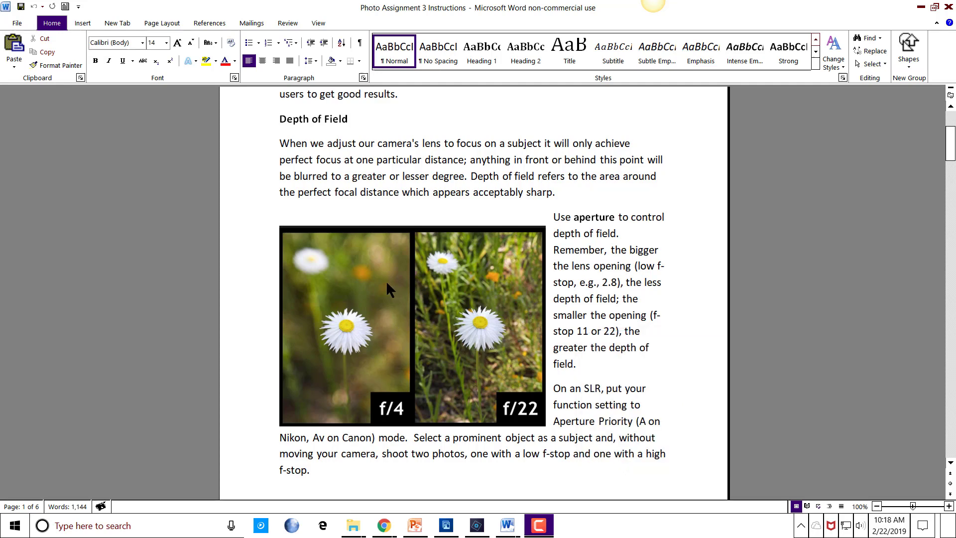
{"action": "mouse_move", "coordinate": [327, 286]}
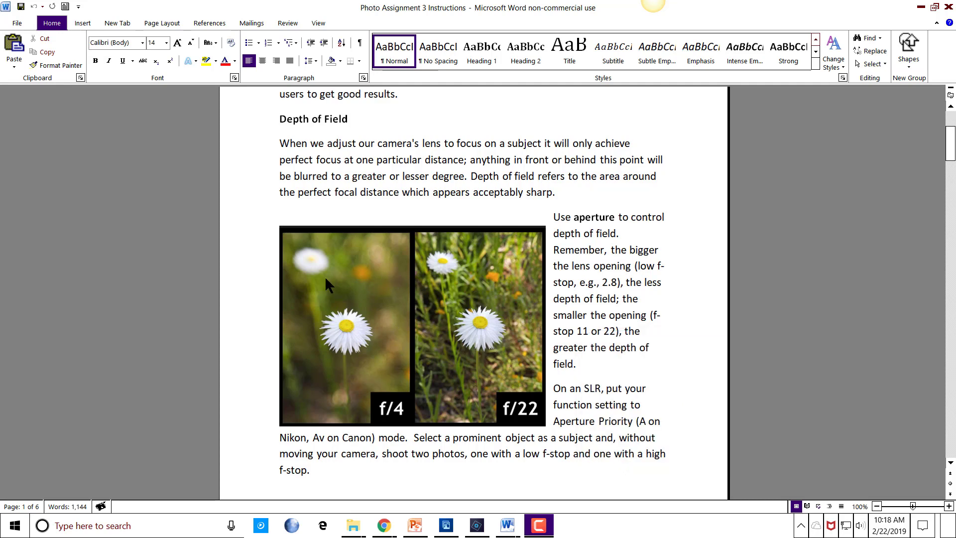
{"action": "mouse_move", "coordinate": [271, 372]}
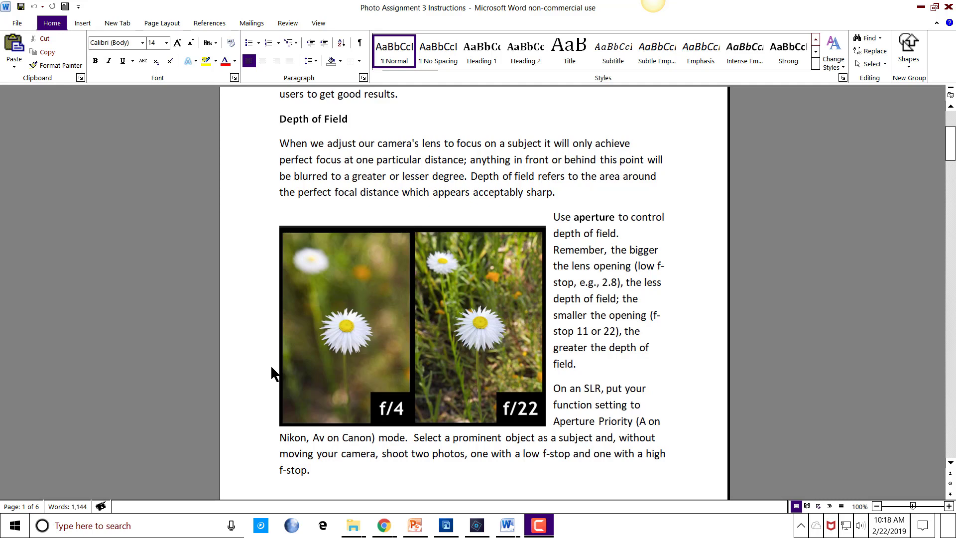
{"action": "mouse_move", "coordinate": [270, 394]}
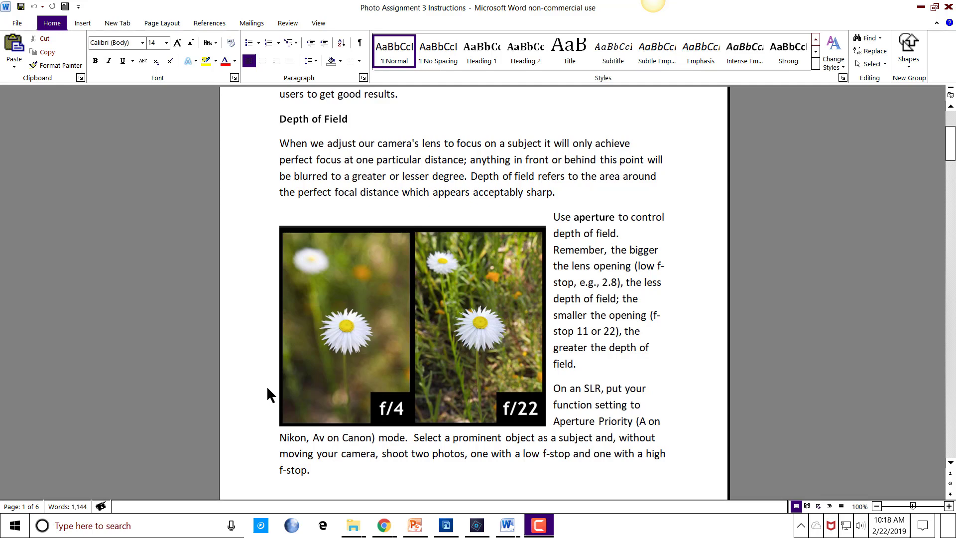
{"action": "mouse_move", "coordinate": [376, 357]}
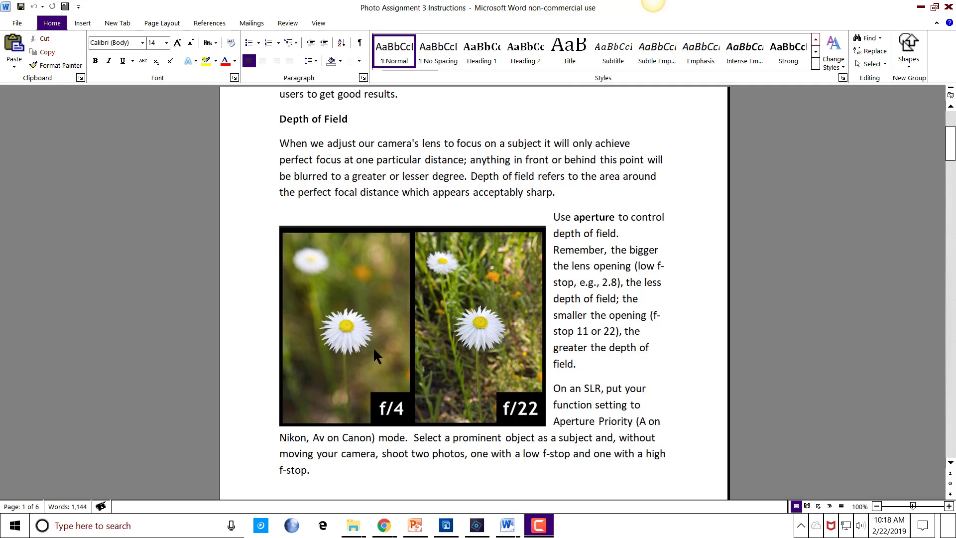
{"action": "mouse_move", "coordinate": [337, 341]}
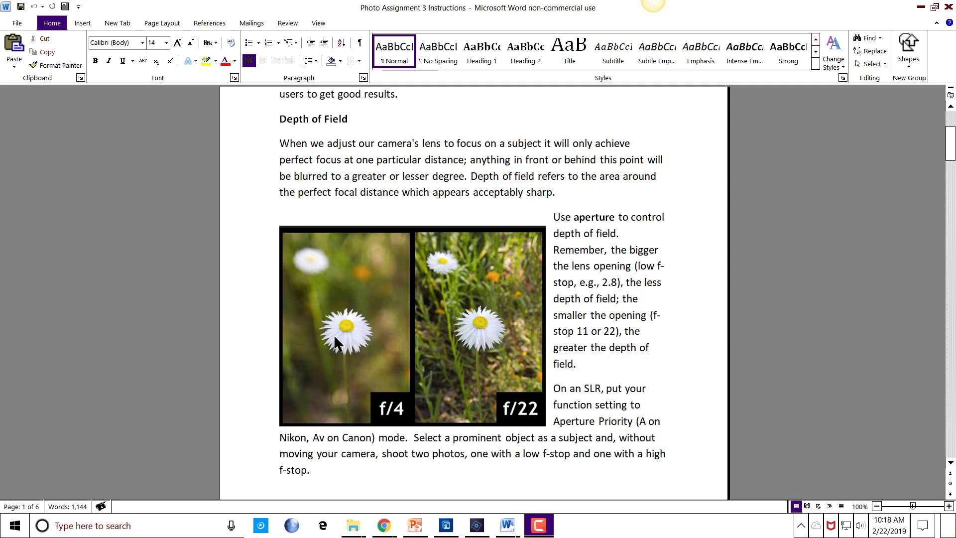
{"action": "mouse_move", "coordinate": [299, 350]}
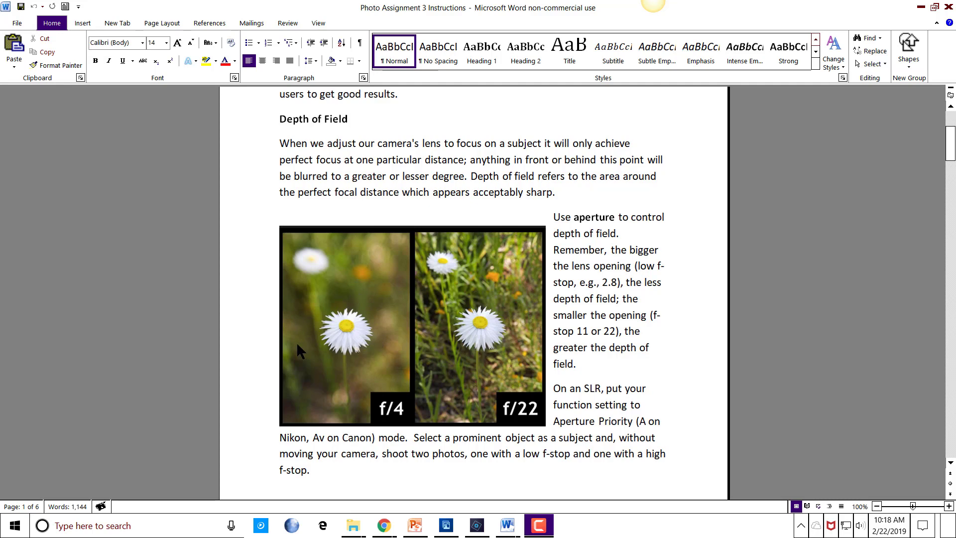
{"action": "mouse_move", "coordinate": [357, 339]}
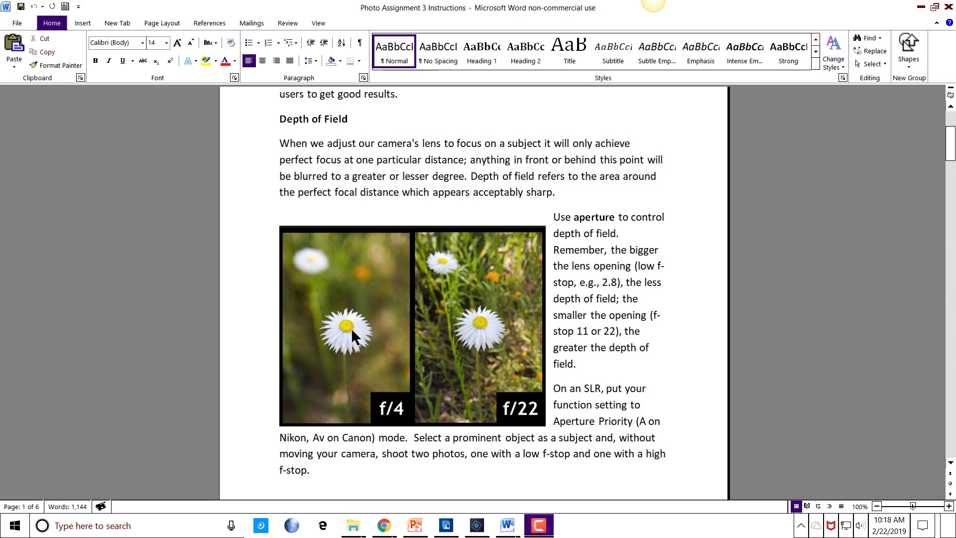
{"action": "mouse_move", "coordinate": [358, 348]}
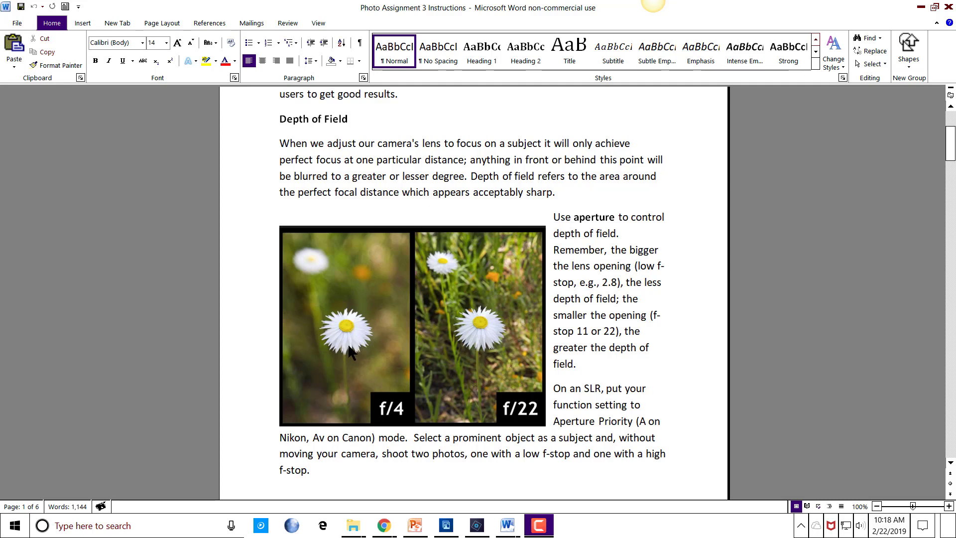
{"action": "mouse_move", "coordinate": [529, 329]}
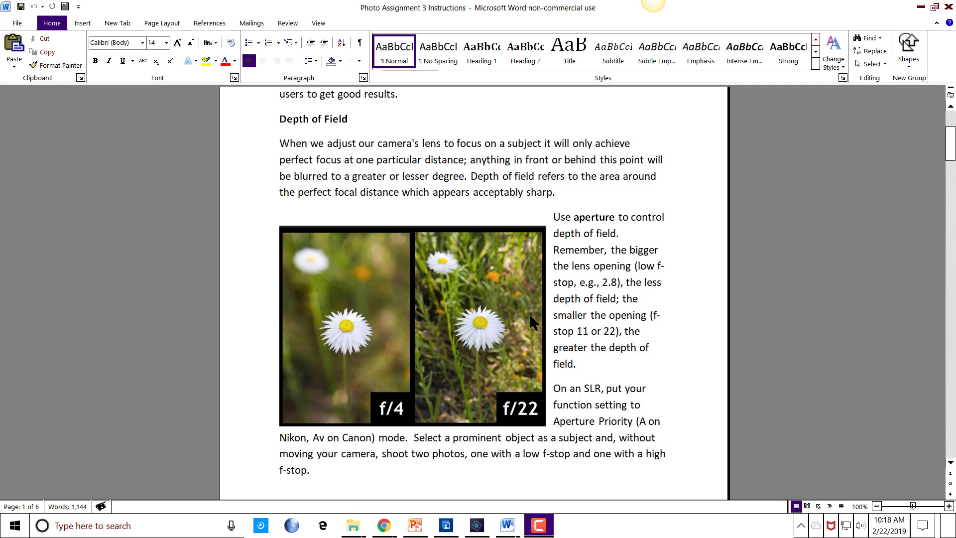
{"action": "mouse_move", "coordinate": [529, 329]}
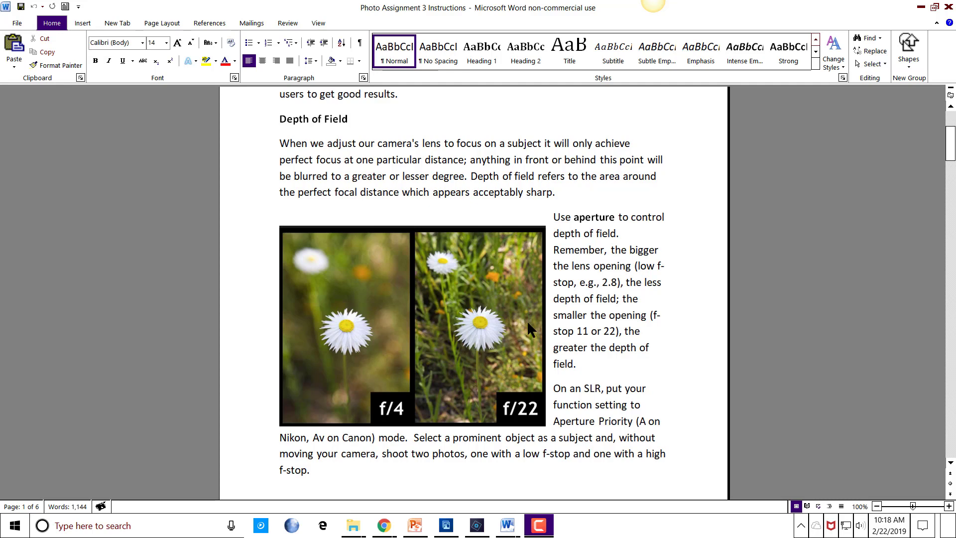
{"action": "mouse_move", "coordinate": [498, 344]}
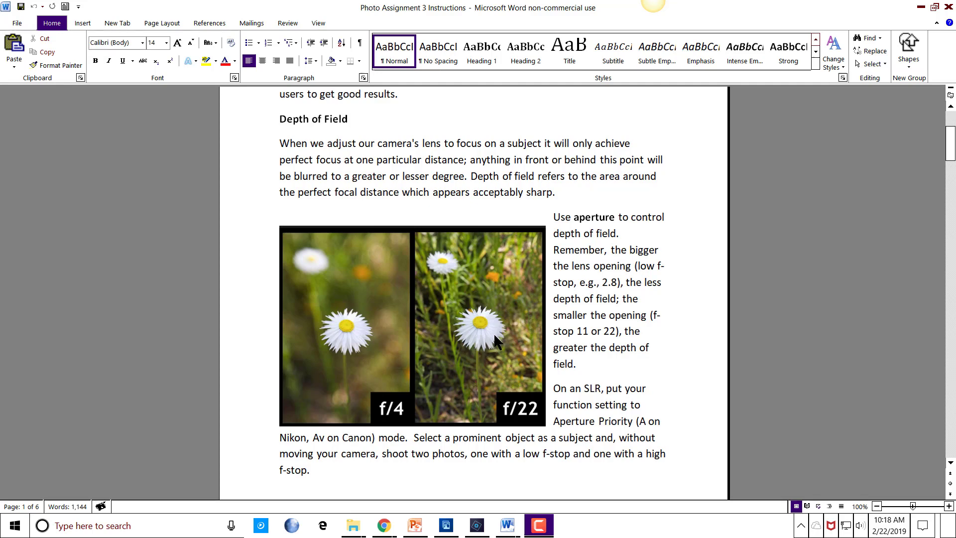
{"action": "mouse_move", "coordinate": [511, 351]}
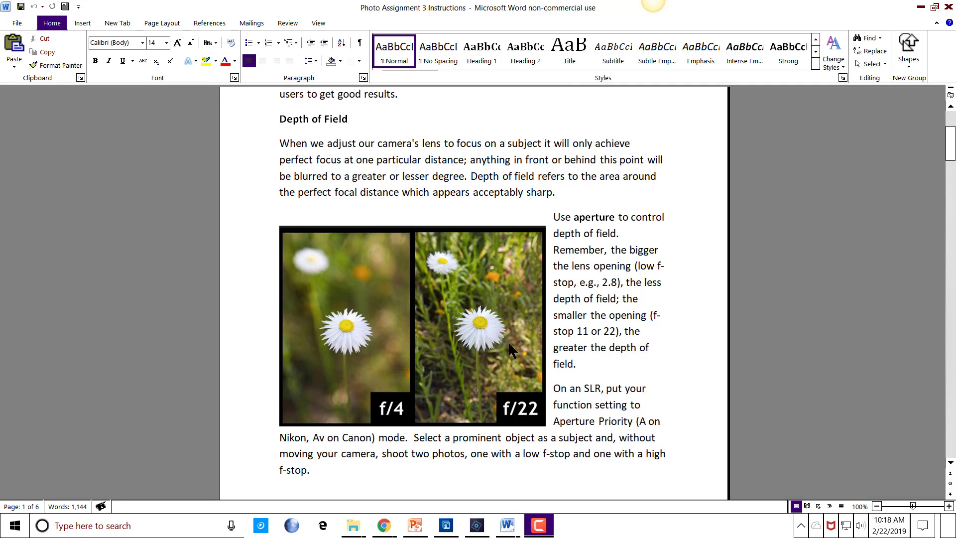
{"action": "mouse_move", "coordinate": [334, 351]}
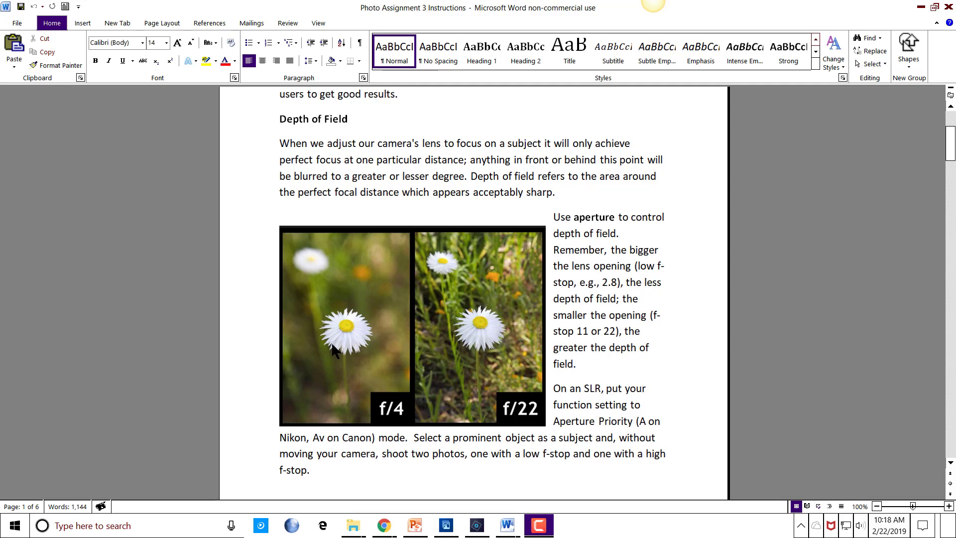
{"action": "mouse_move", "coordinate": [465, 327]}
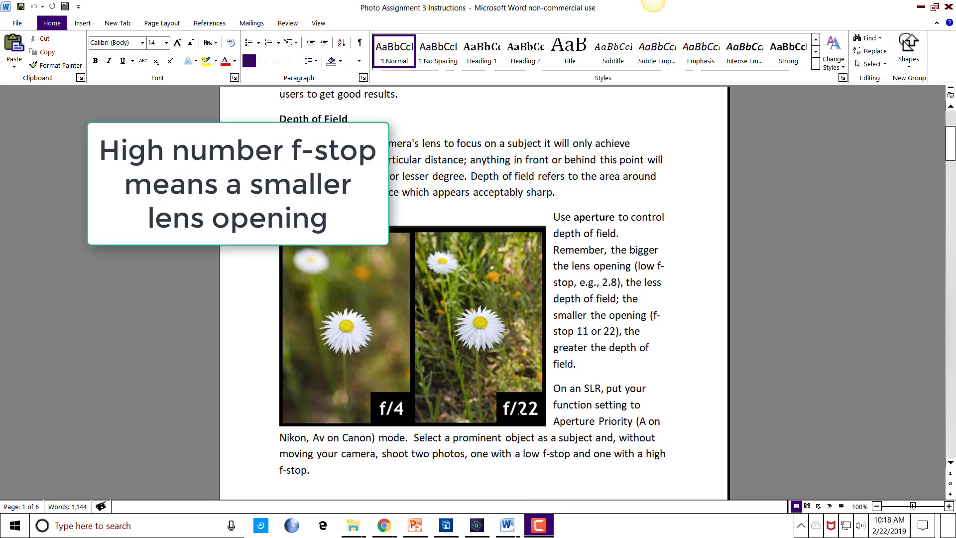
{"action": "mouse_move", "coordinate": [509, 331]}
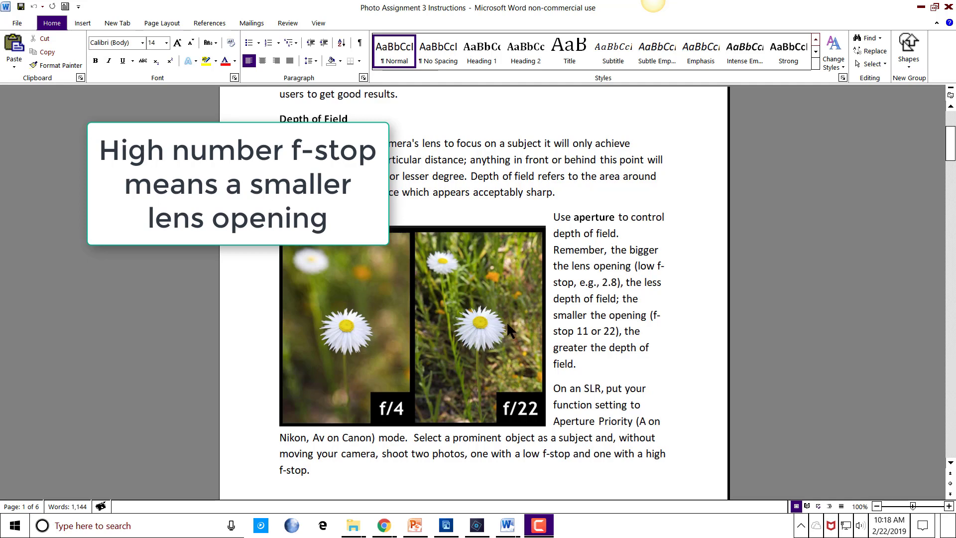
{"action": "mouse_move", "coordinate": [532, 341]}
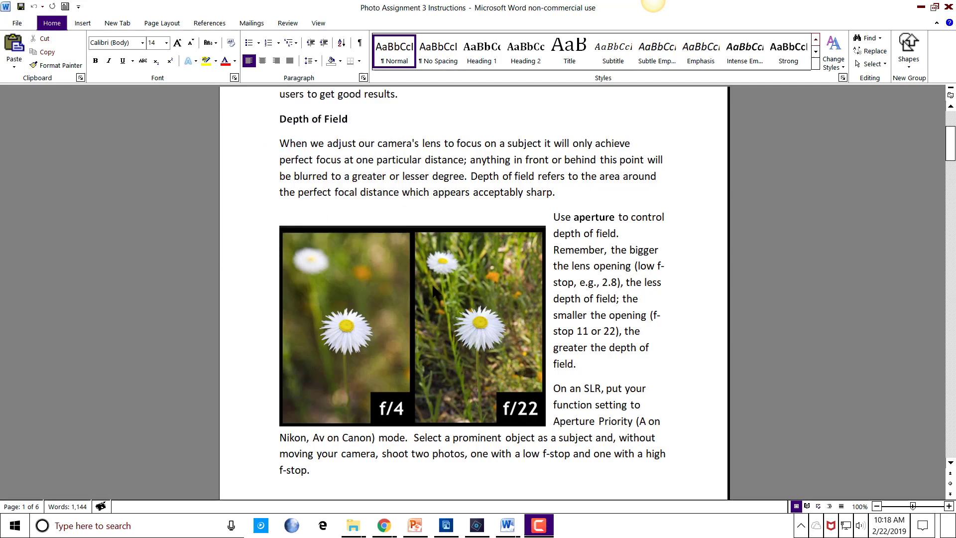
{"action": "mouse_move", "coordinate": [451, 291]}
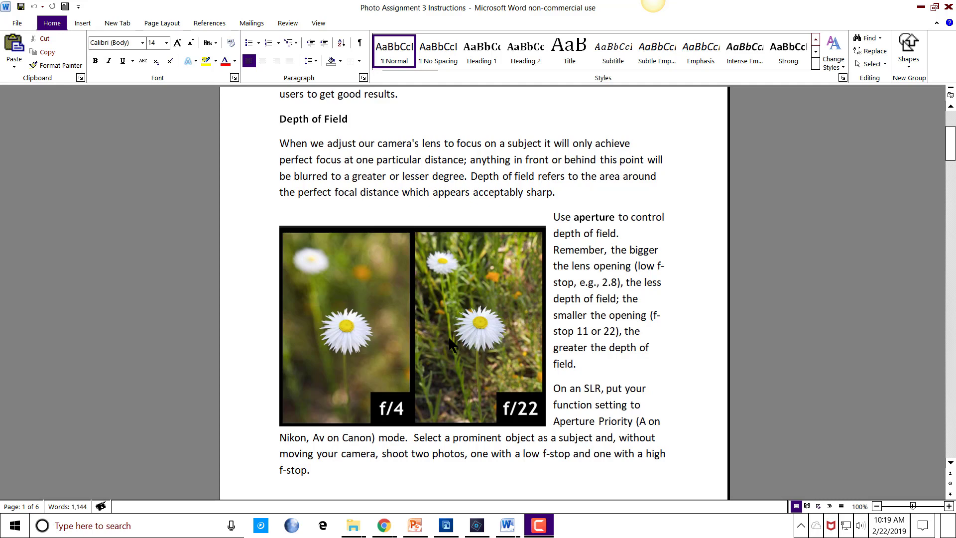
{"action": "mouse_move", "coordinate": [565, 350]}
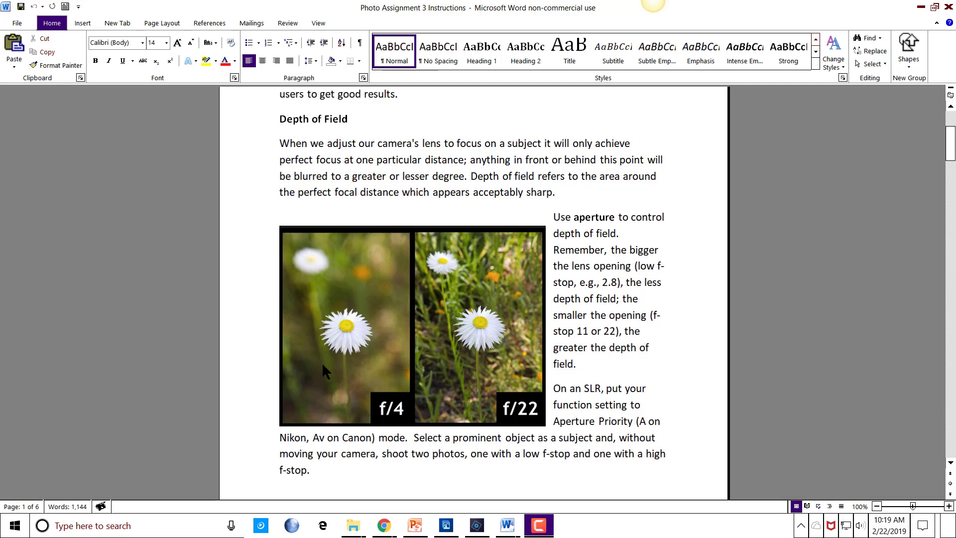
{"action": "mouse_move", "coordinate": [345, 330]}
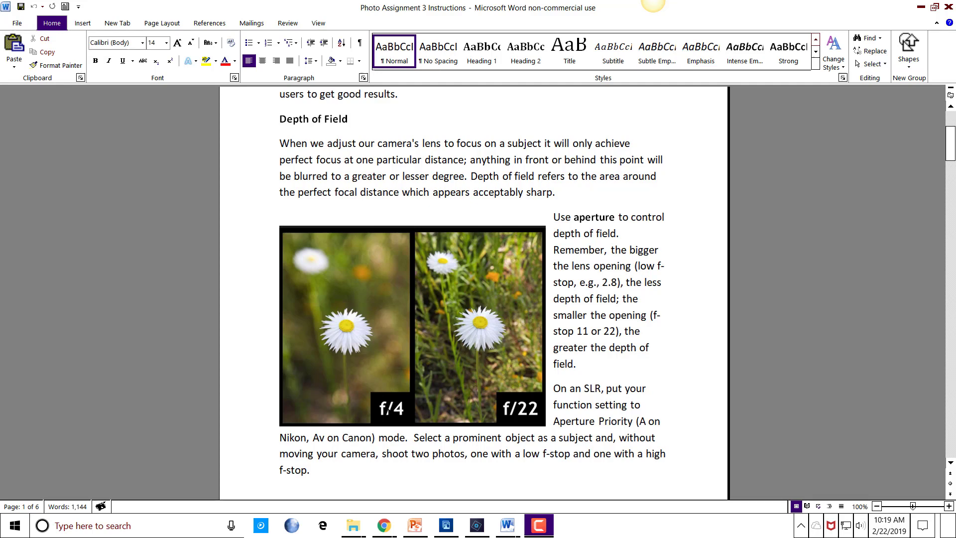
{"action": "mouse_move", "coordinate": [377, 386]}
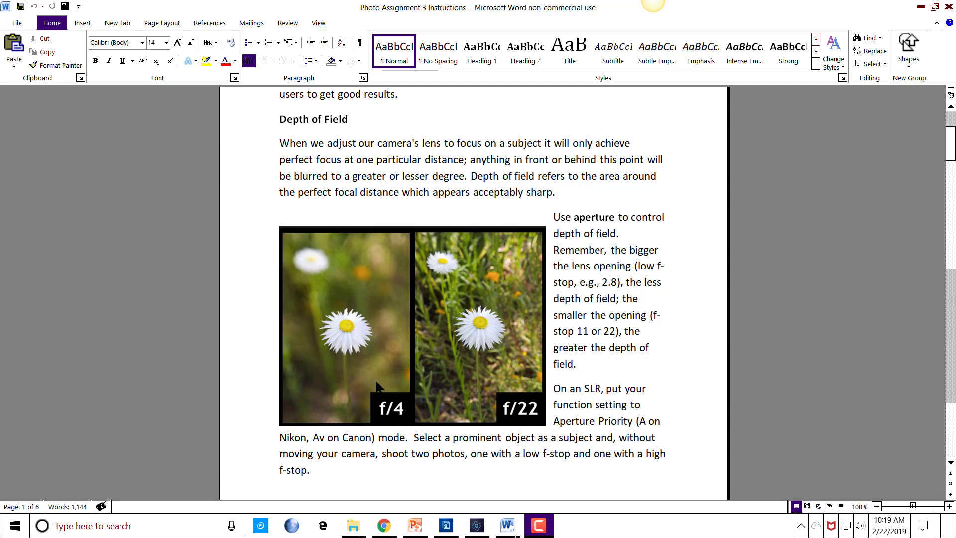
{"action": "scroll", "scroll_direction": "down", "scroll_amount": 3}
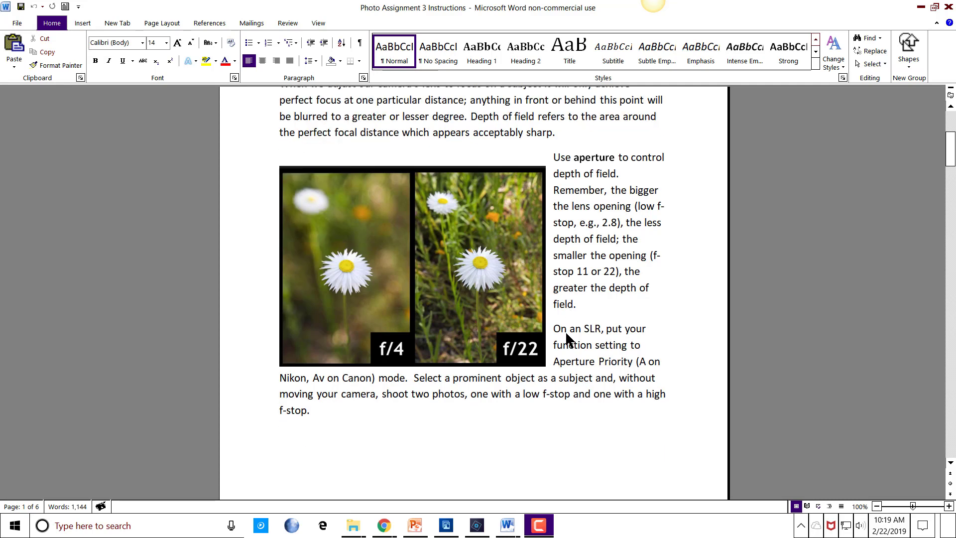
{"action": "scroll", "scroll_direction": "down", "scroll_amount": 3}
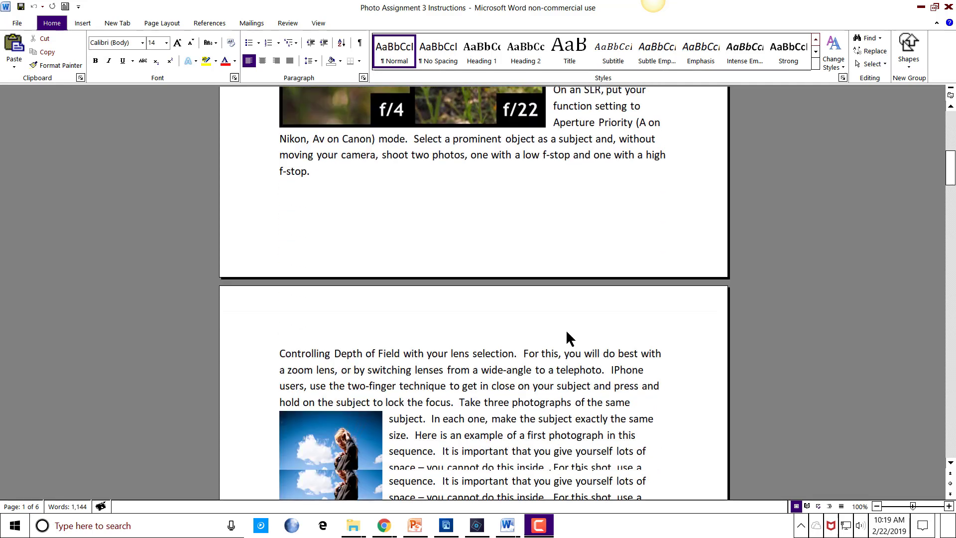
{"action": "scroll", "scroll_direction": "down", "scroll_amount": 3}
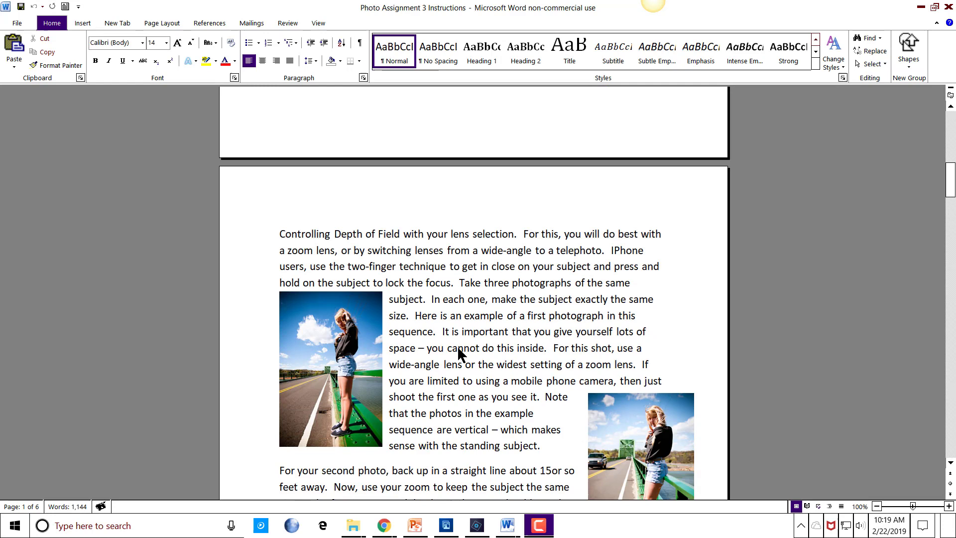
{"action": "scroll", "scroll_direction": "down", "scroll_amount": 3}
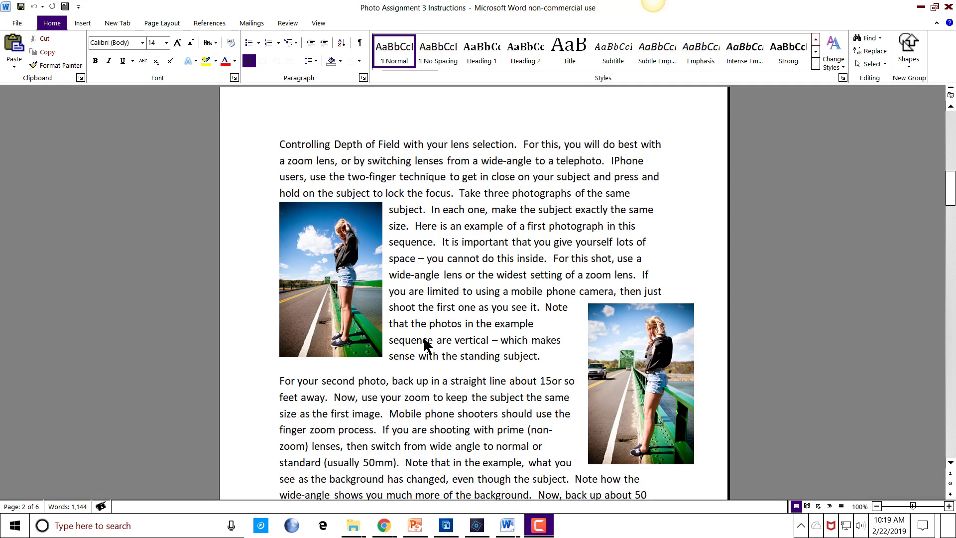
{"action": "mouse_move", "coordinate": [346, 302]}
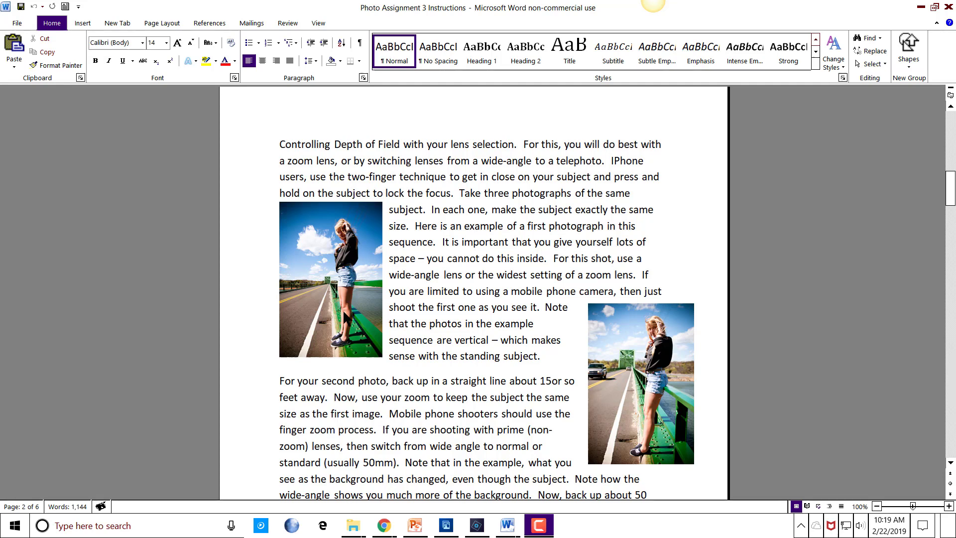
{"action": "mouse_move", "coordinate": [458, 311]}
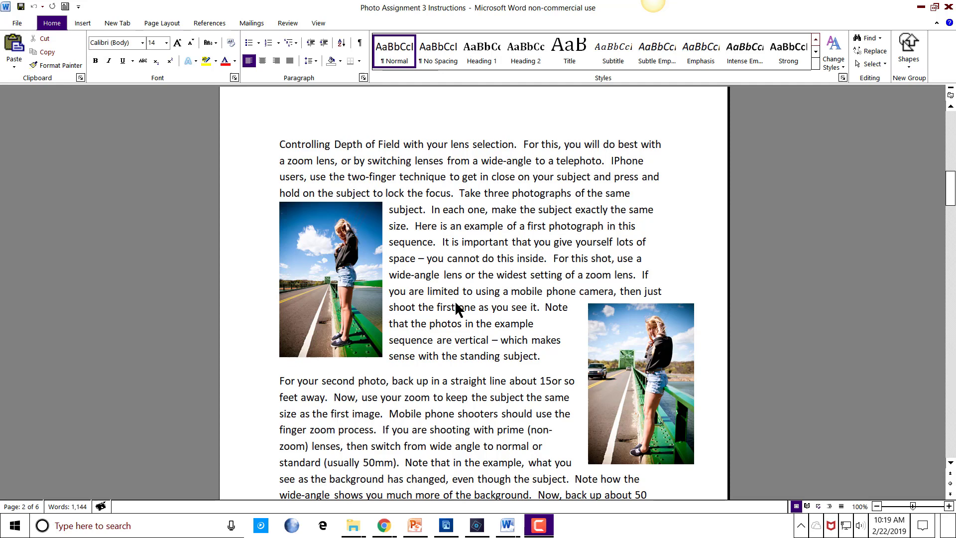
{"action": "scroll", "scroll_direction": "down", "scroll_amount": 3}
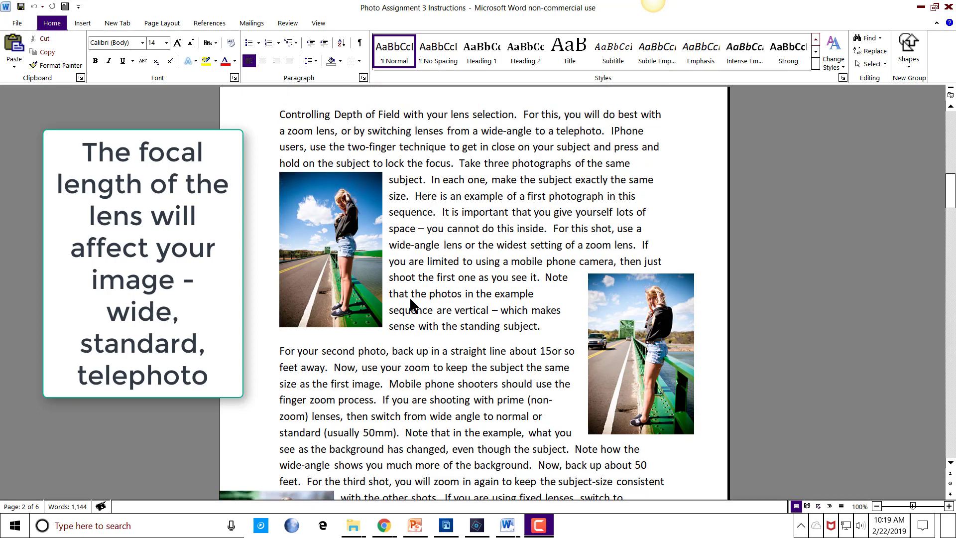
{"action": "mouse_move", "coordinate": [370, 230]}
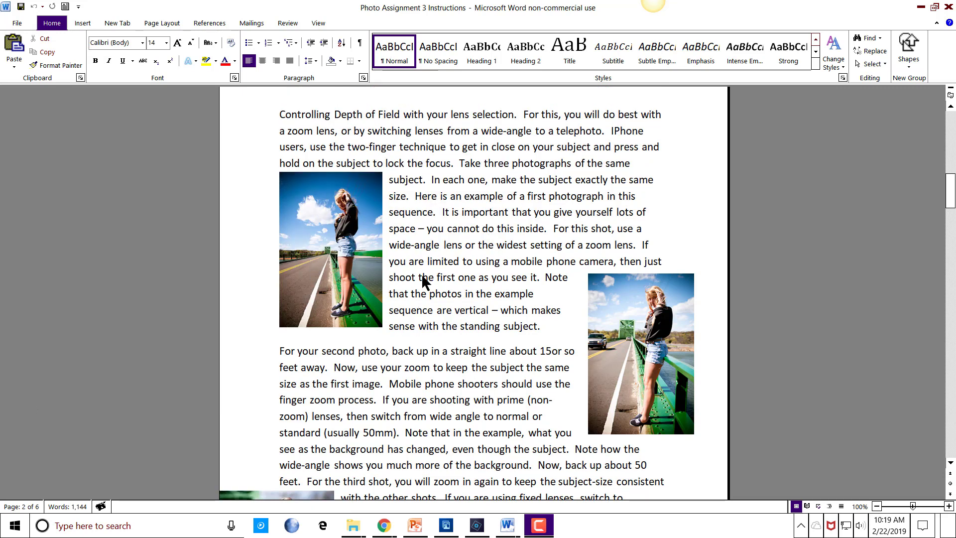
{"action": "mouse_move", "coordinate": [436, 290]}
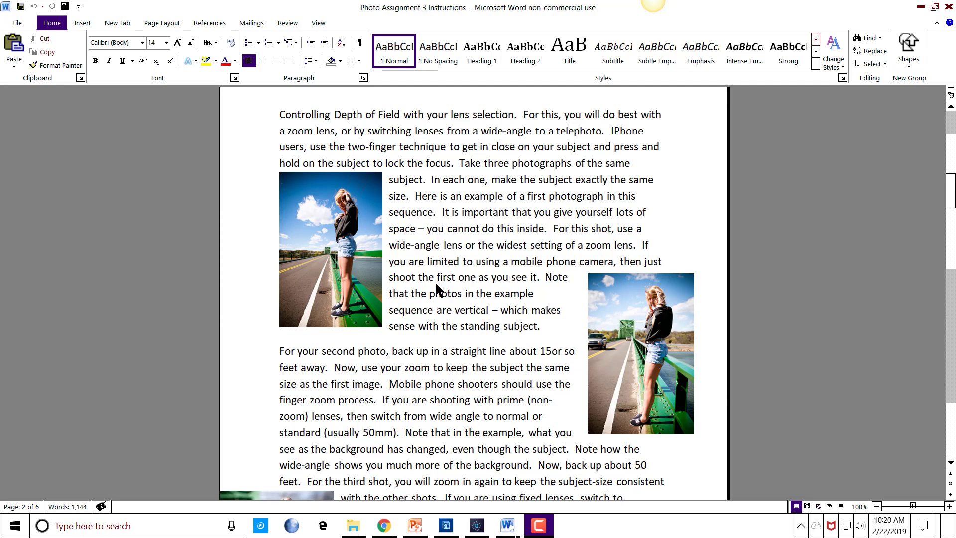
{"action": "mouse_move", "coordinate": [301, 254]}
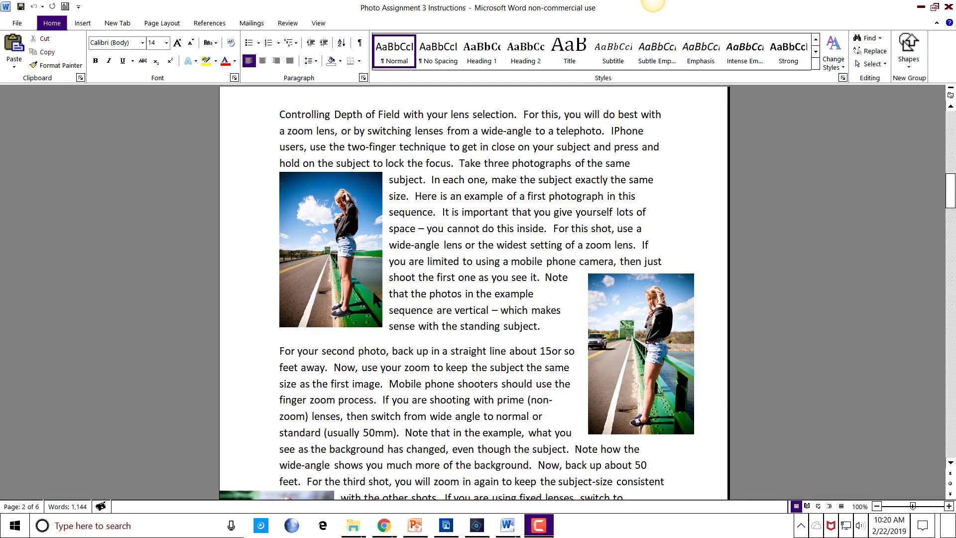
{"action": "mouse_move", "coordinate": [304, 221]}
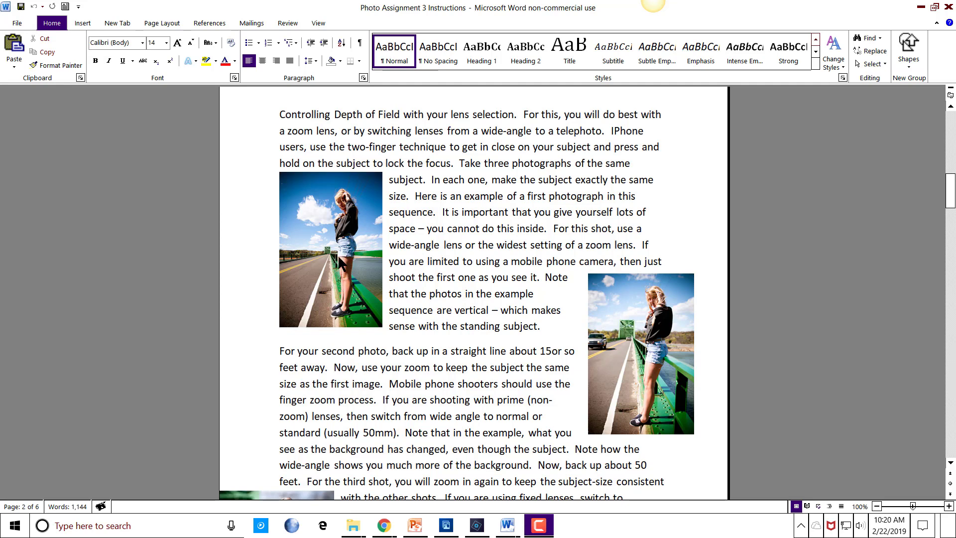
{"action": "mouse_move", "coordinate": [321, 194]}
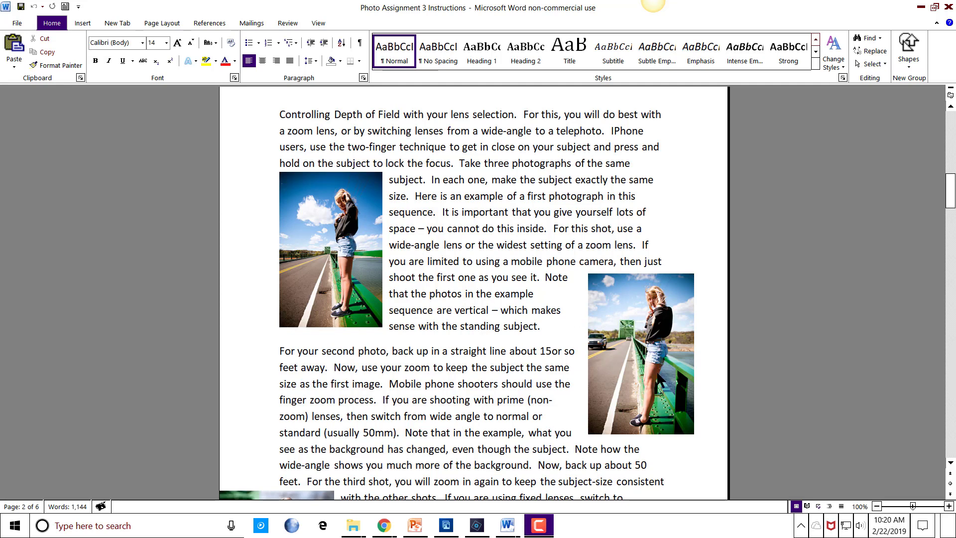
{"action": "mouse_move", "coordinate": [675, 348]}
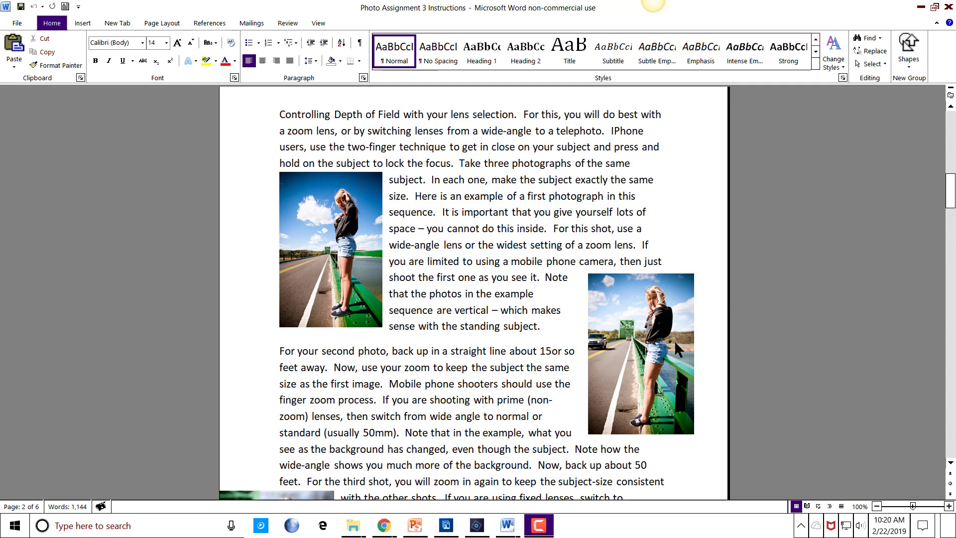
{"action": "mouse_move", "coordinate": [676, 349]}
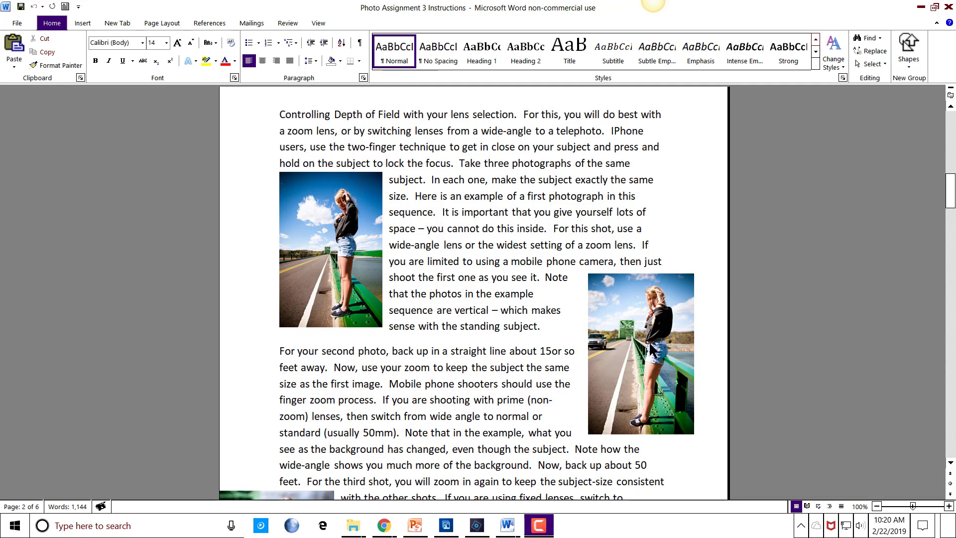
{"action": "mouse_move", "coordinate": [632, 364]}
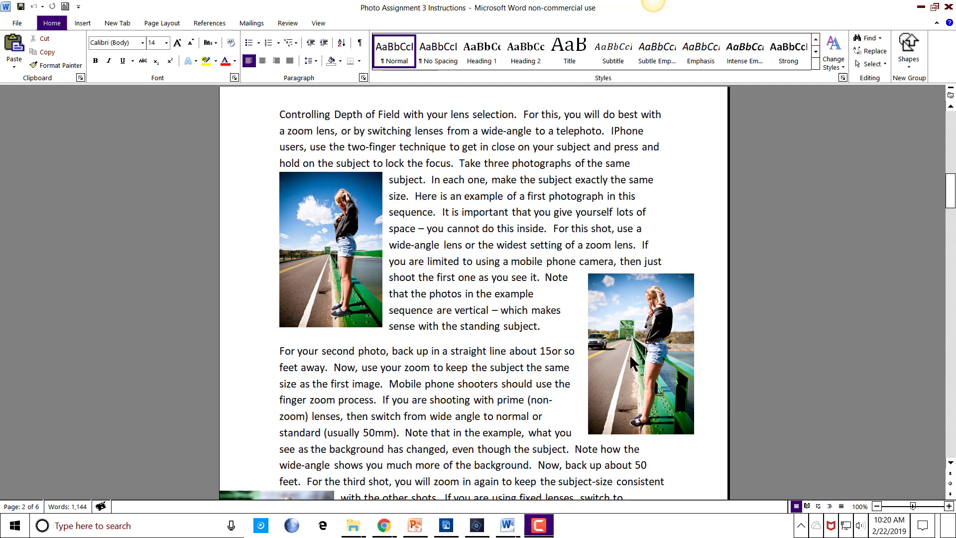
{"action": "mouse_move", "coordinate": [311, 292]}
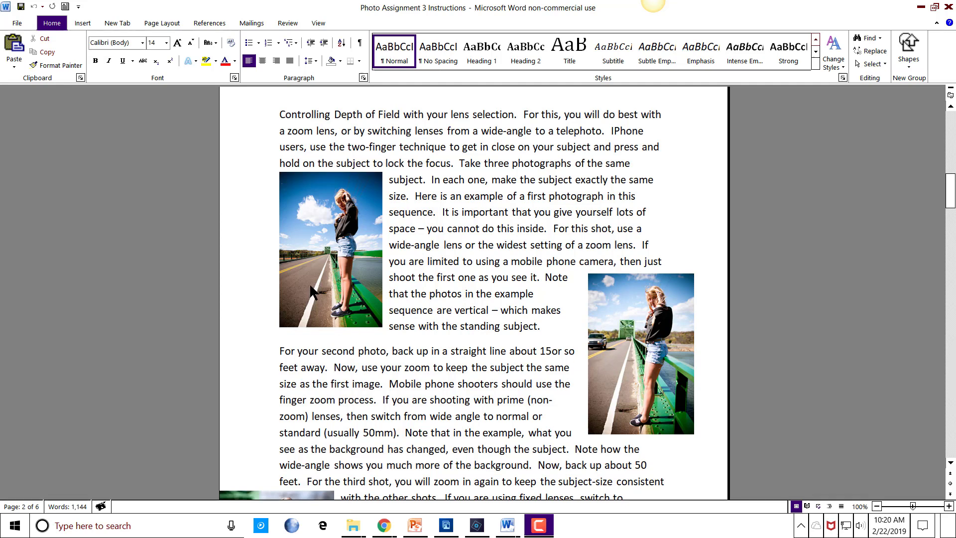
{"action": "mouse_move", "coordinate": [319, 252]}
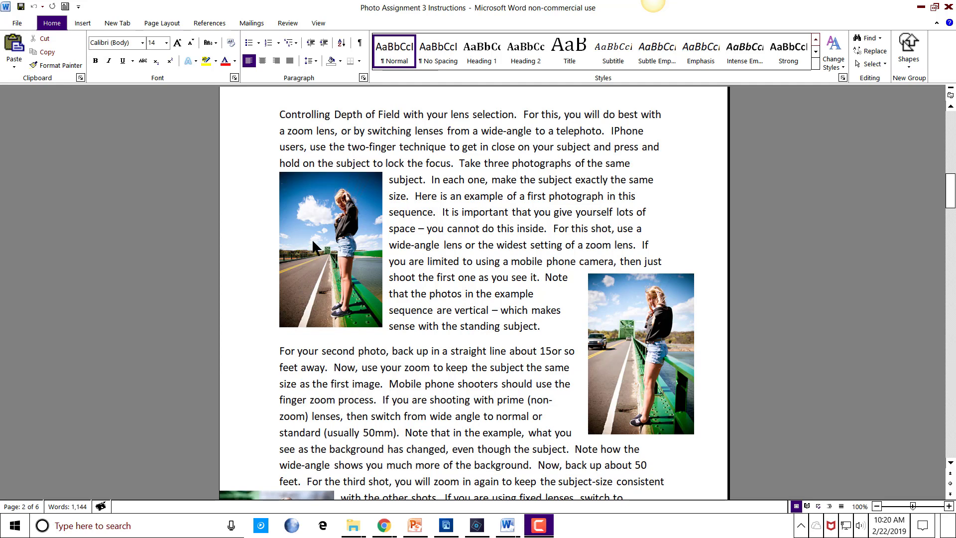
{"action": "mouse_move", "coordinate": [267, 312]}
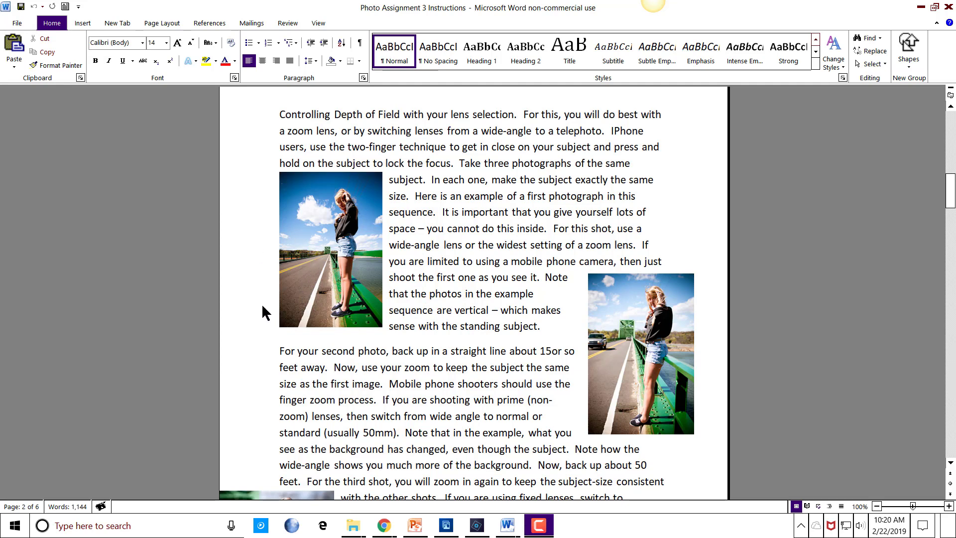
{"action": "mouse_move", "coordinate": [302, 296]}
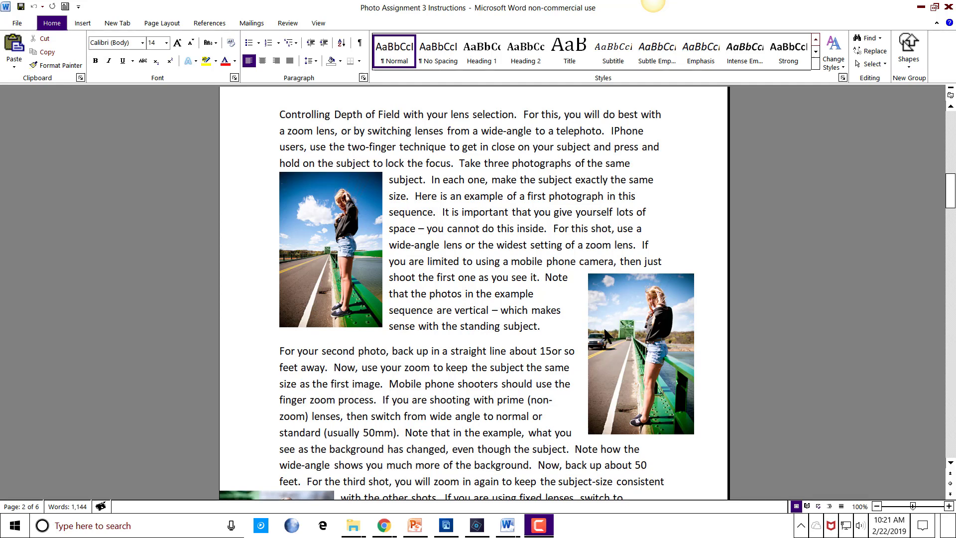
{"action": "mouse_move", "coordinate": [632, 325]}
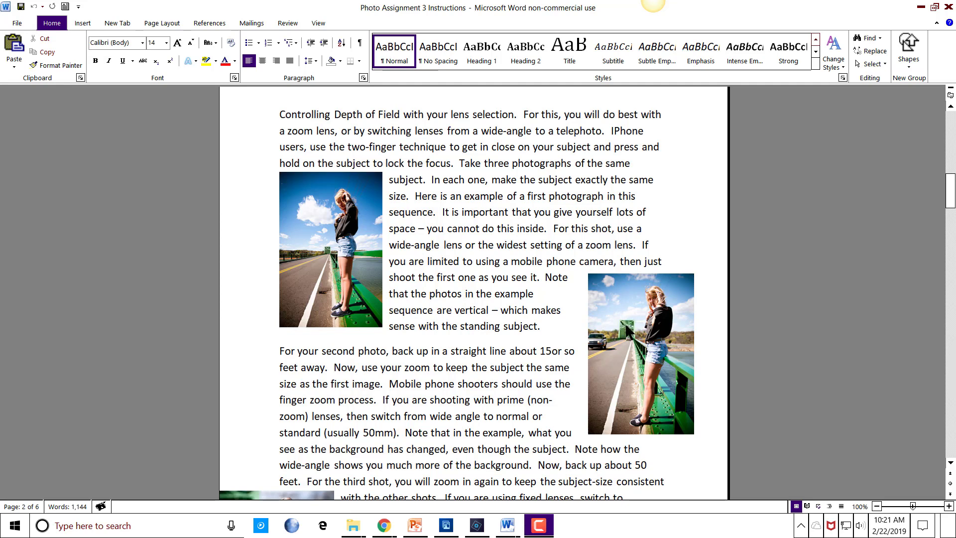
{"action": "mouse_move", "coordinate": [636, 310]}
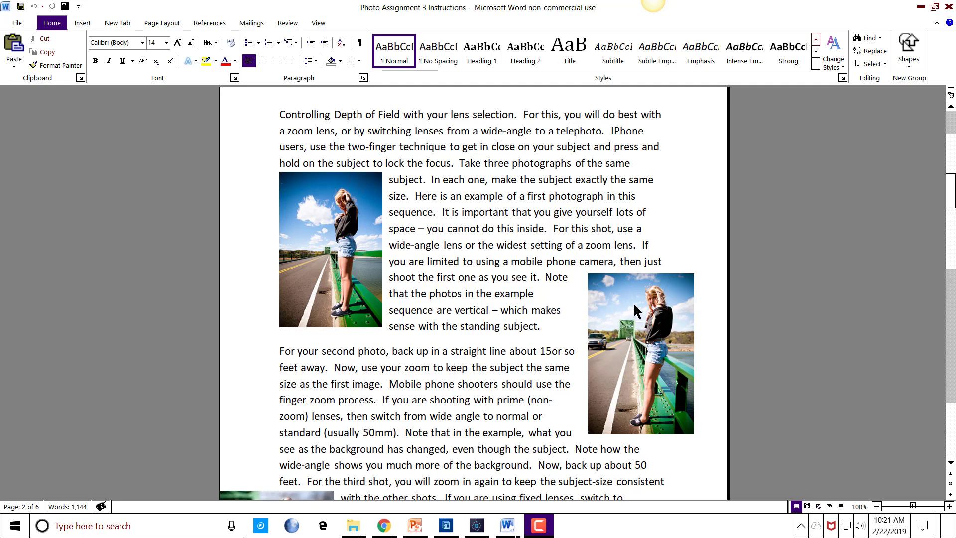
{"action": "scroll", "scroll_direction": "down", "scroll_amount": 3}
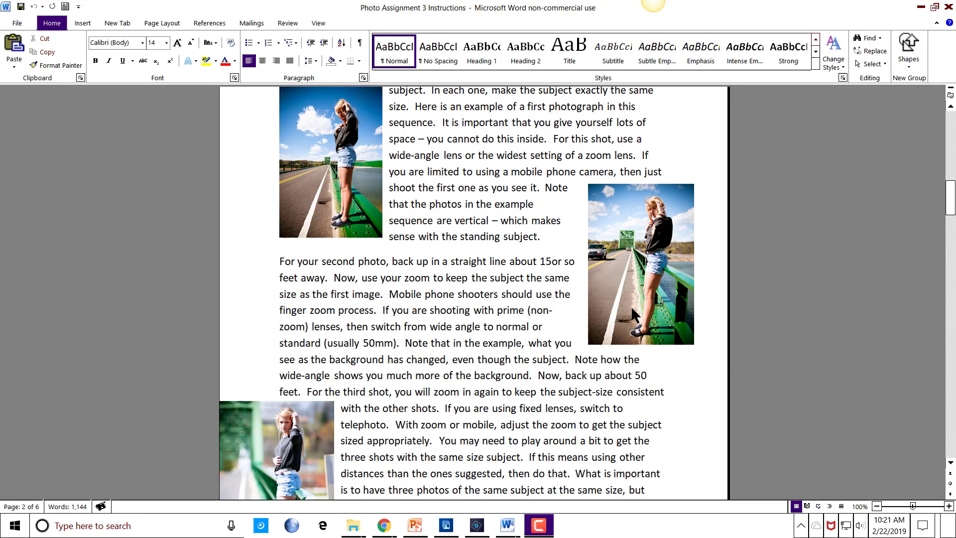
{"action": "scroll", "scroll_direction": "down", "scroll_amount": 3}
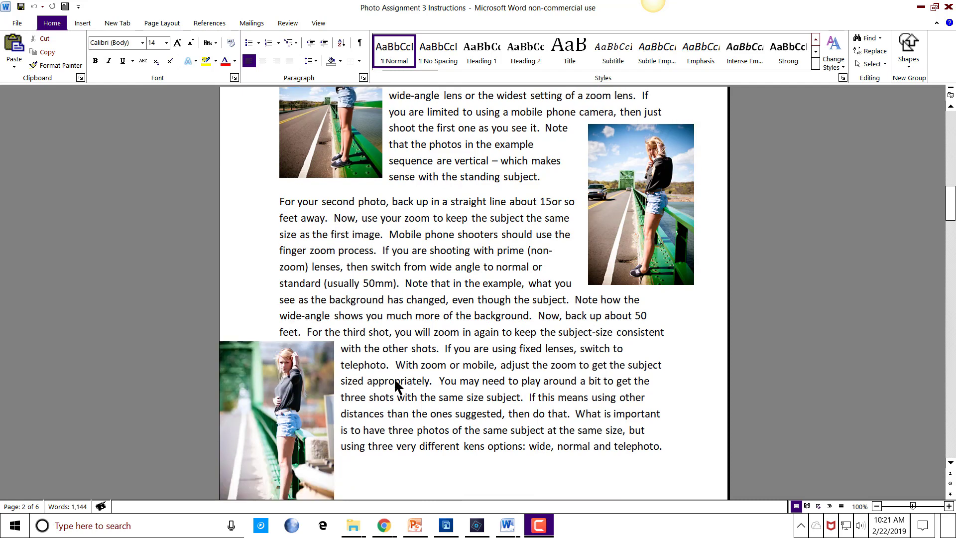
{"action": "mouse_move", "coordinate": [326, 403]}
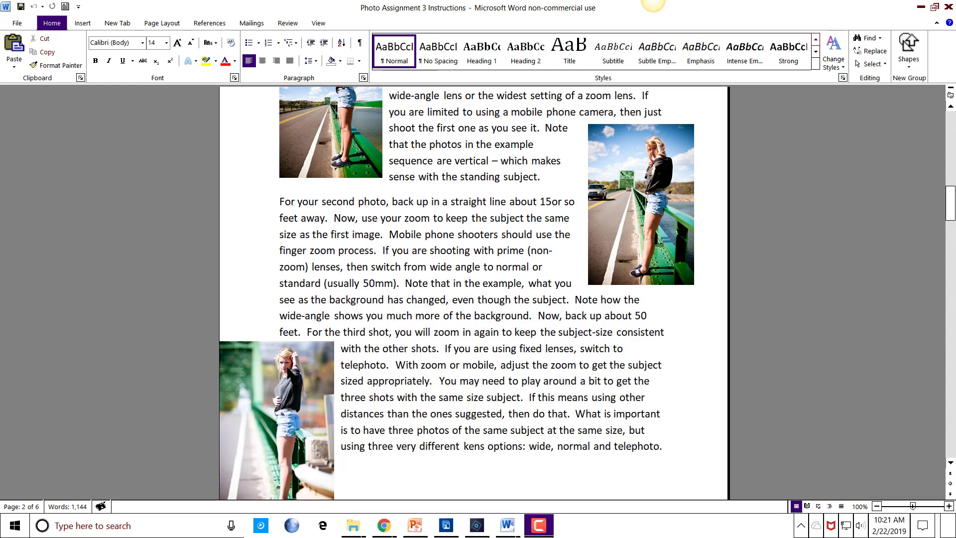
{"action": "scroll", "scroll_direction": "down", "scroll_amount": 3}
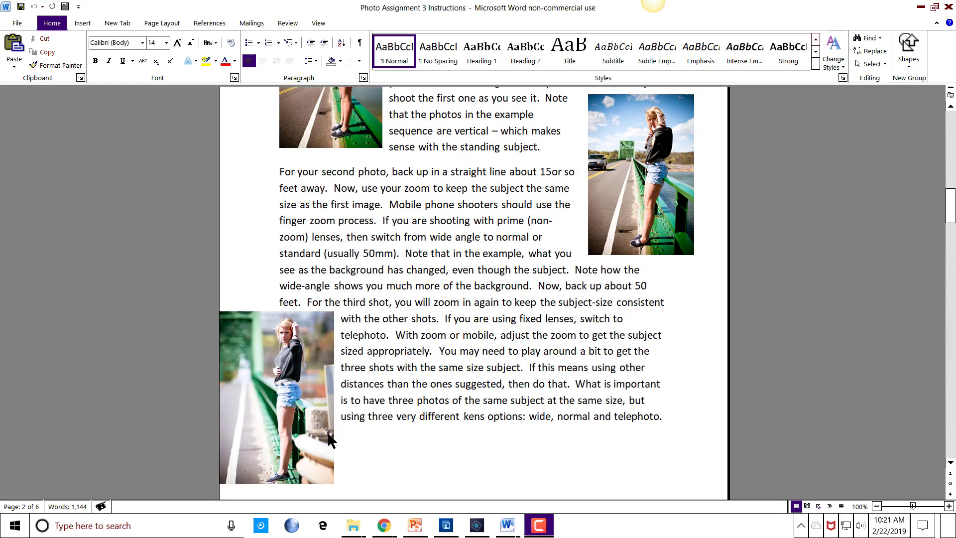
{"action": "mouse_move", "coordinate": [275, 353]}
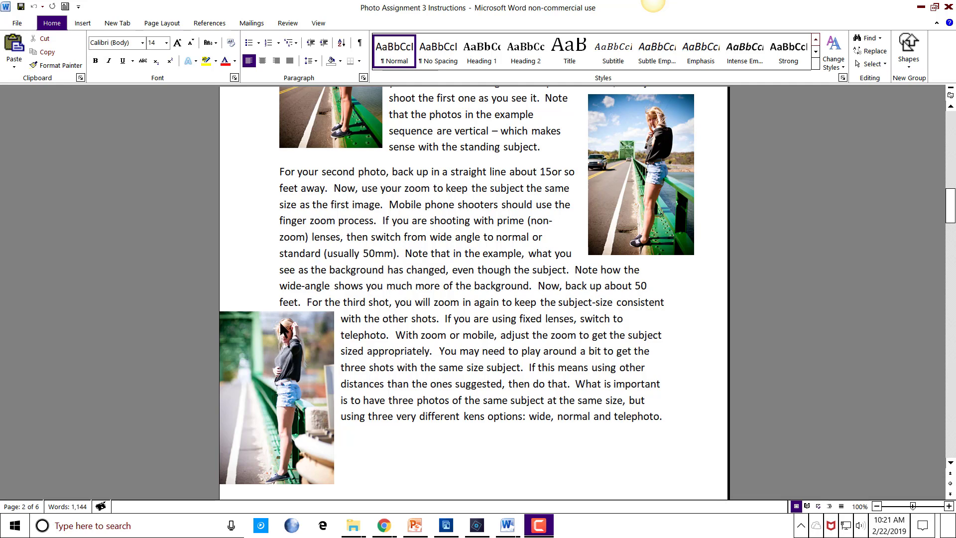
{"action": "mouse_move", "coordinate": [238, 352]}
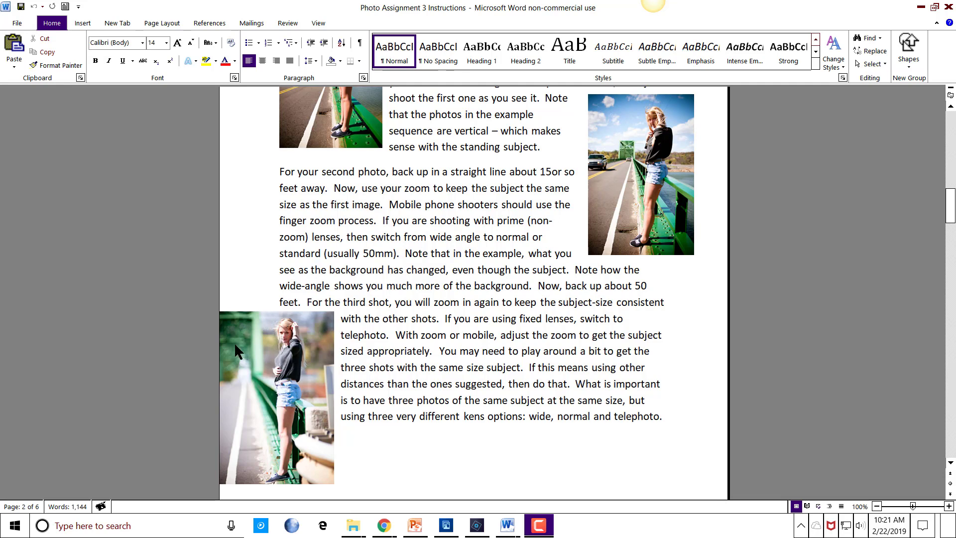
{"action": "mouse_move", "coordinate": [252, 396]}
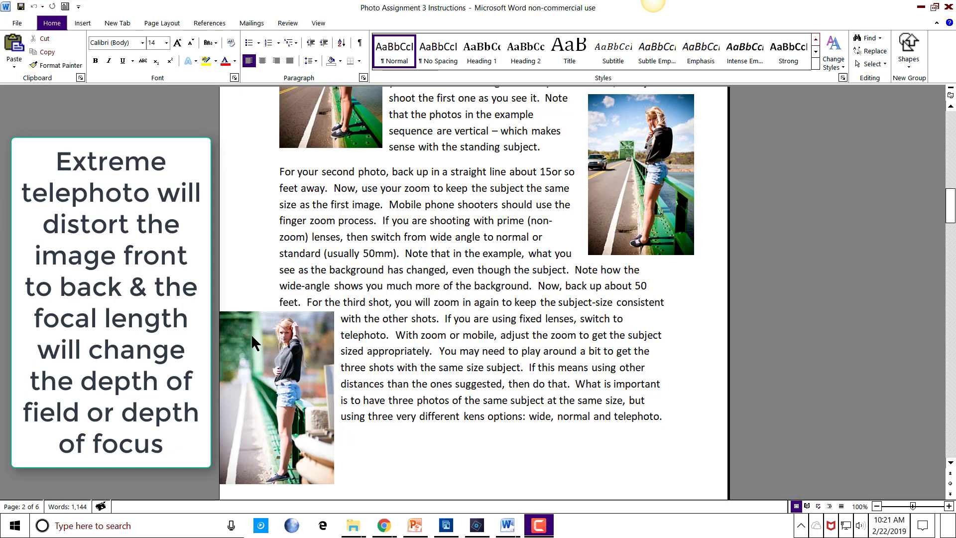
{"action": "mouse_move", "coordinate": [255, 428]}
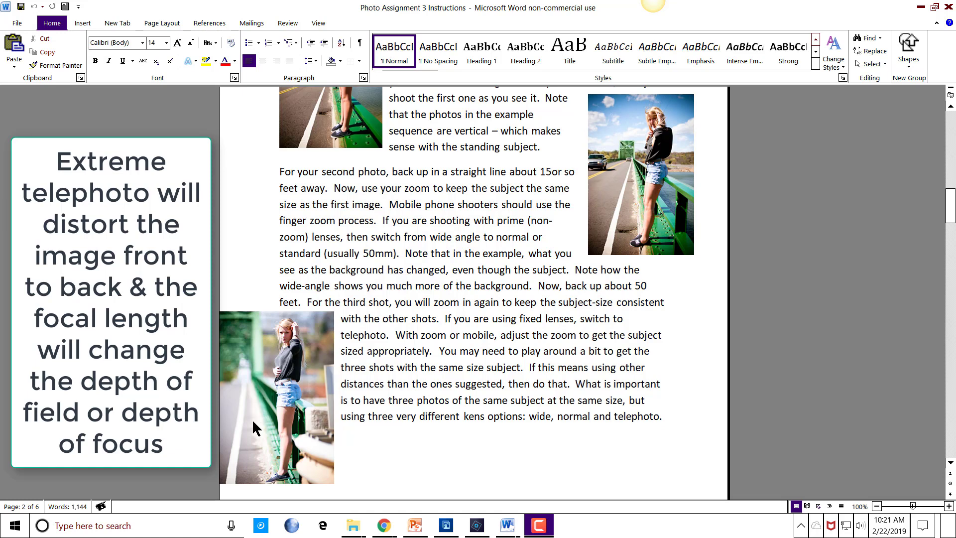
{"action": "mouse_move", "coordinate": [269, 388]}
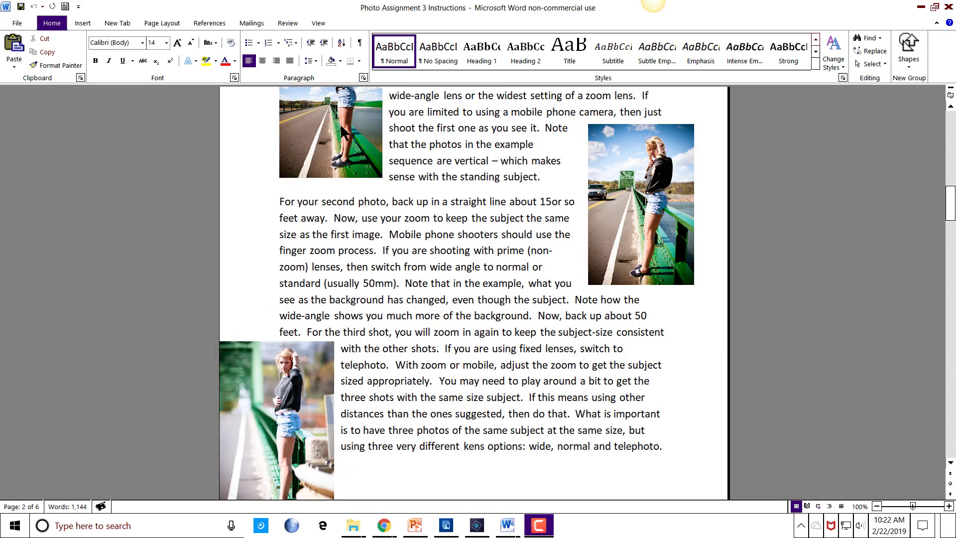
{"action": "mouse_move", "coordinate": [348, 178]}
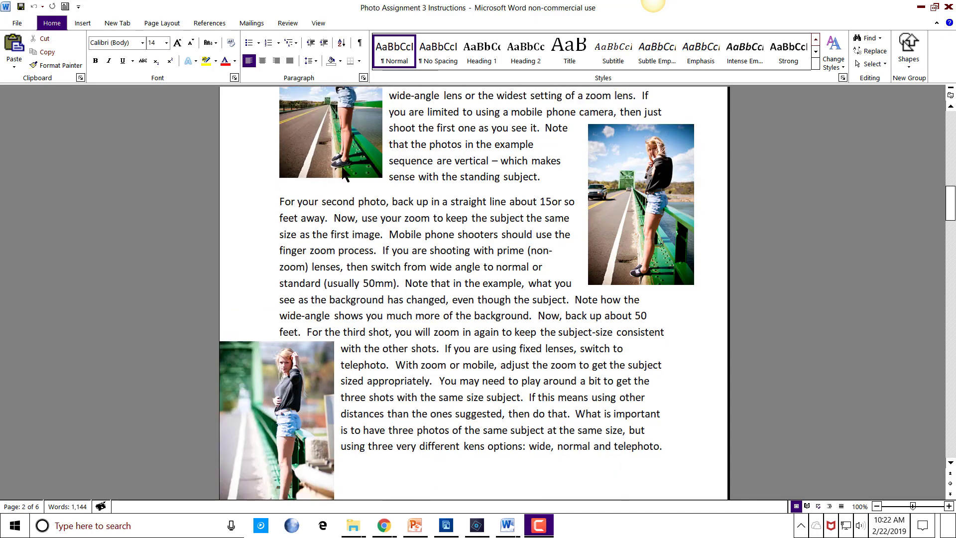
{"action": "scroll", "scroll_direction": "down", "scroll_amount": 3}
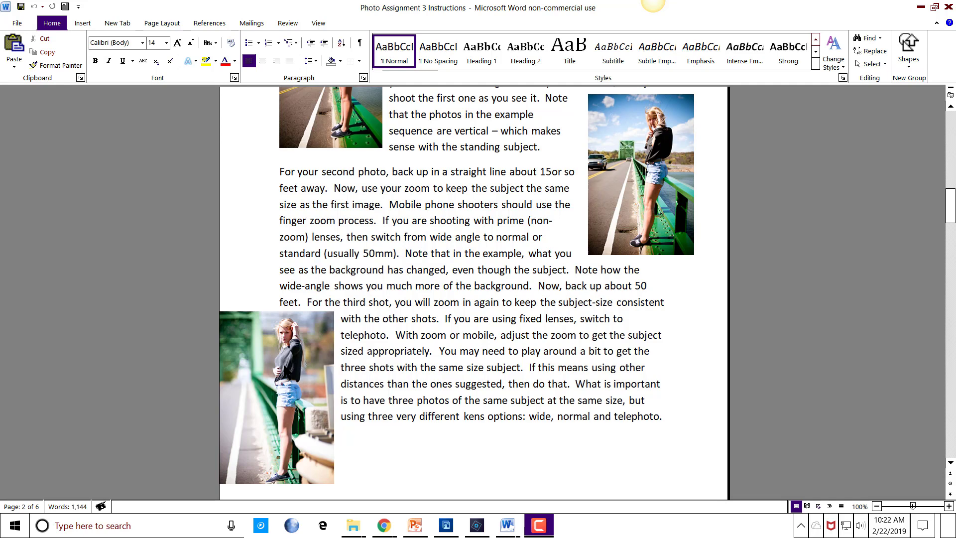
{"action": "scroll", "scroll_direction": "up", "scroll_amount": 3}
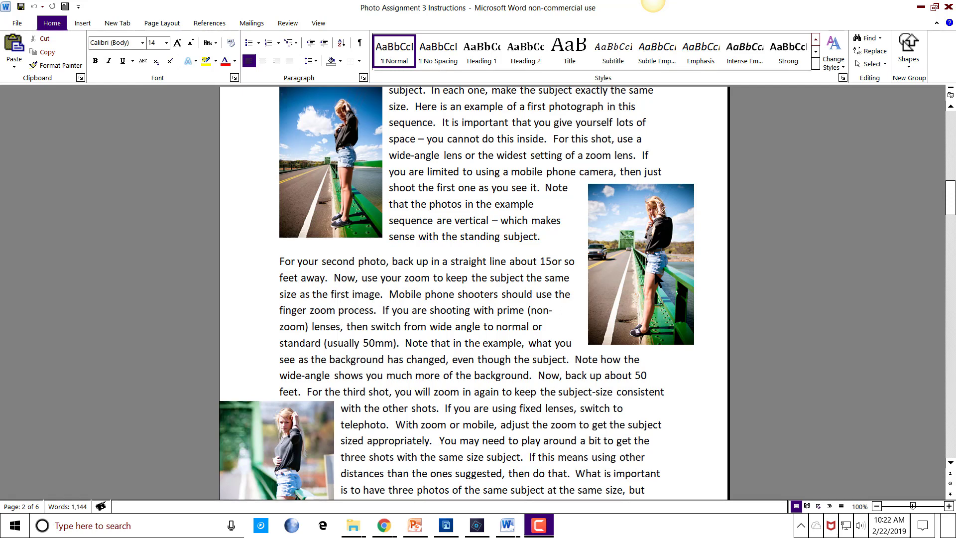
{"action": "scroll", "scroll_direction": "down", "scroll_amount": 3}
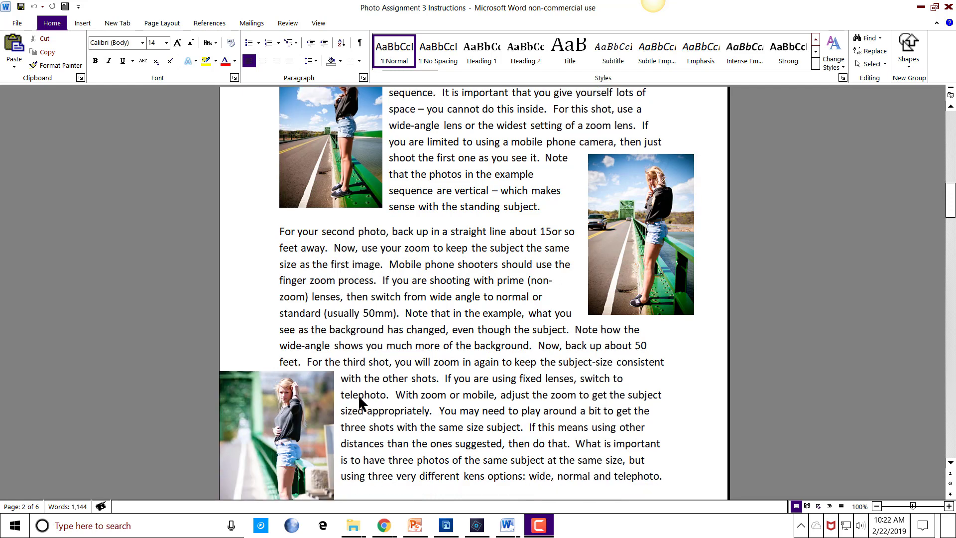
{"action": "scroll", "scroll_direction": "down", "scroll_amount": 3}
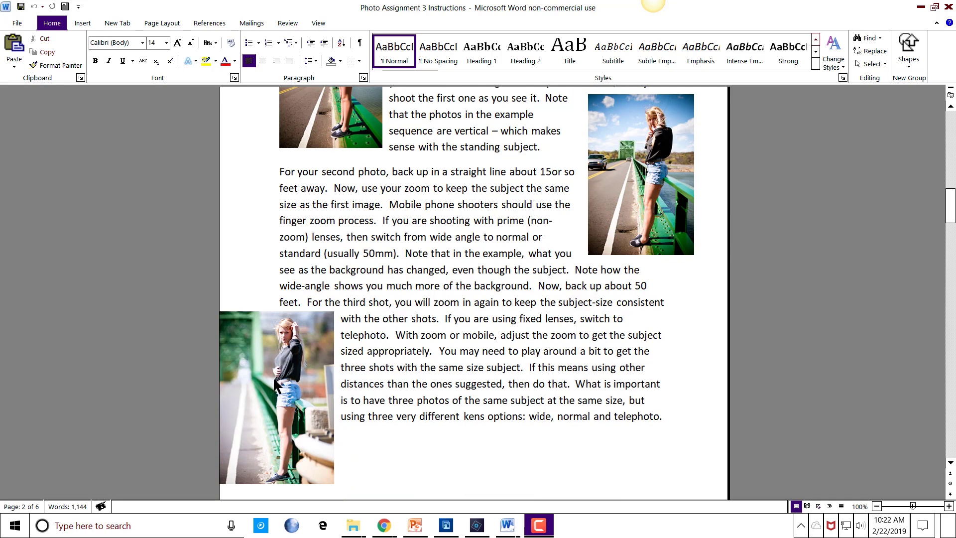
{"action": "mouse_move", "coordinate": [281, 408]}
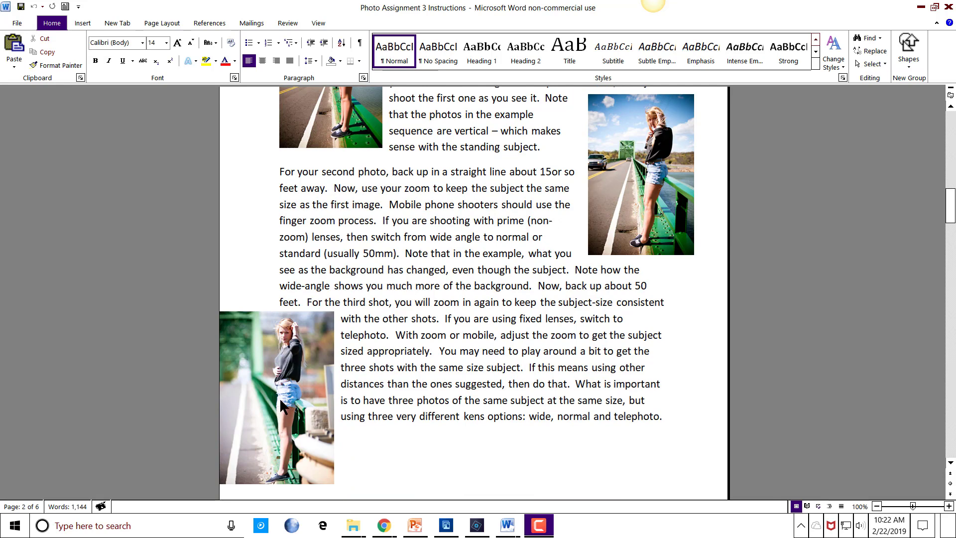
{"action": "mouse_move", "coordinate": [282, 430]}
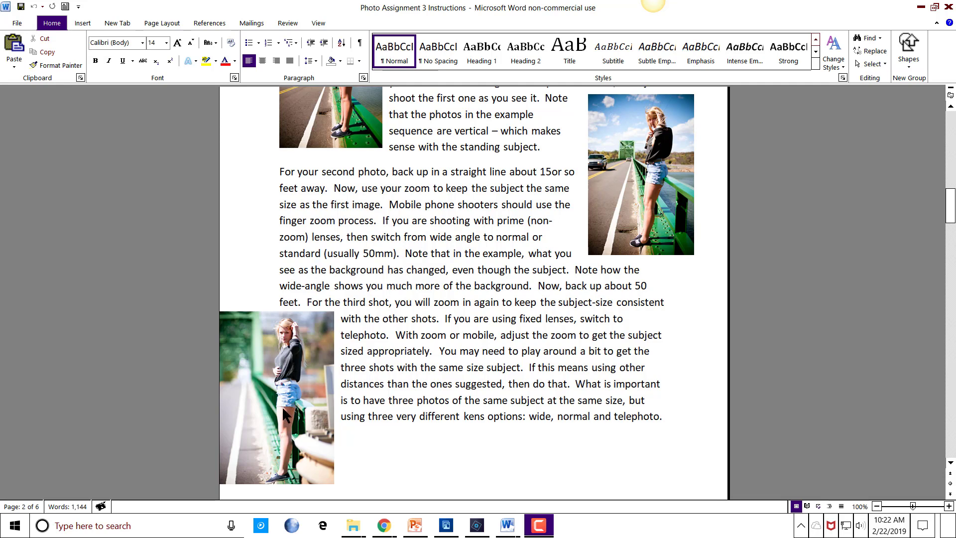
{"action": "mouse_move", "coordinate": [254, 352]}
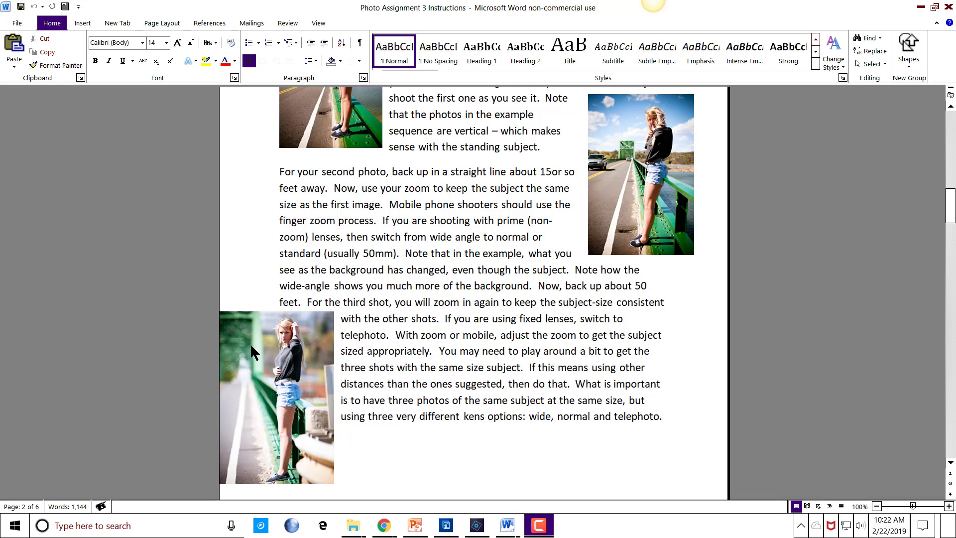
{"action": "mouse_move", "coordinate": [246, 338]}
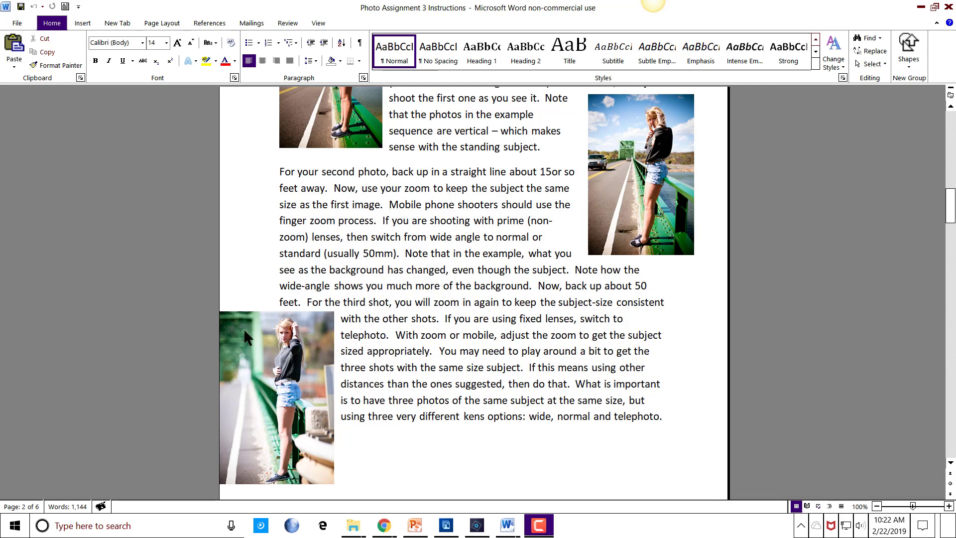
{"action": "mouse_move", "coordinate": [250, 348]}
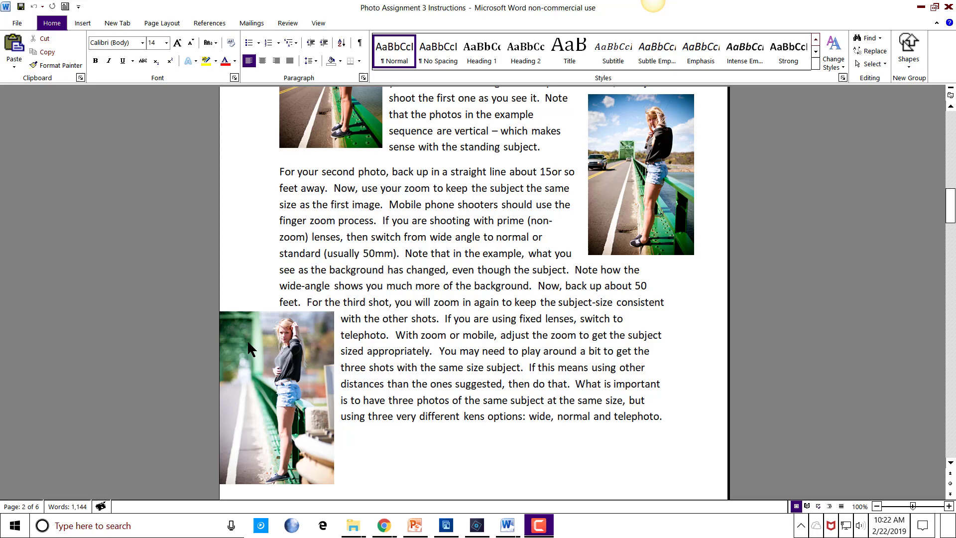
{"action": "mouse_move", "coordinate": [267, 347]}
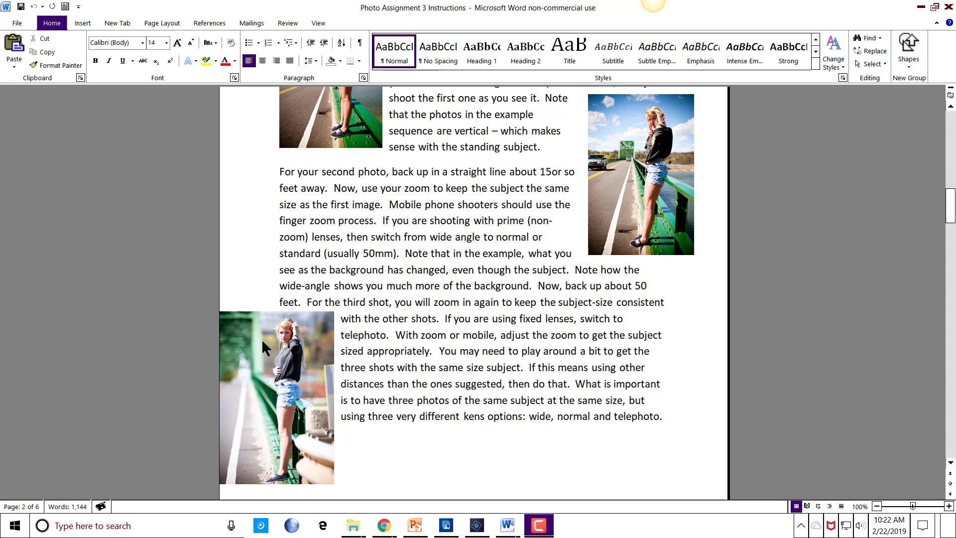
{"action": "scroll", "scroll_direction": "up", "scroll_amount": 3}
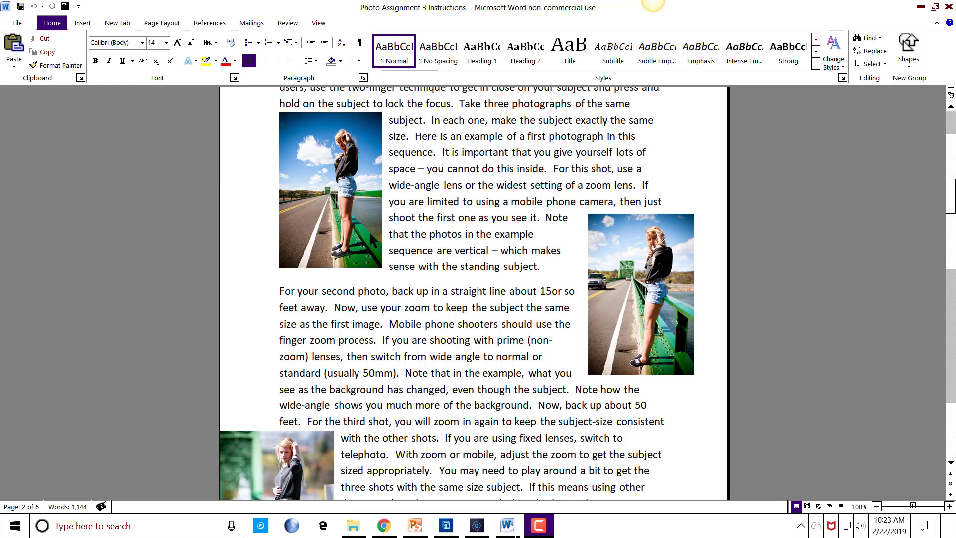
{"action": "mouse_move", "coordinate": [344, 324]}
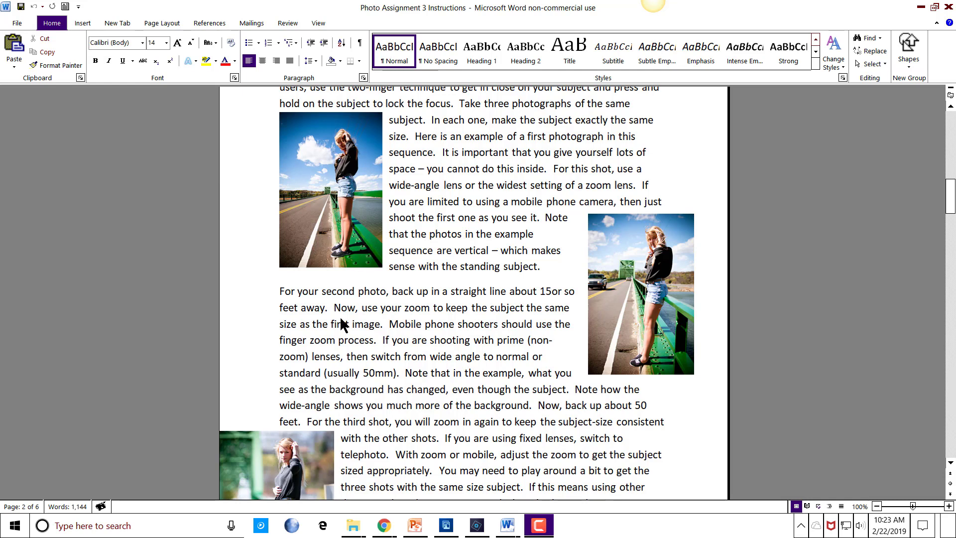
{"action": "mouse_move", "coordinate": [350, 233]}
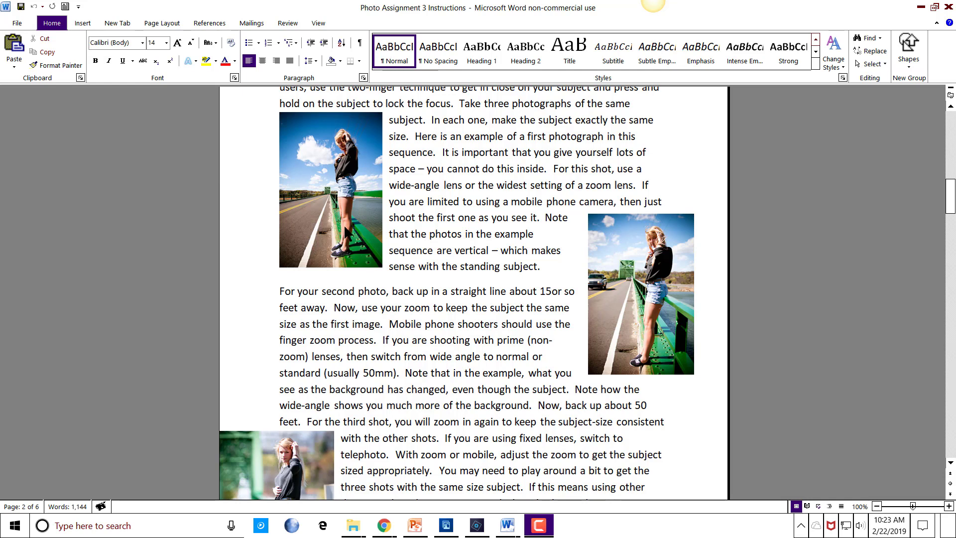
{"action": "mouse_move", "coordinate": [344, 189]}
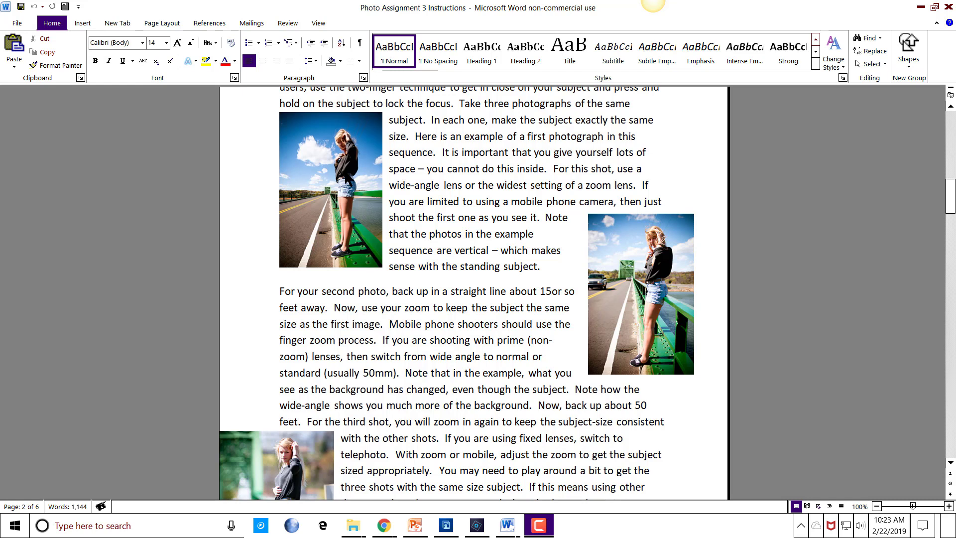
{"action": "mouse_move", "coordinate": [637, 330]}
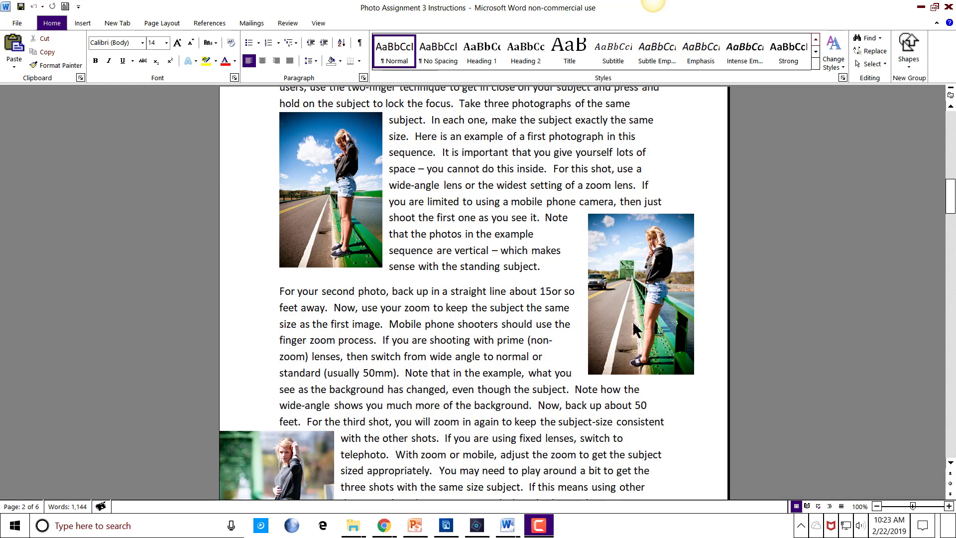
{"action": "mouse_move", "coordinate": [637, 312]}
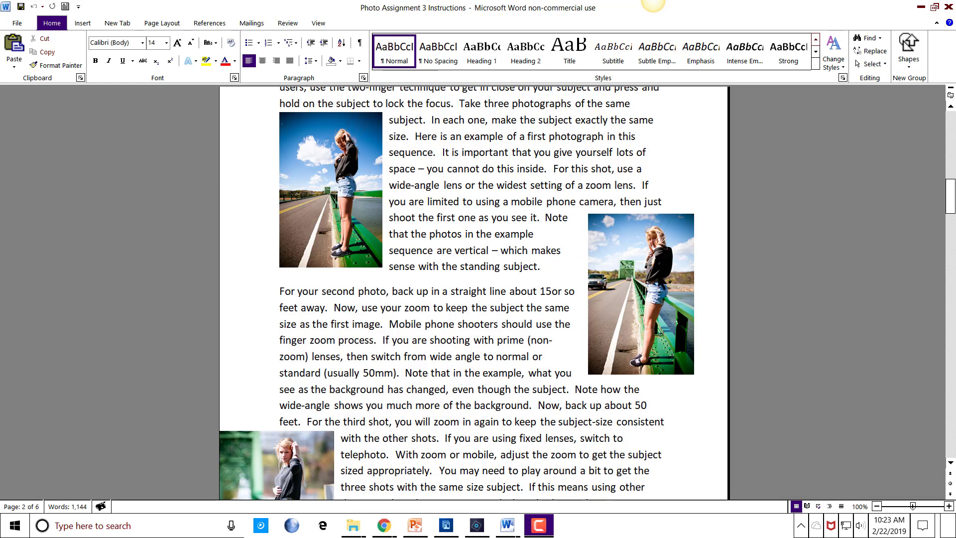
{"action": "scroll", "scroll_direction": "down", "scroll_amount": 3}
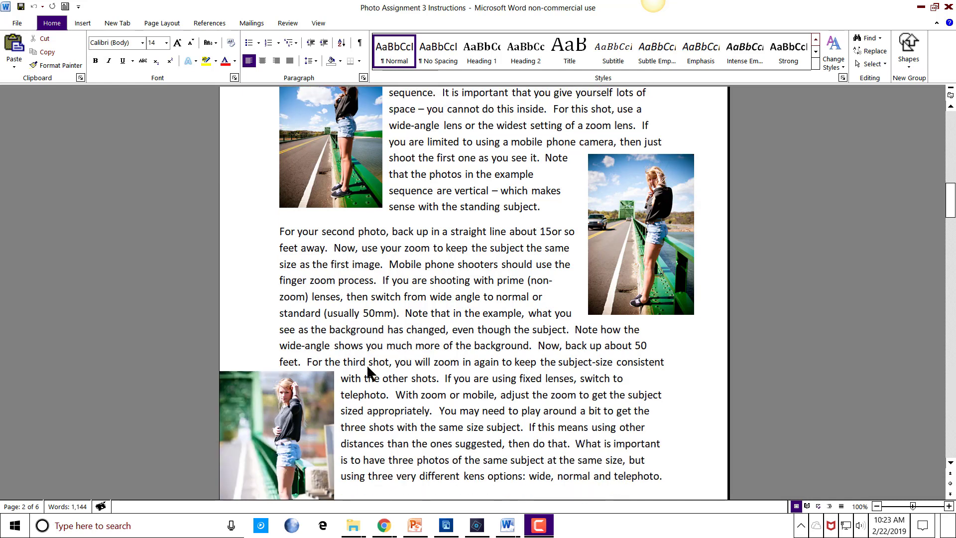
{"action": "scroll", "scroll_direction": "down", "scroll_amount": 3}
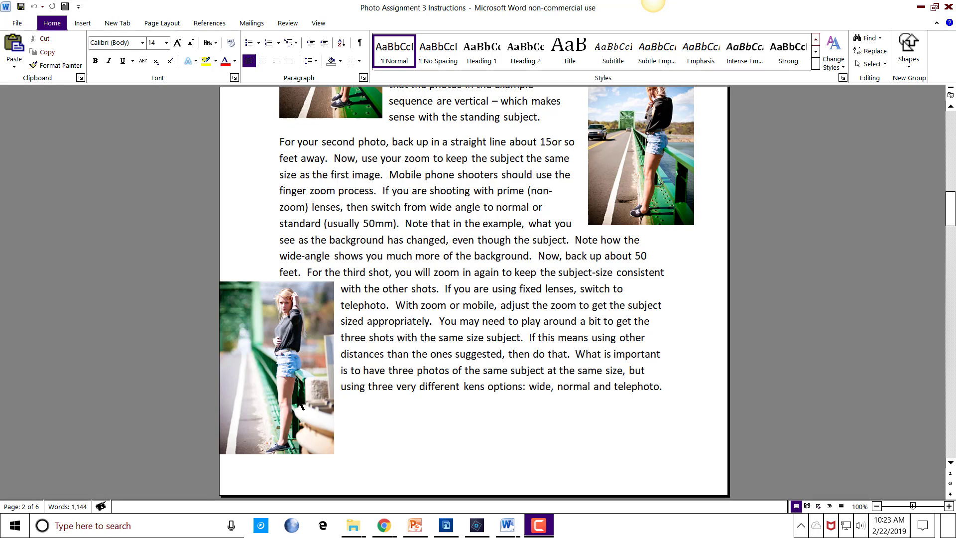
{"action": "mouse_move", "coordinate": [253, 317]}
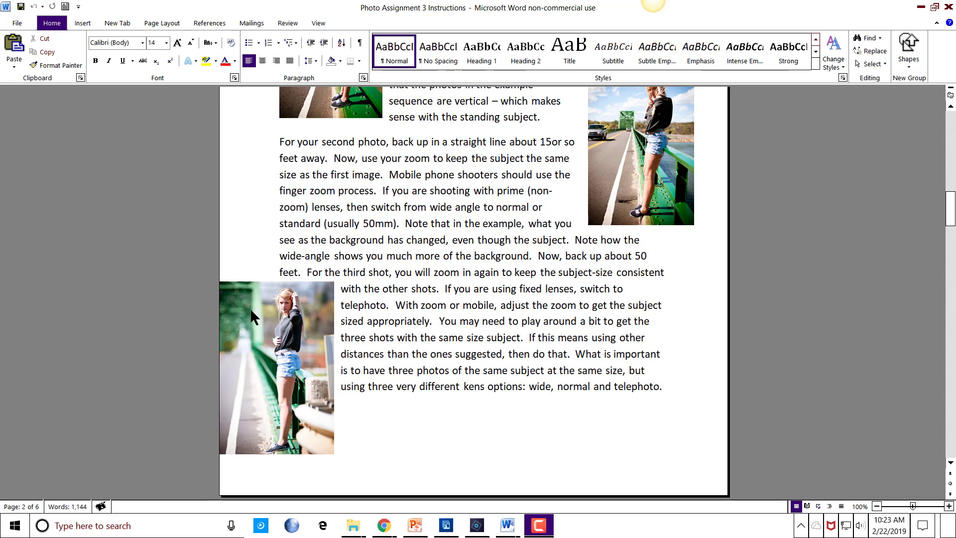
{"action": "mouse_move", "coordinate": [323, 314]}
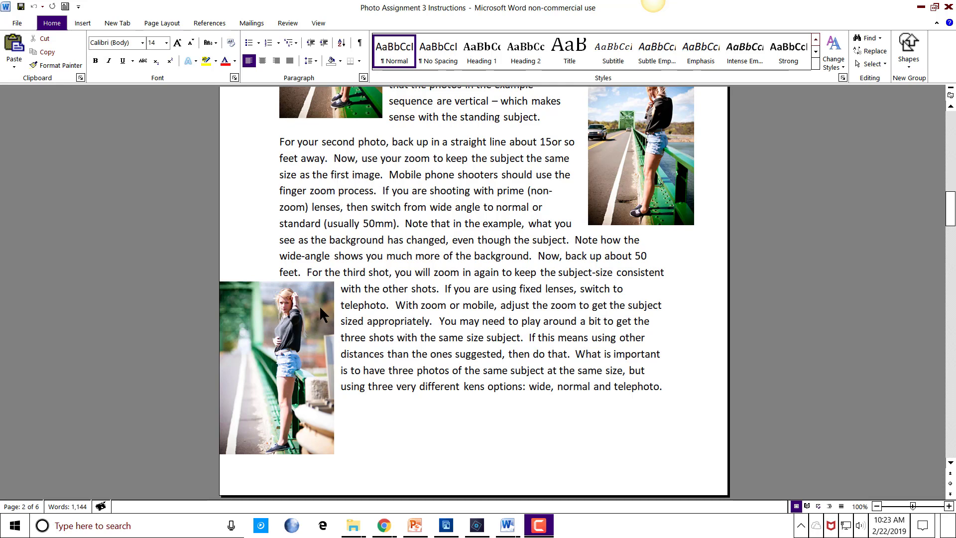
{"action": "mouse_move", "coordinate": [427, 309]}
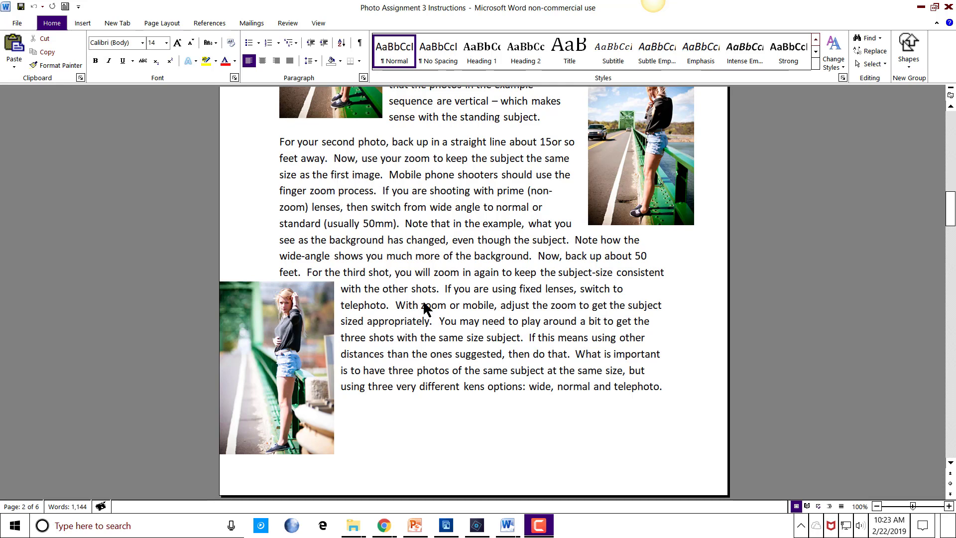
{"action": "scroll", "scroll_direction": "up", "scroll_amount": 3}
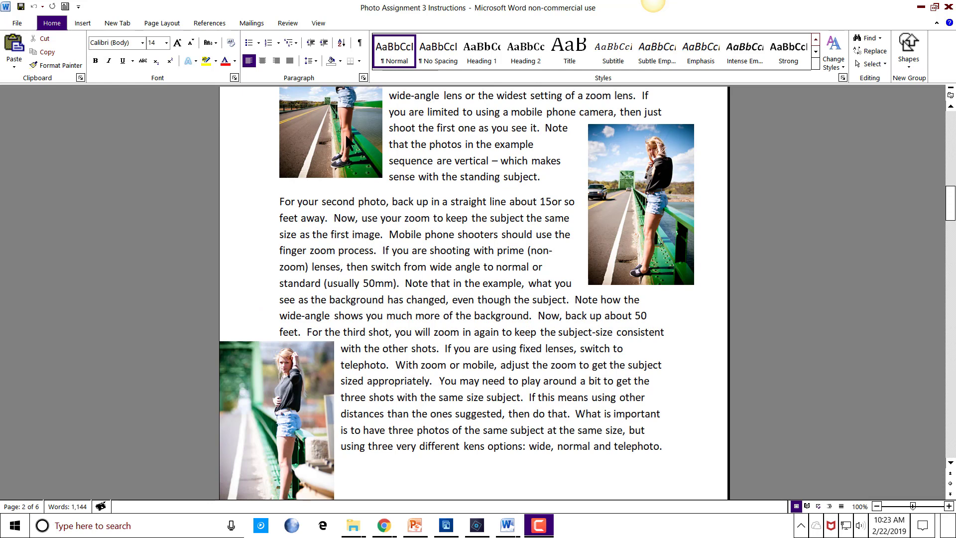
{"action": "scroll", "scroll_direction": "up", "scroll_amount": 3}
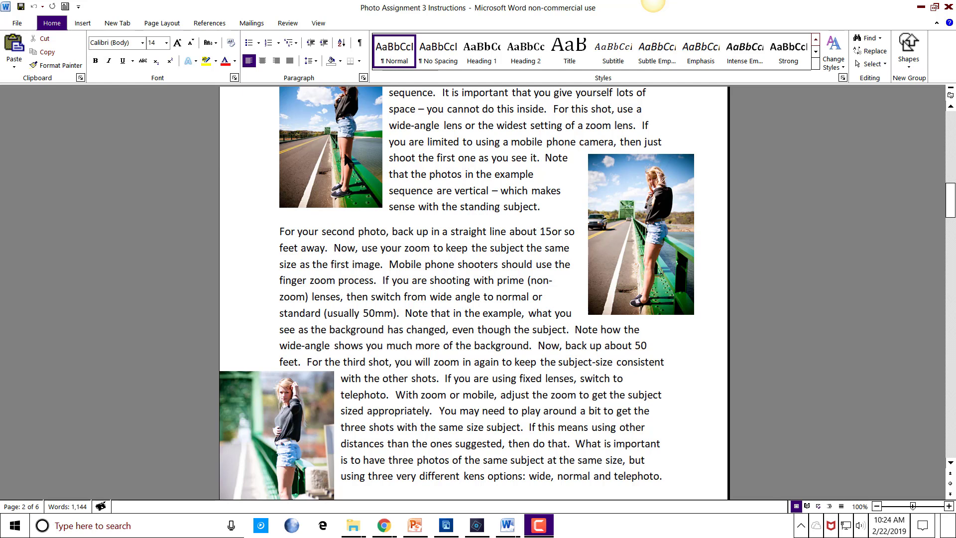
{"action": "mouse_move", "coordinate": [268, 440]}
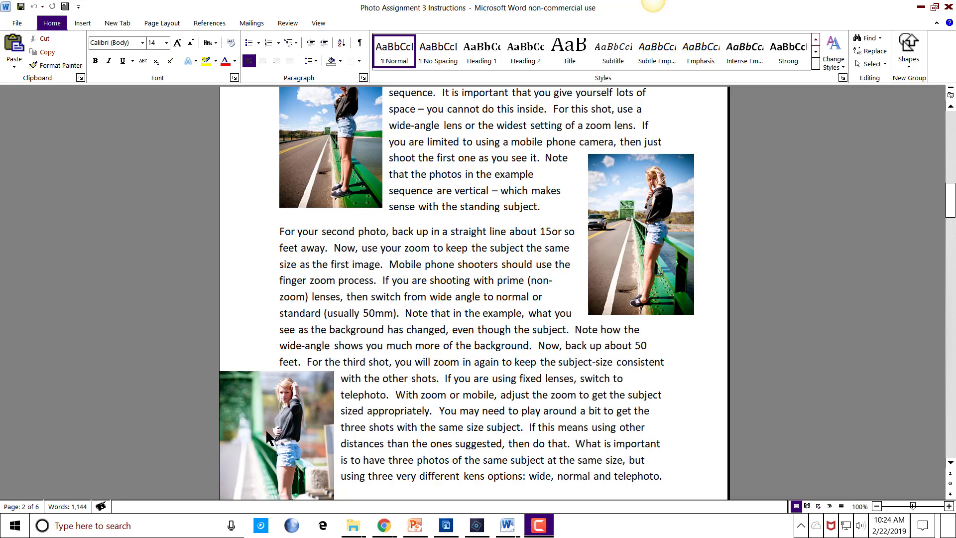
{"action": "mouse_move", "coordinate": [310, 425]}
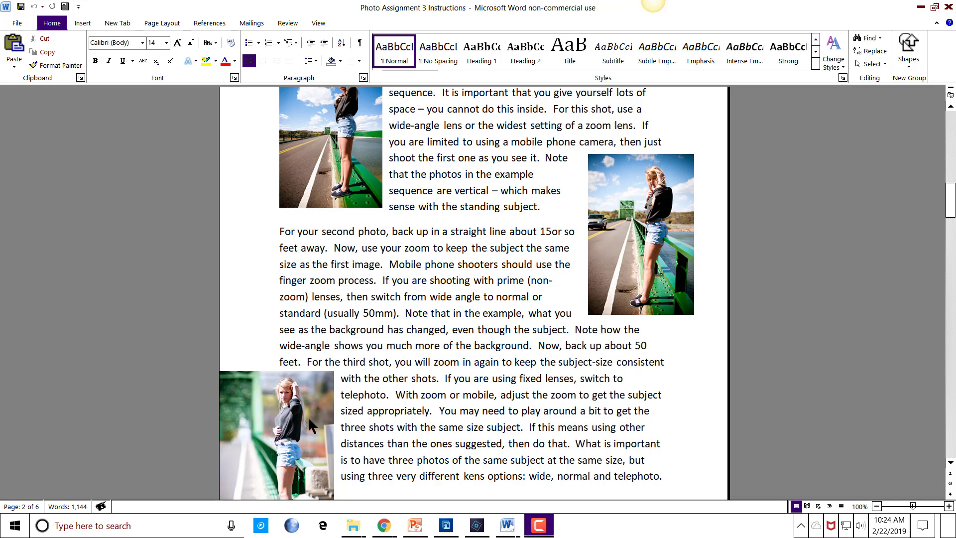
{"action": "mouse_move", "coordinate": [305, 396]}
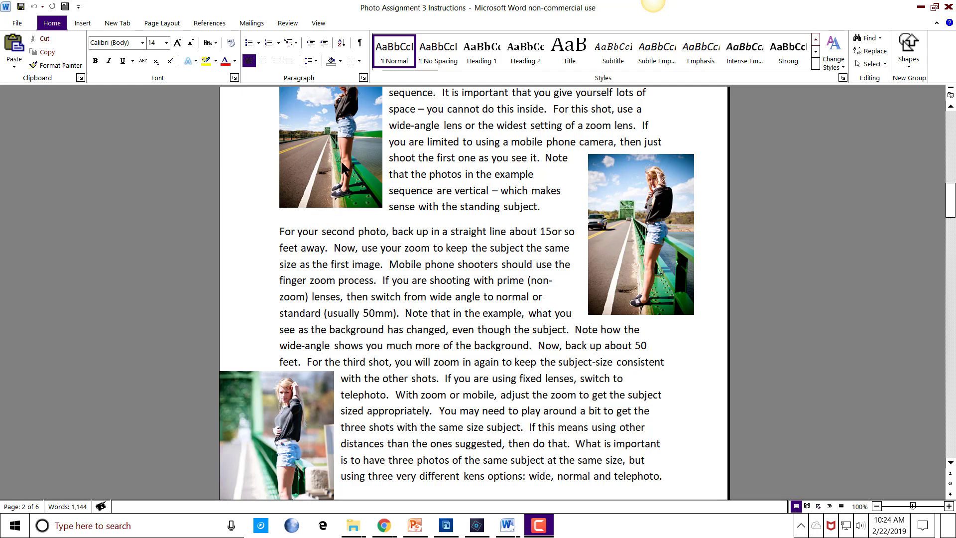
{"action": "scroll", "scroll_direction": "up", "scroll_amount": 3}
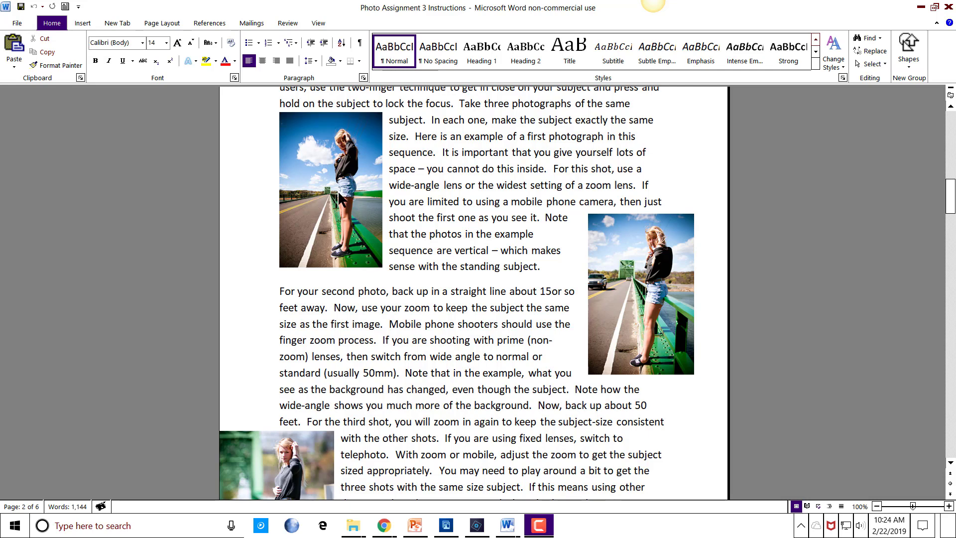
{"action": "scroll", "scroll_direction": "down", "scroll_amount": 3}
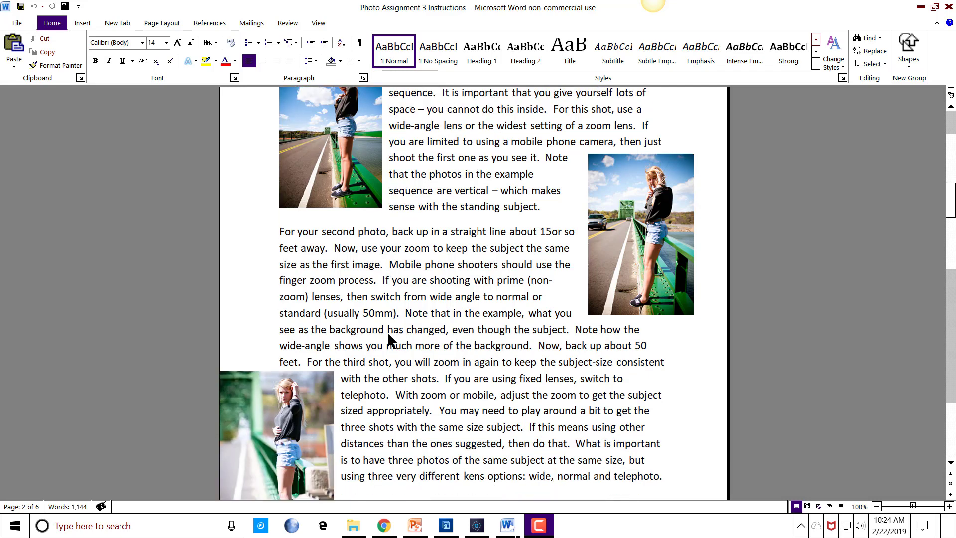
{"action": "scroll", "scroll_direction": "down", "scroll_amount": 3}
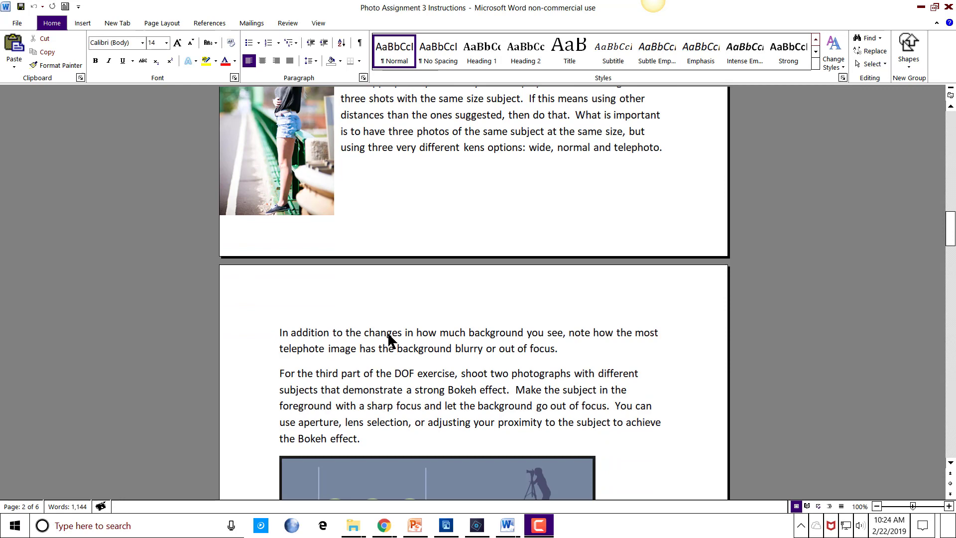
{"action": "scroll", "scroll_direction": "down", "scroll_amount": 3}
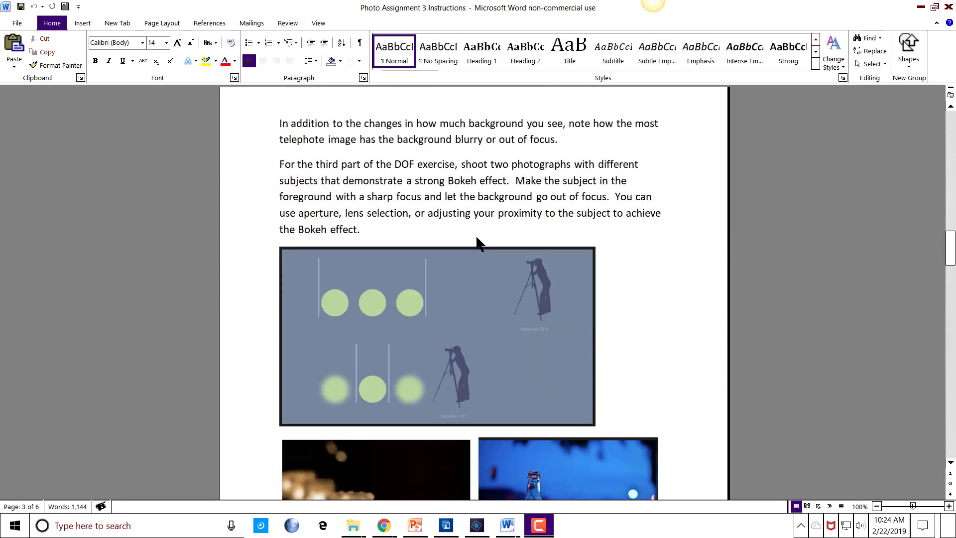
{"action": "scroll", "scroll_direction": "down", "scroll_amount": 3}
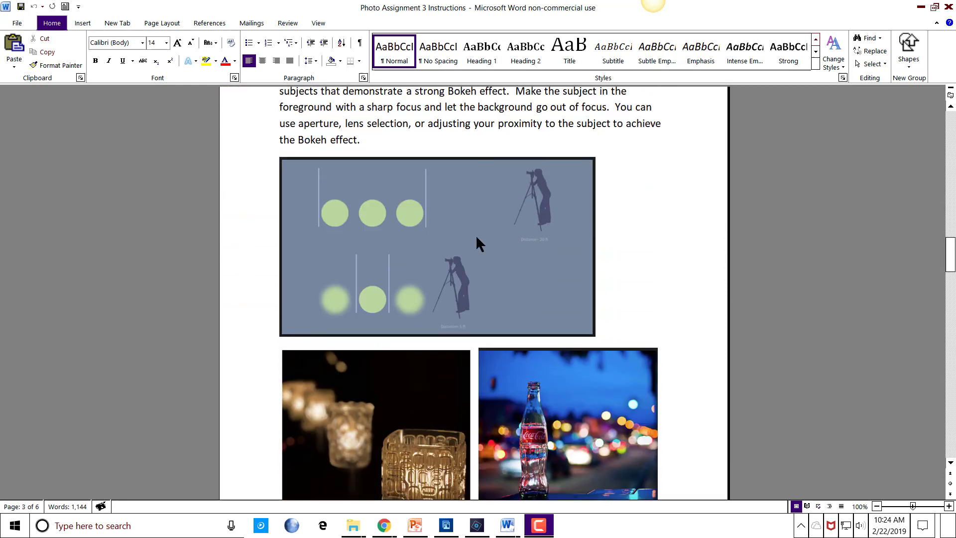
{"action": "scroll", "scroll_direction": "down", "scroll_amount": 3}
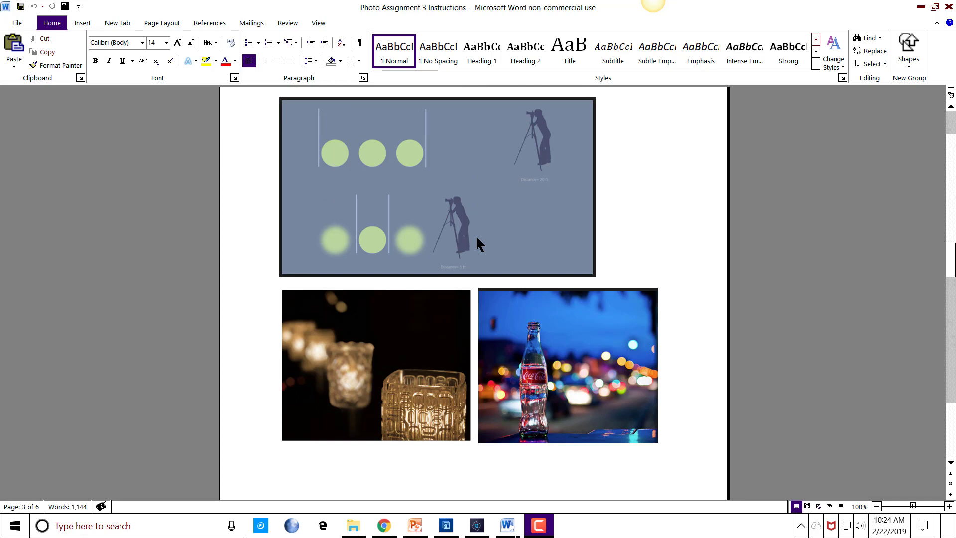
{"action": "scroll", "scroll_direction": "down", "scroll_amount": 3}
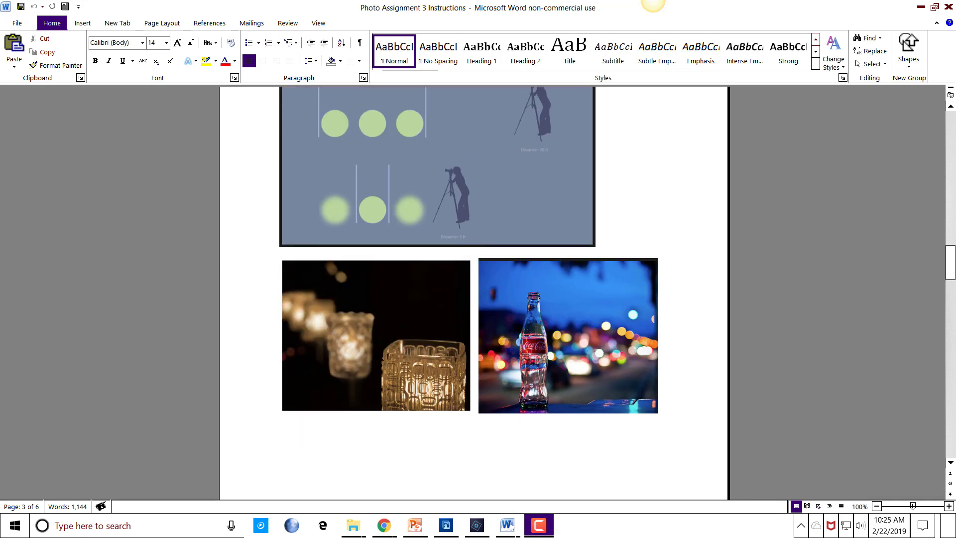
{"action": "mouse_move", "coordinate": [427, 386]}
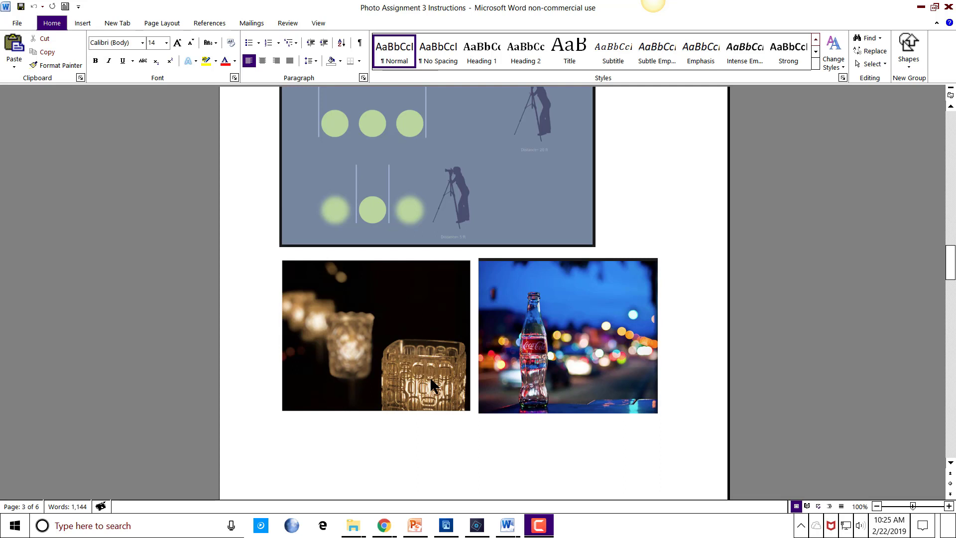
{"action": "mouse_move", "coordinate": [441, 351]}
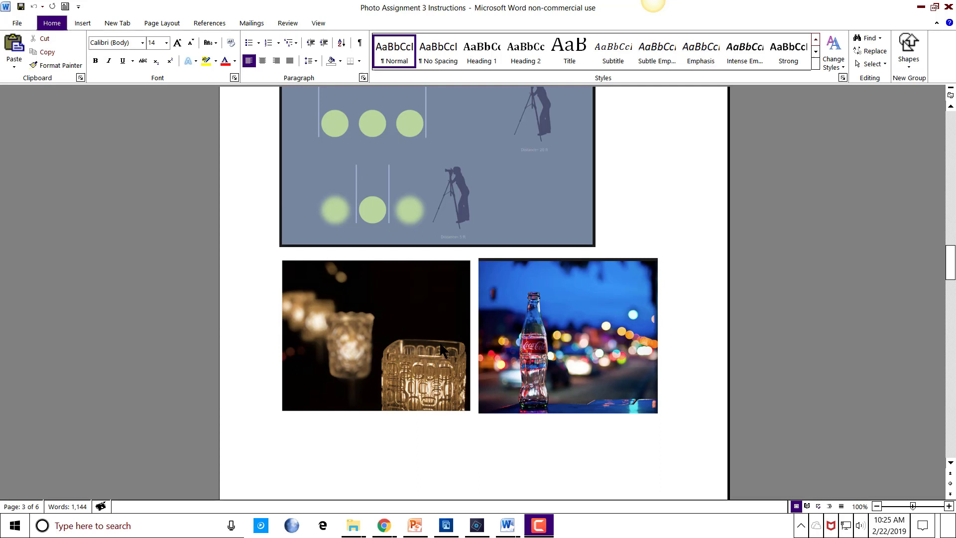
{"action": "mouse_move", "coordinate": [556, 353]}
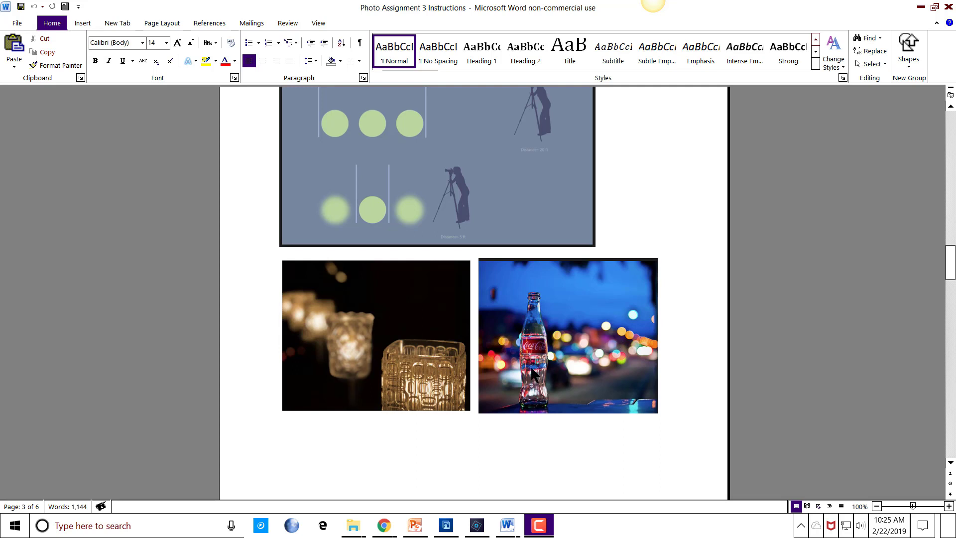
{"action": "mouse_move", "coordinate": [600, 374]}
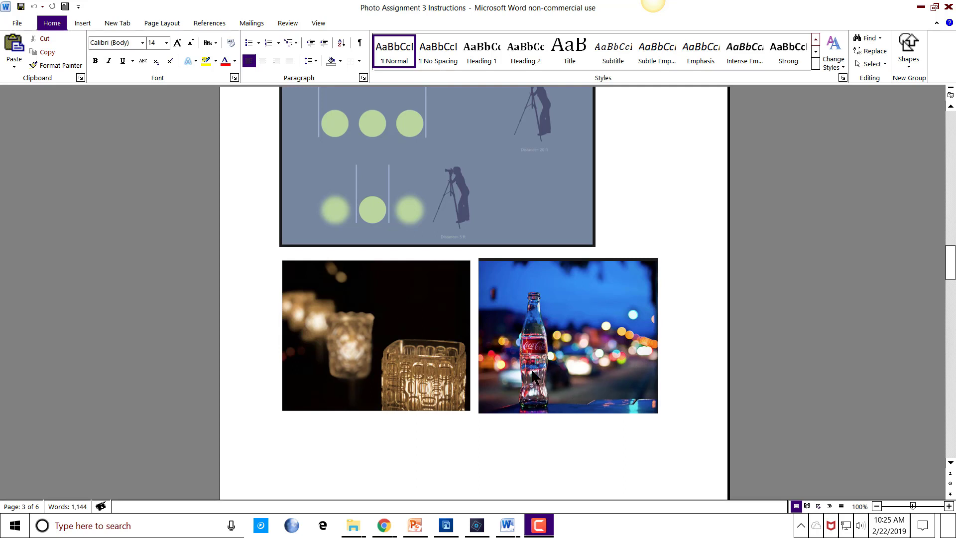
{"action": "mouse_move", "coordinate": [508, 364]}
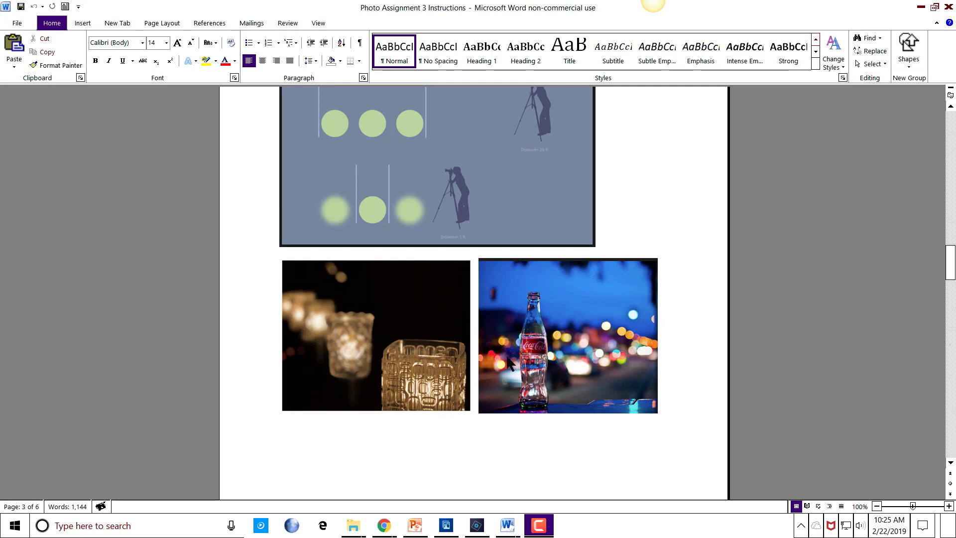
{"action": "mouse_move", "coordinate": [568, 336]}
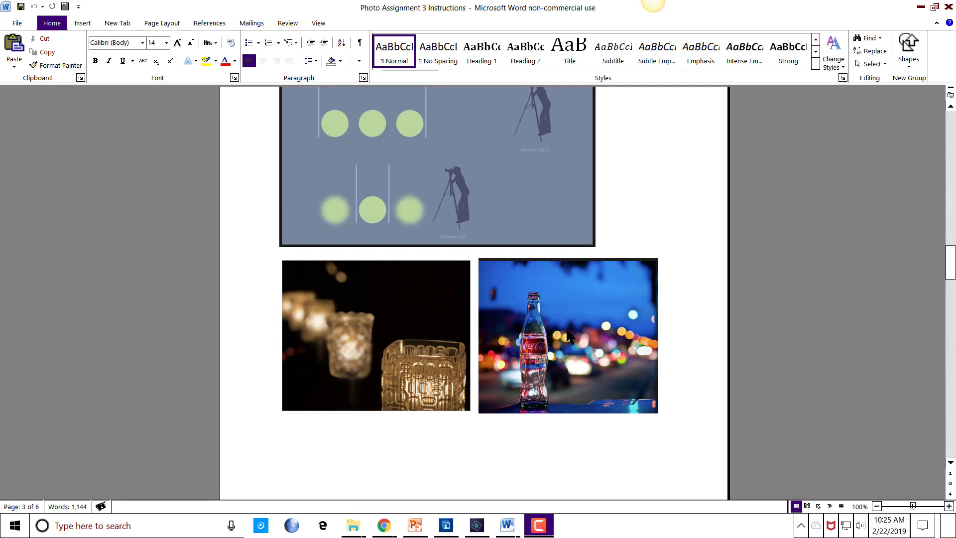
{"action": "mouse_move", "coordinate": [592, 353]}
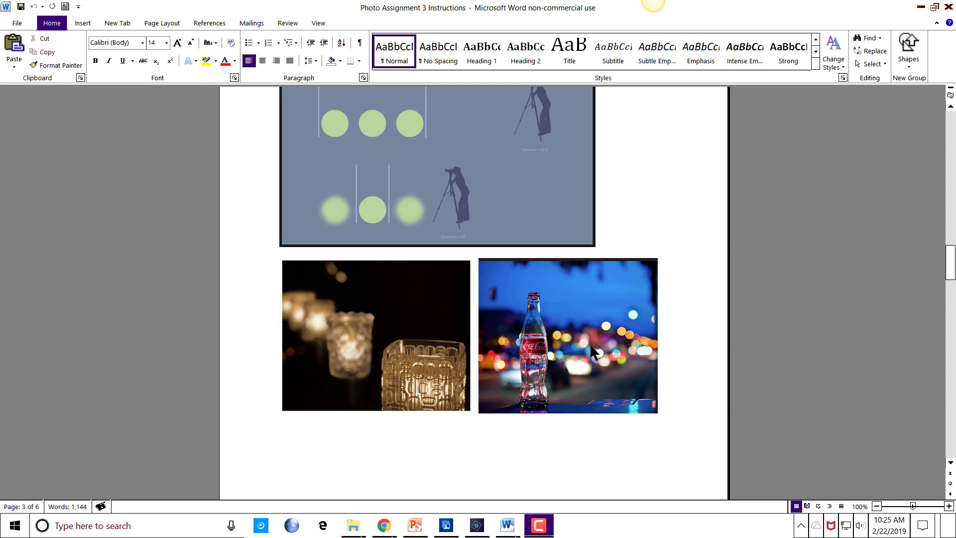
{"action": "scroll", "scroll_direction": "down", "scroll_amount": 3}
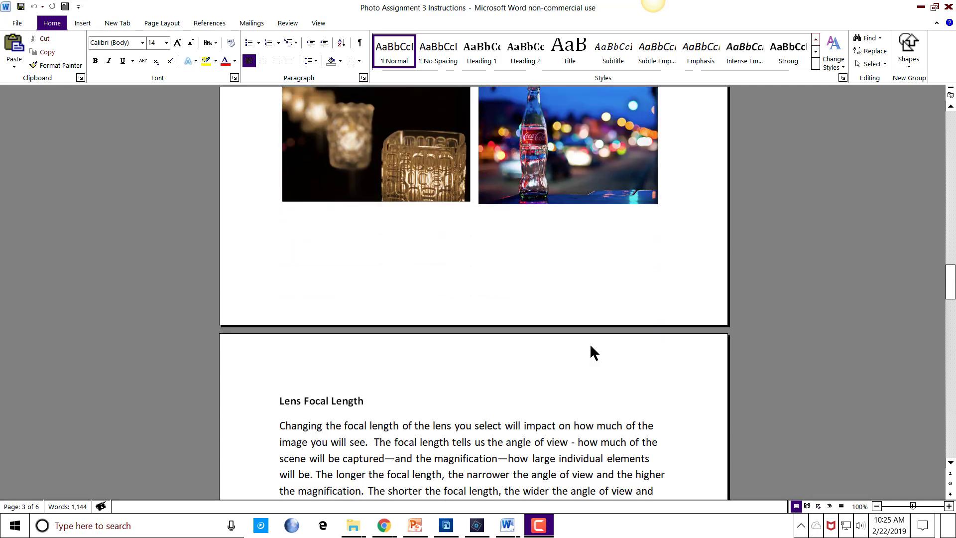
{"action": "scroll", "scroll_direction": "down", "scroll_amount": 3}
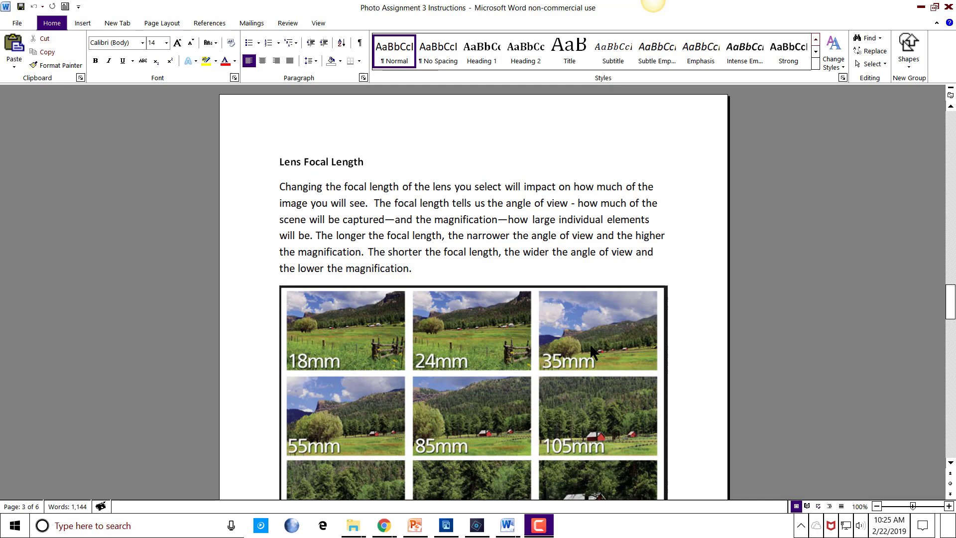
{"action": "scroll", "scroll_direction": "down", "scroll_amount": 3}
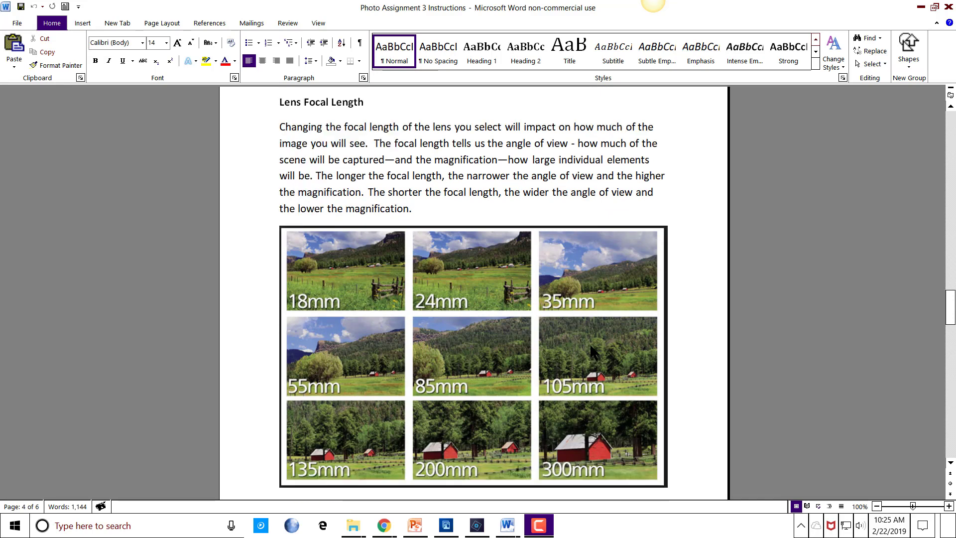
{"action": "mouse_move", "coordinate": [443, 316]}
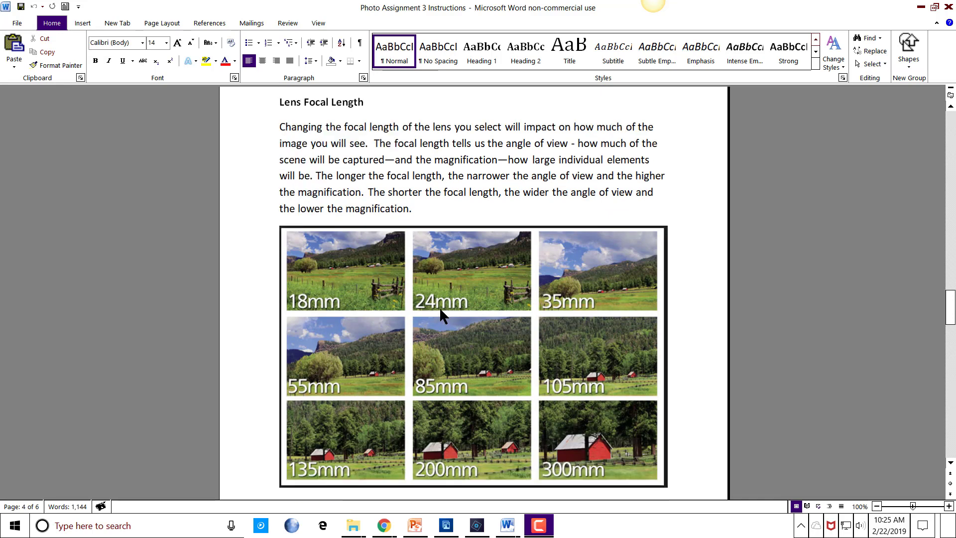
{"action": "mouse_move", "coordinate": [403, 202]}
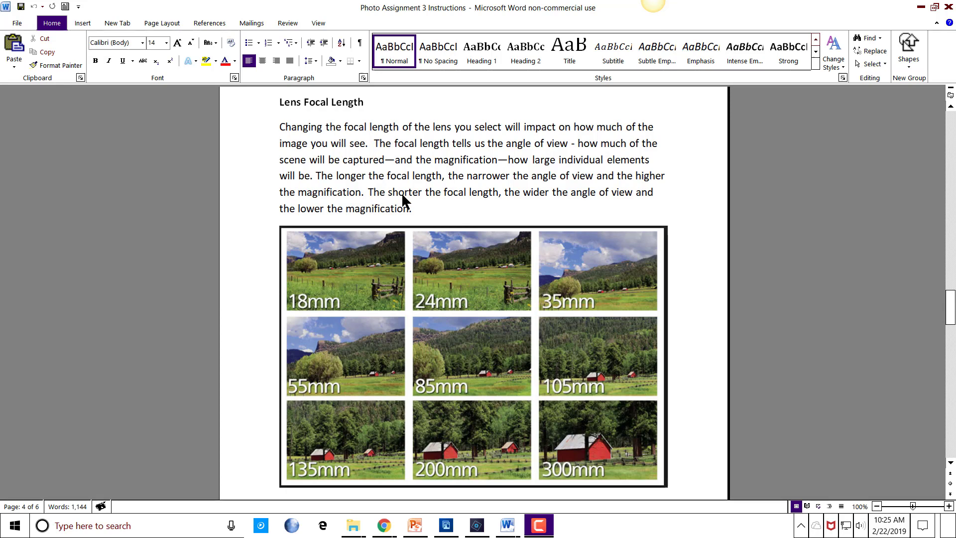
{"action": "mouse_move", "coordinate": [397, 187]}
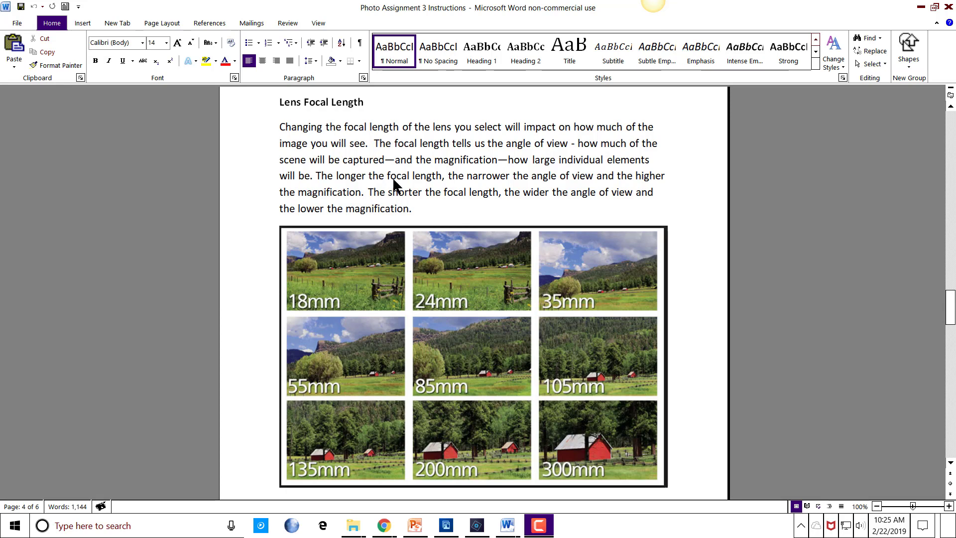
{"action": "scroll", "scroll_direction": "down", "scroll_amount": 3}
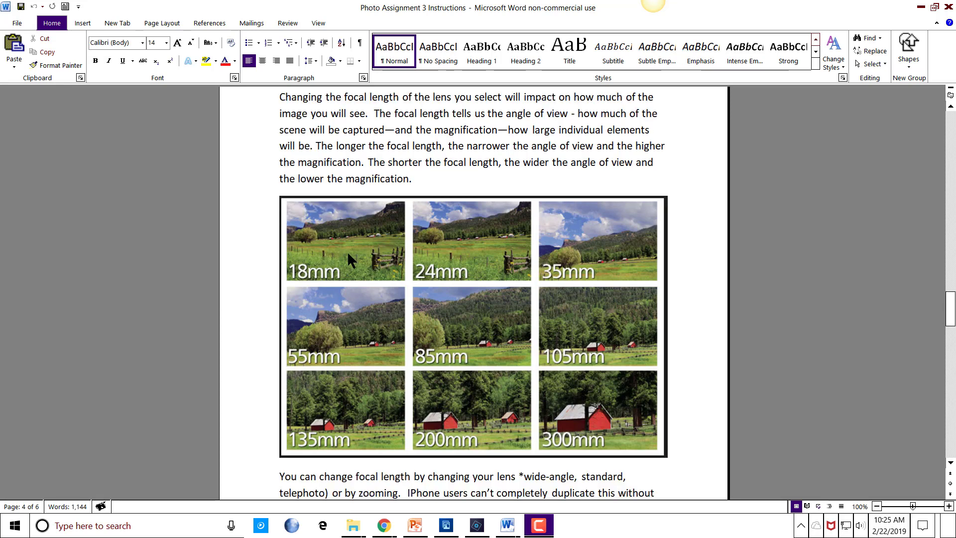
{"action": "mouse_move", "coordinate": [352, 255]}
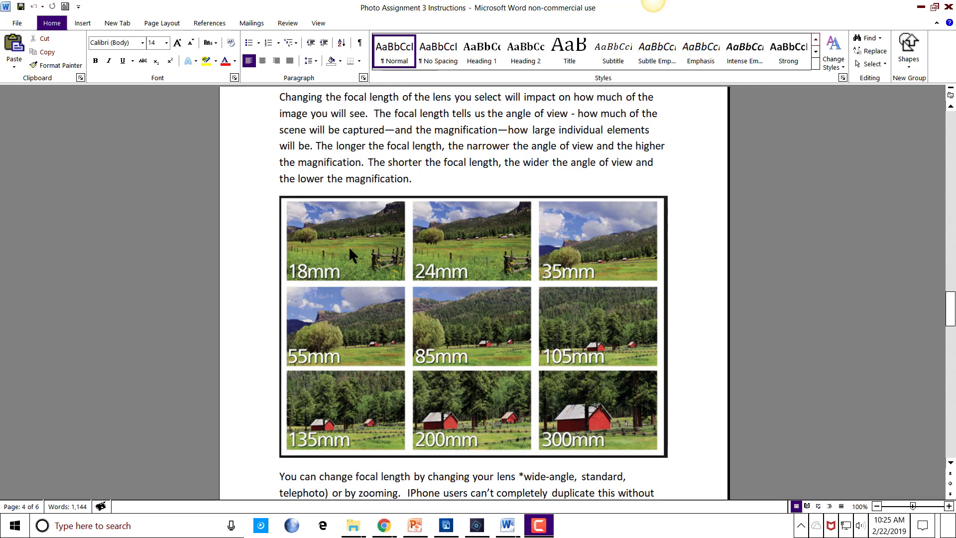
{"action": "mouse_move", "coordinate": [499, 240]}
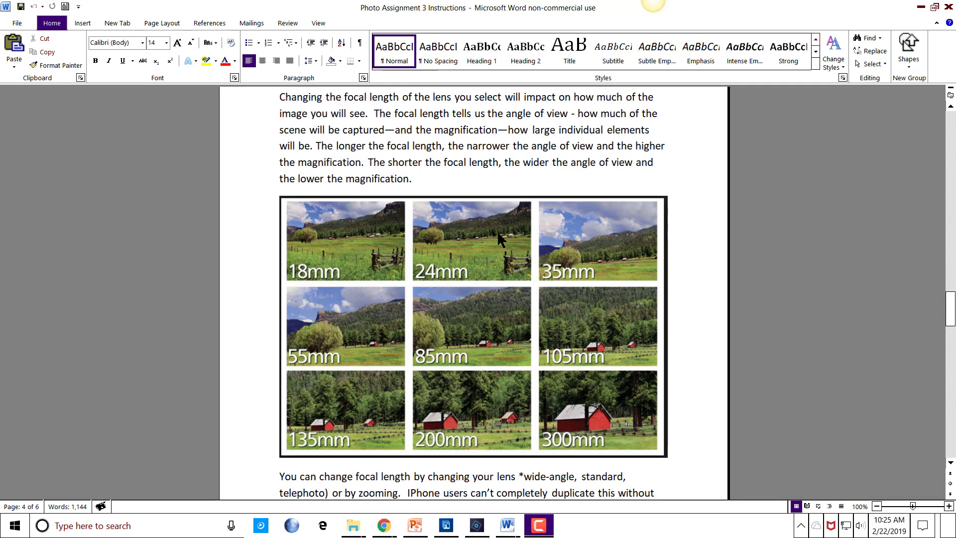
{"action": "mouse_move", "coordinate": [528, 347]}
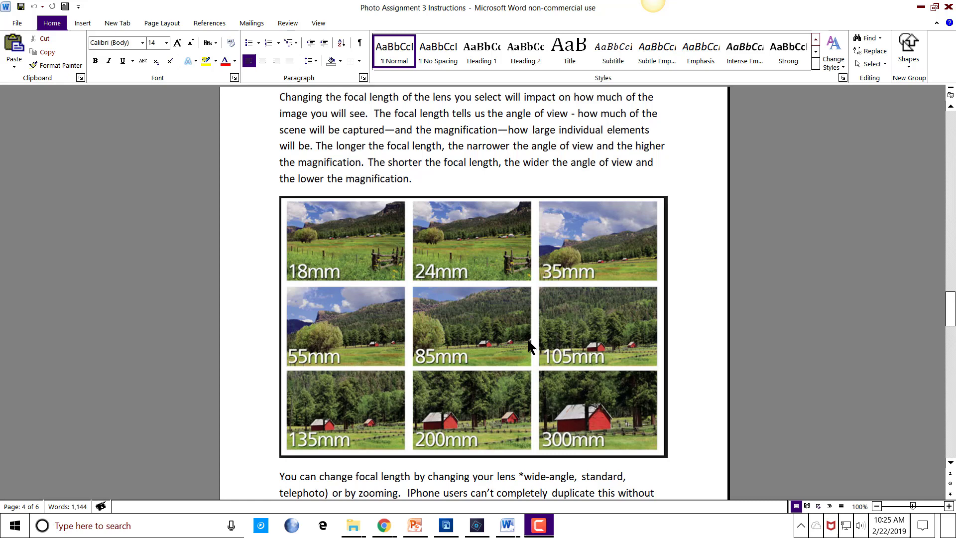
{"action": "mouse_move", "coordinate": [322, 264]}
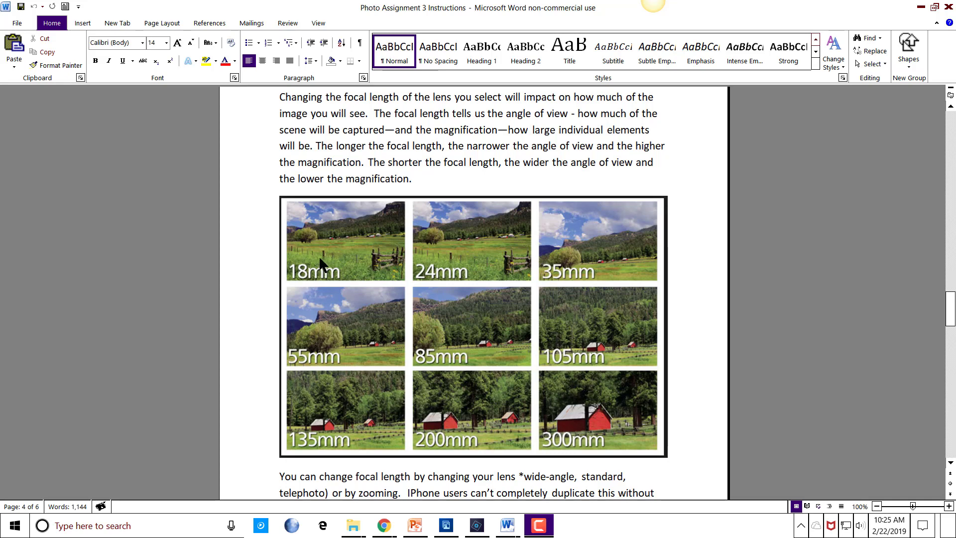
{"action": "mouse_move", "coordinate": [330, 249]}
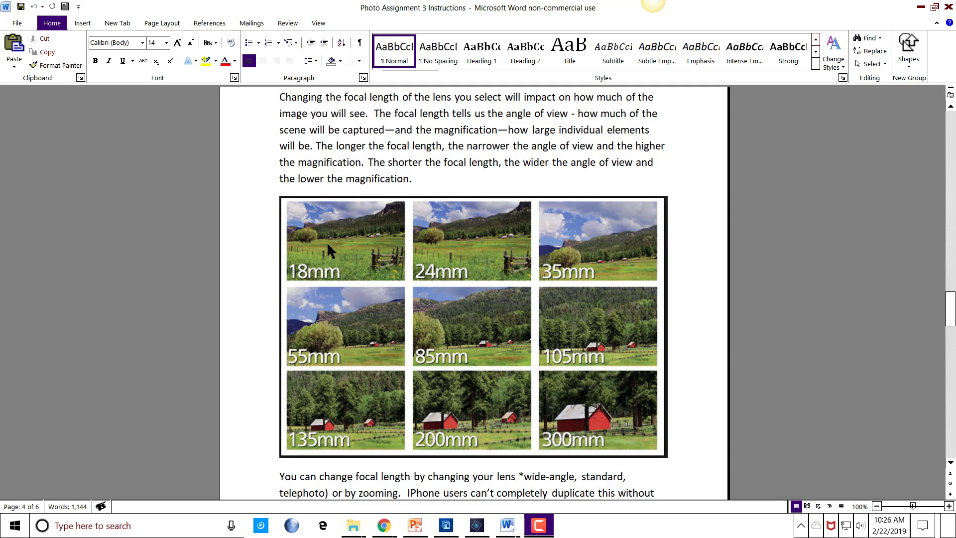
{"action": "mouse_move", "coordinate": [368, 271]}
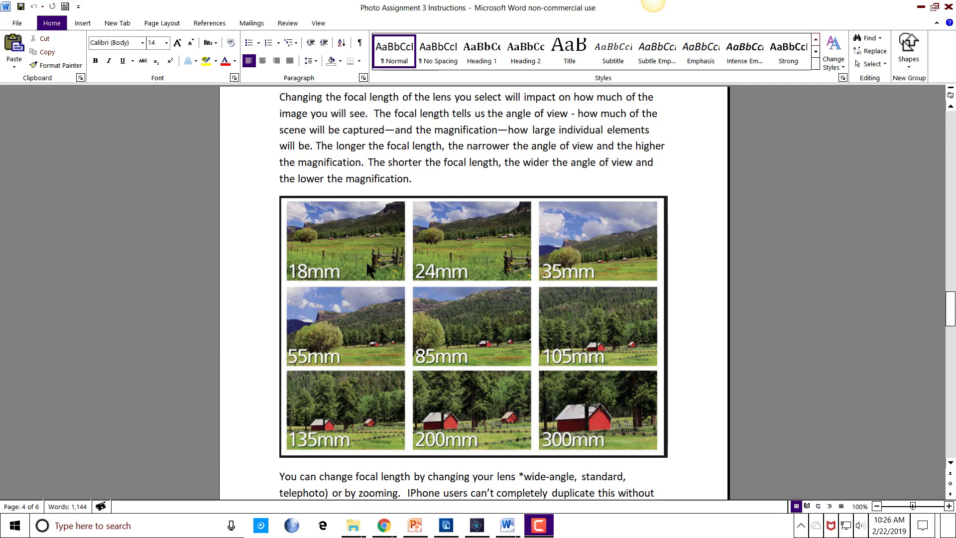
{"action": "mouse_move", "coordinate": [334, 270]}
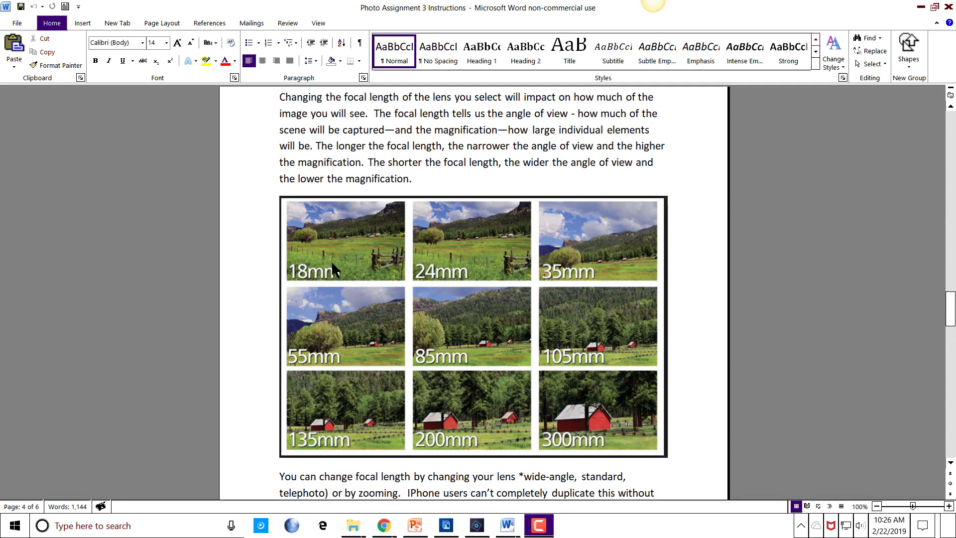
{"action": "mouse_move", "coordinate": [323, 262]}
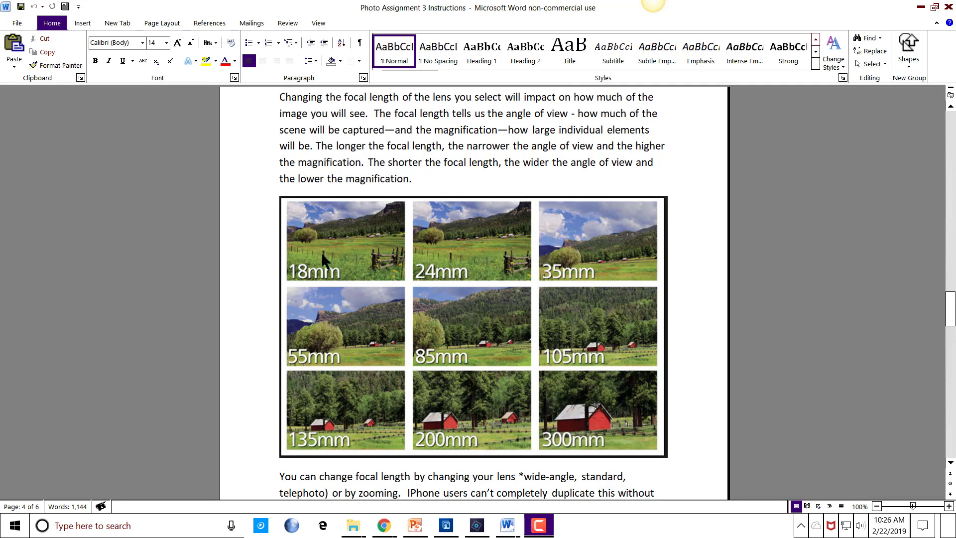
{"action": "mouse_move", "coordinate": [361, 267]}
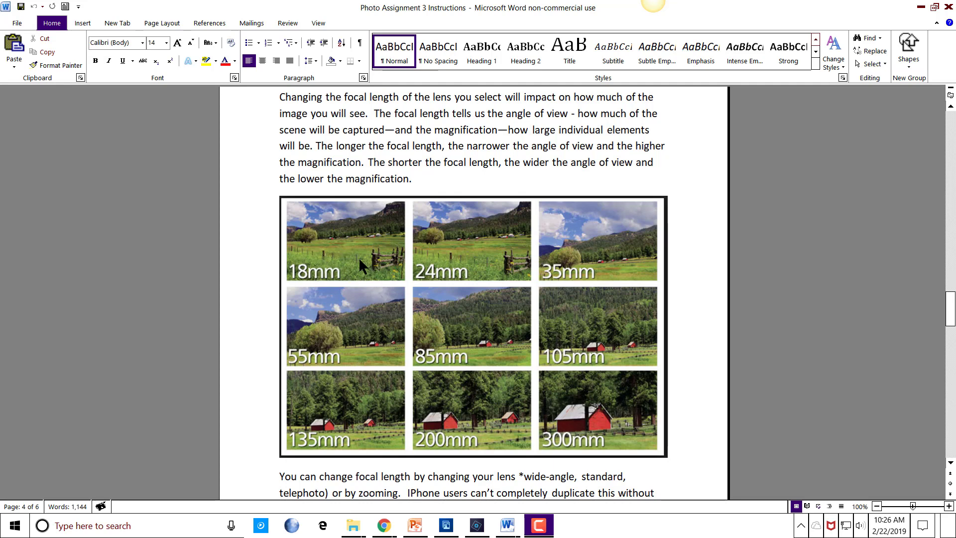
{"action": "mouse_move", "coordinate": [322, 243]}
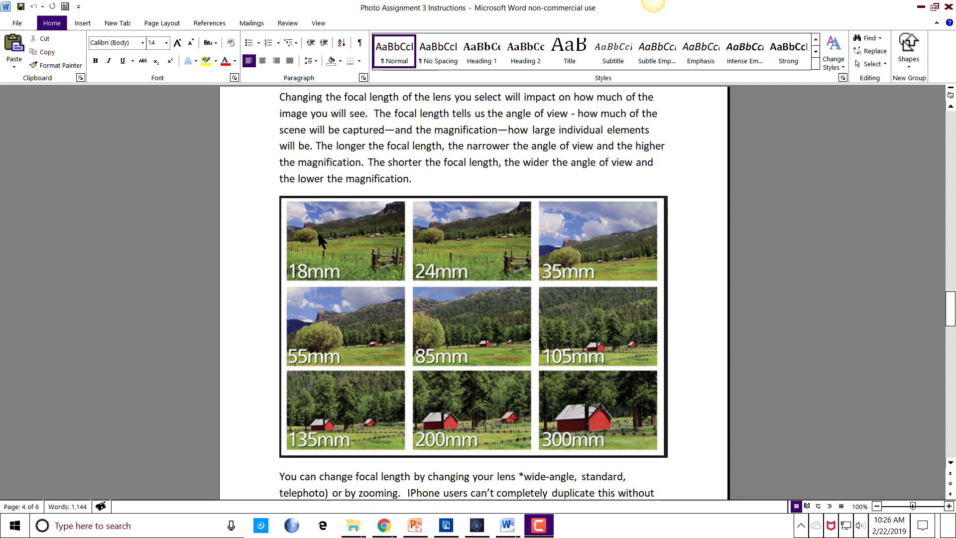
{"action": "mouse_move", "coordinate": [379, 267]}
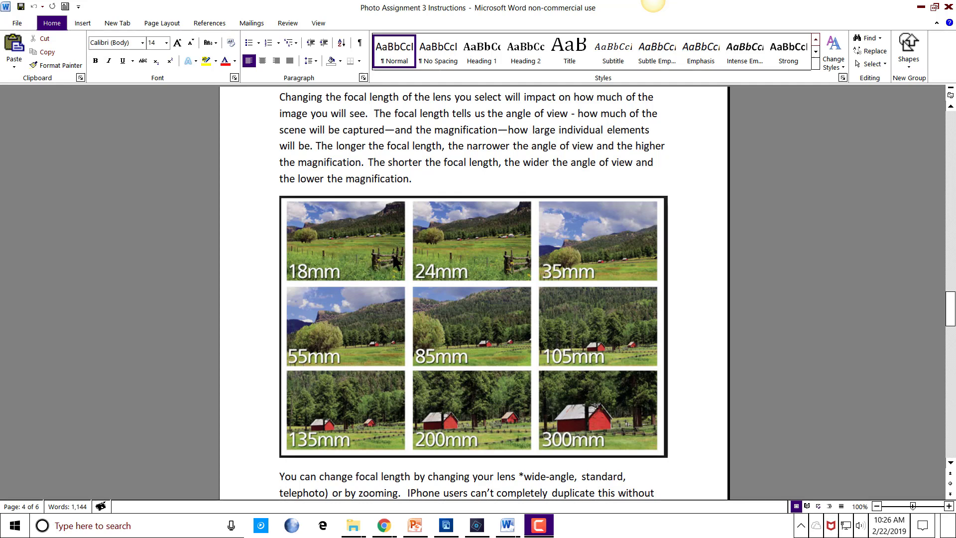
{"action": "mouse_move", "coordinate": [376, 239]}
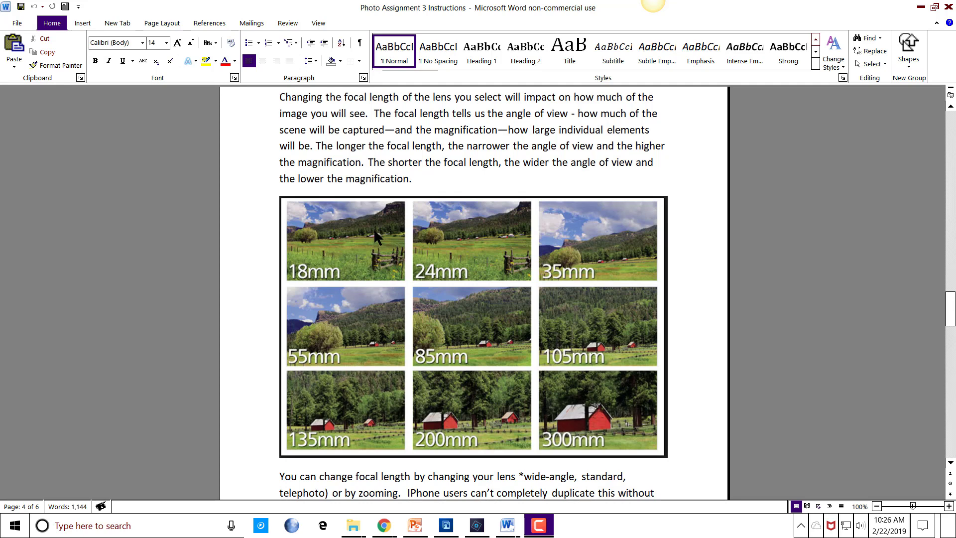
{"action": "mouse_move", "coordinate": [320, 277]}
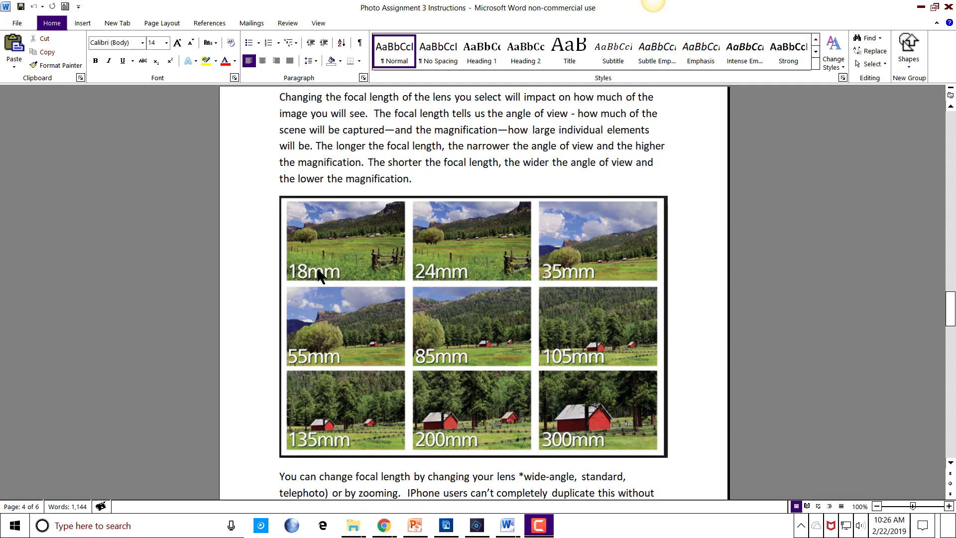
{"action": "mouse_move", "coordinate": [475, 254]}
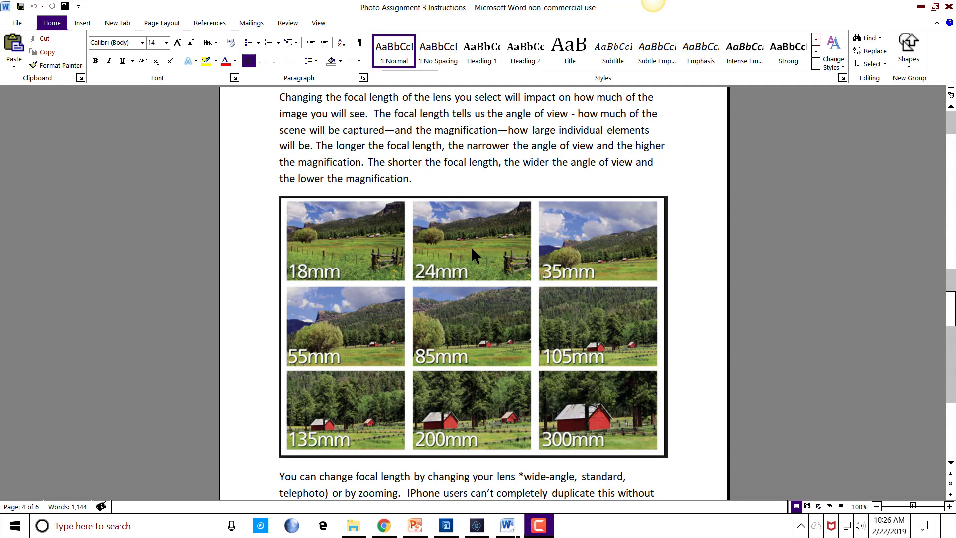
{"action": "mouse_move", "coordinate": [323, 259]}
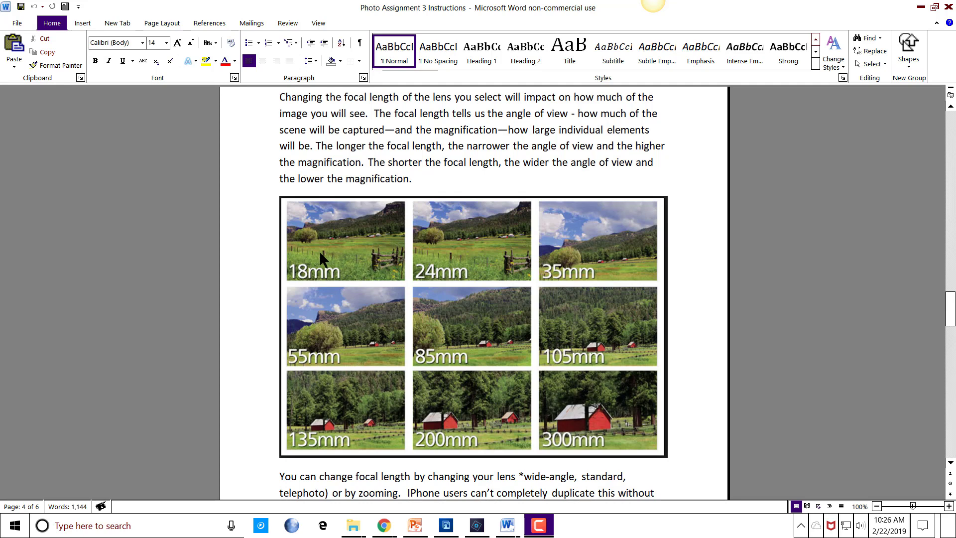
{"action": "mouse_move", "coordinate": [428, 237]}
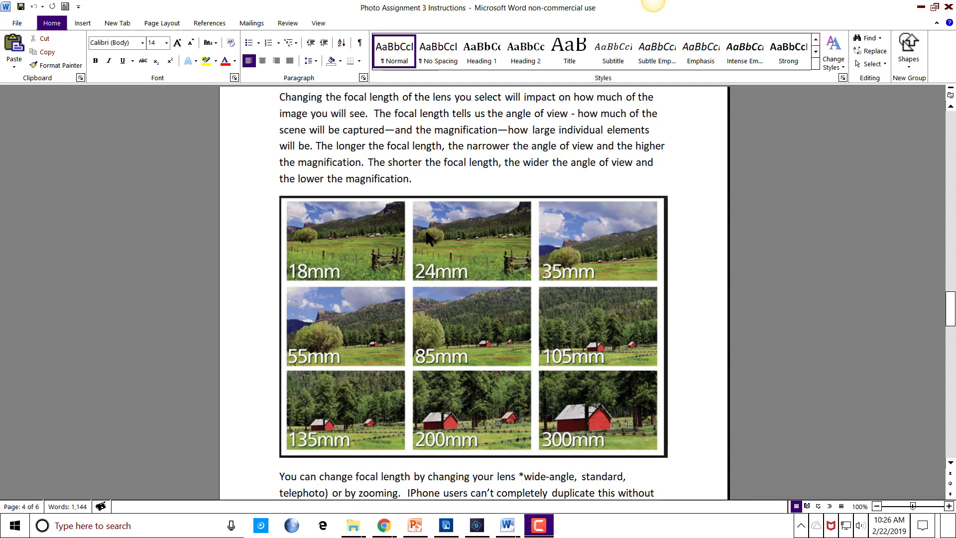
{"action": "mouse_move", "coordinate": [459, 254]}
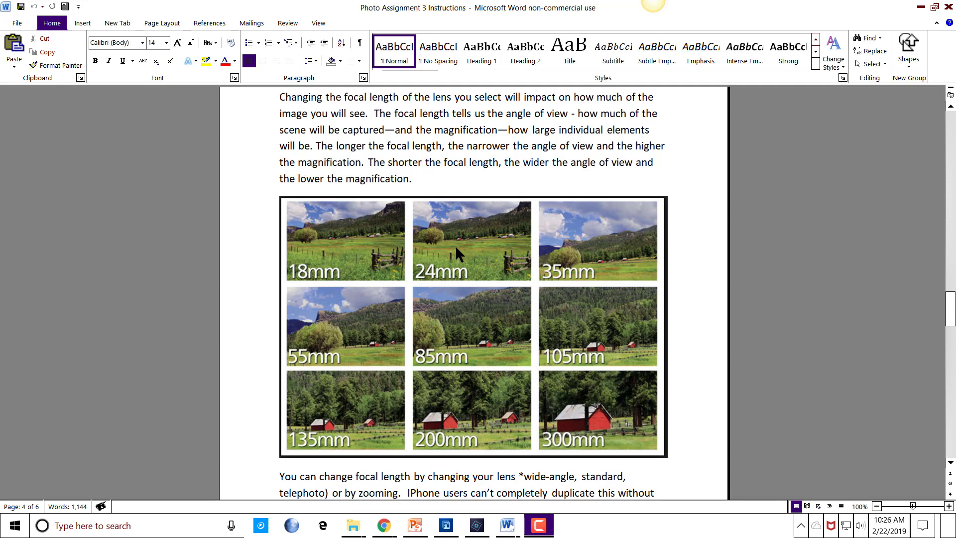
{"action": "mouse_move", "coordinate": [439, 230]}
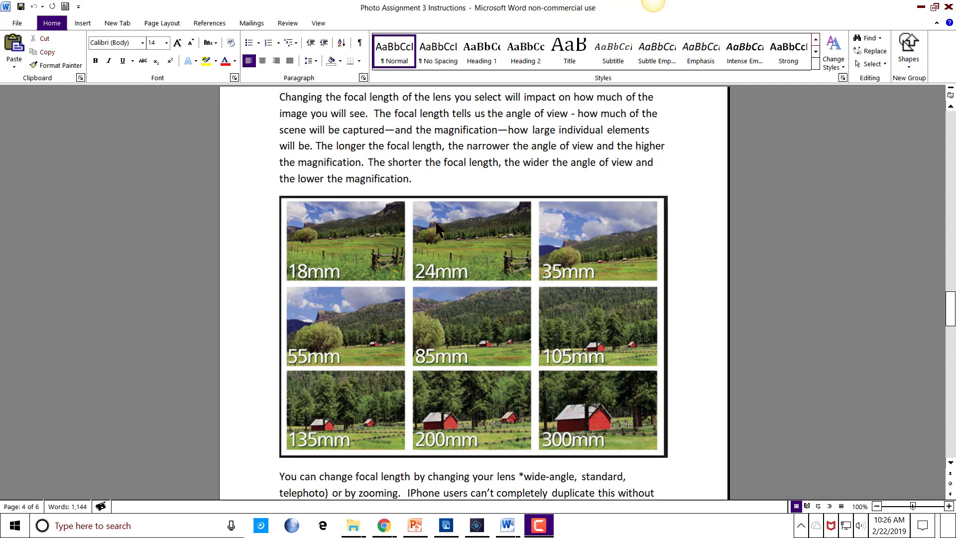
{"action": "mouse_move", "coordinate": [520, 273]}
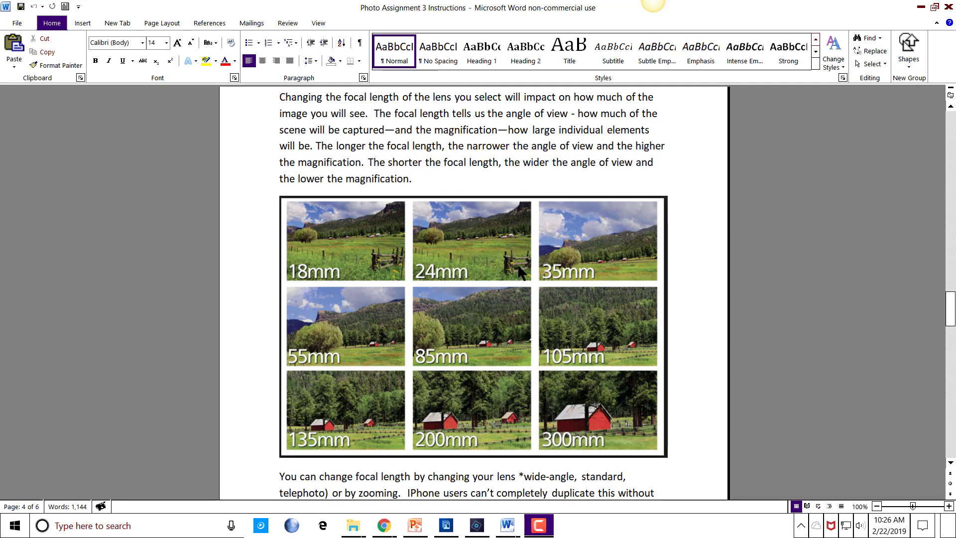
{"action": "mouse_move", "coordinate": [506, 237]}
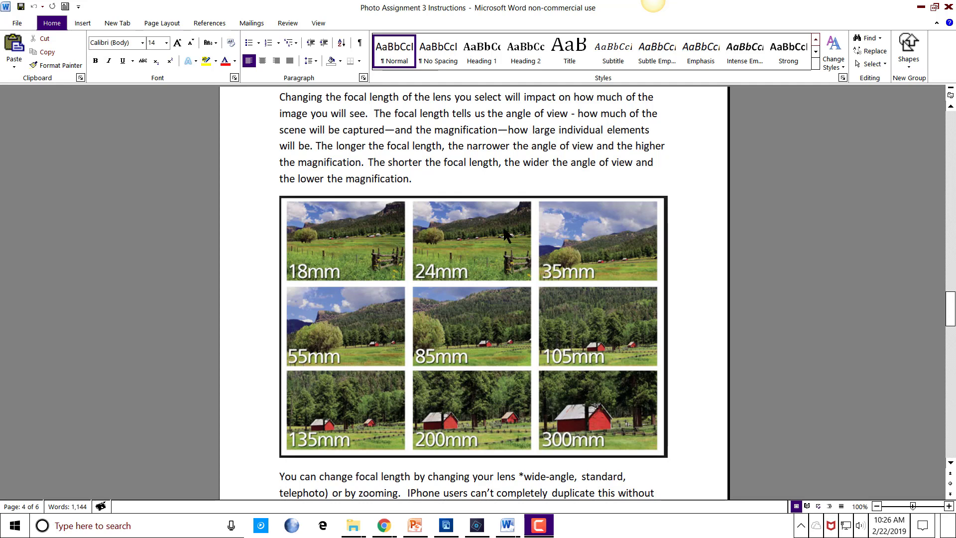
{"action": "mouse_move", "coordinate": [509, 245]}
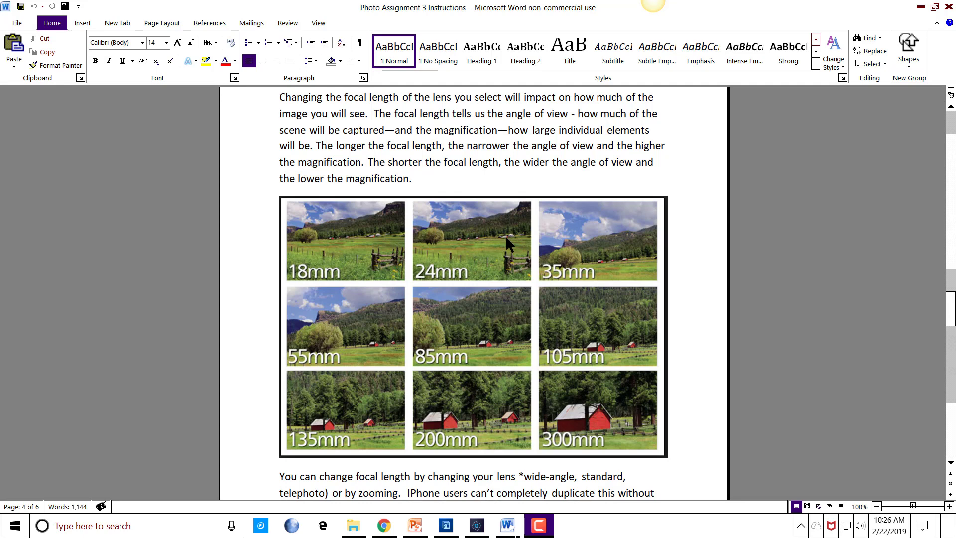
{"action": "mouse_move", "coordinate": [628, 262]}
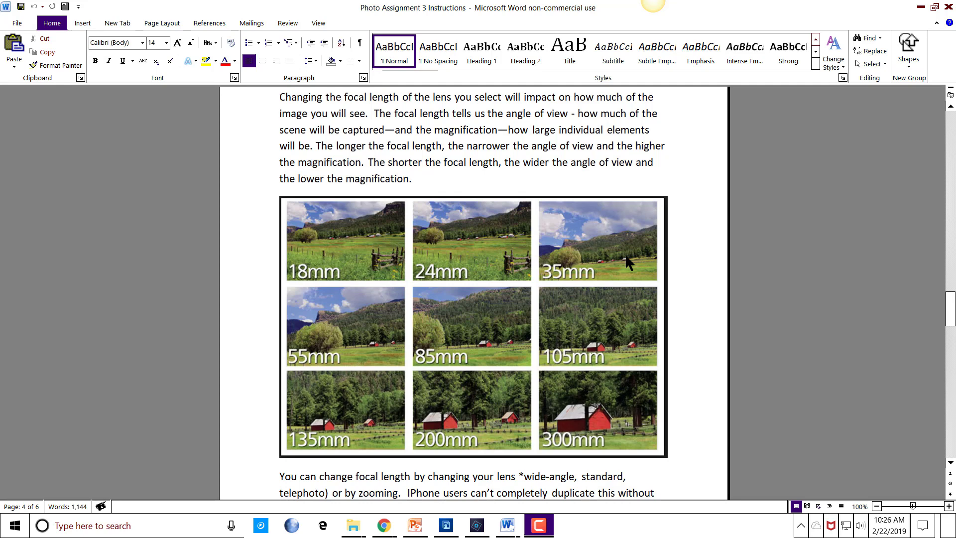
{"action": "mouse_move", "coordinate": [348, 346]}
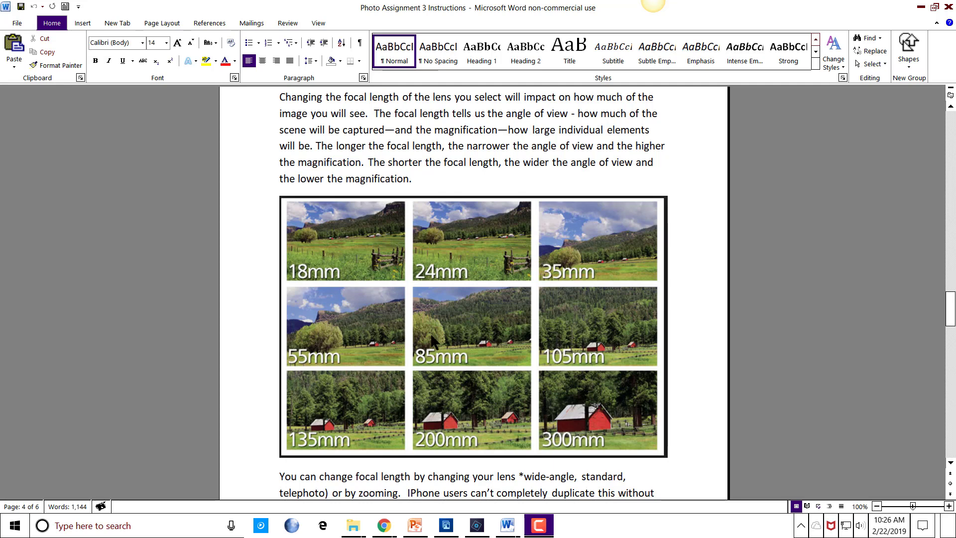
{"action": "mouse_move", "coordinate": [561, 373]}
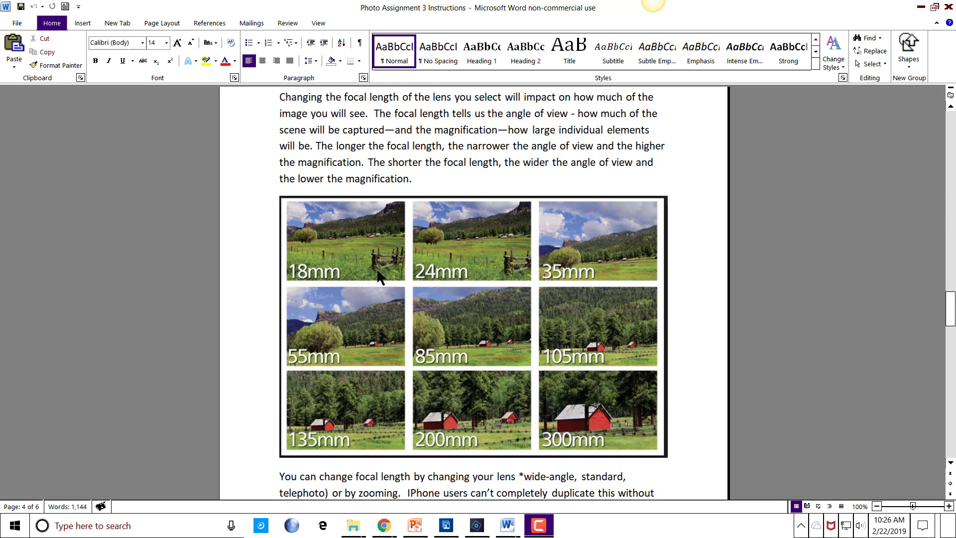
{"action": "mouse_move", "coordinate": [362, 243]}
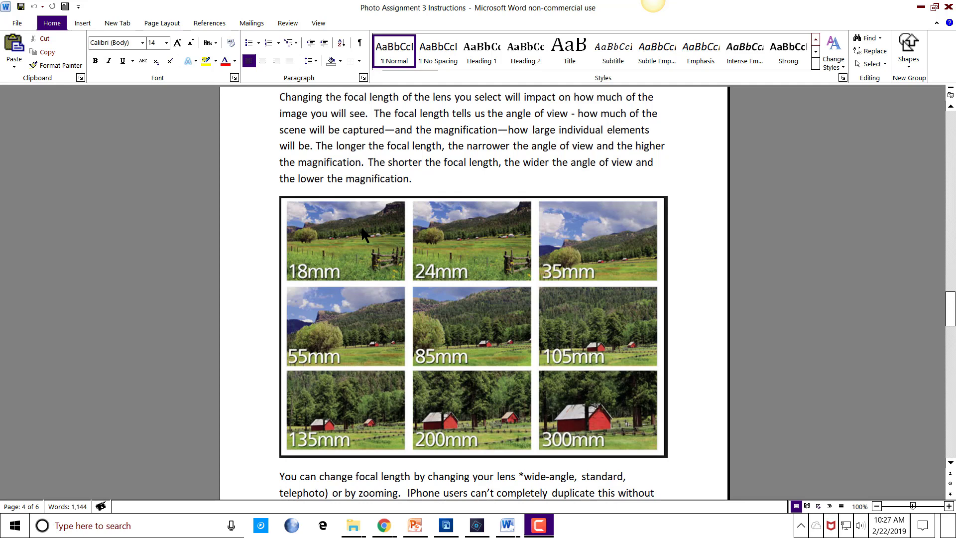
{"action": "mouse_move", "coordinate": [371, 241]}
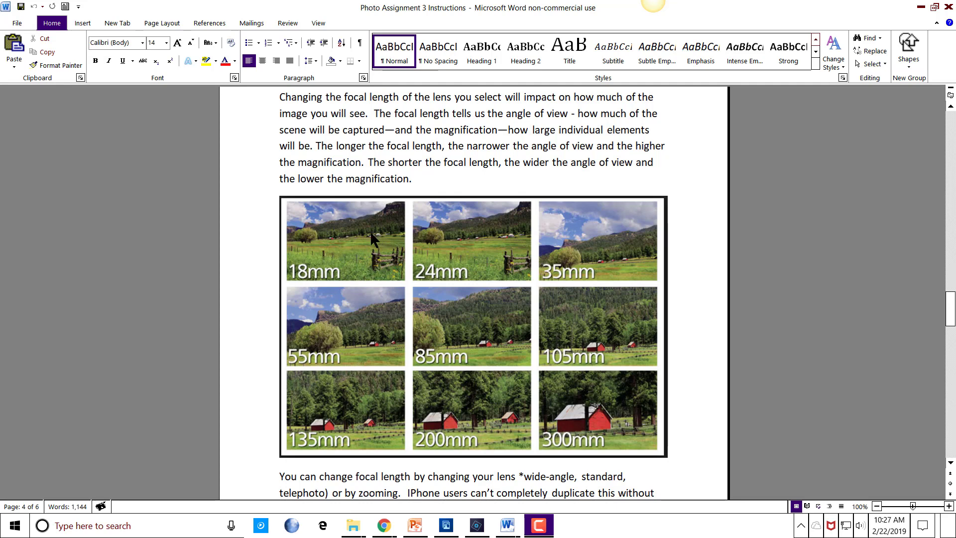
{"action": "mouse_move", "coordinate": [459, 326]}
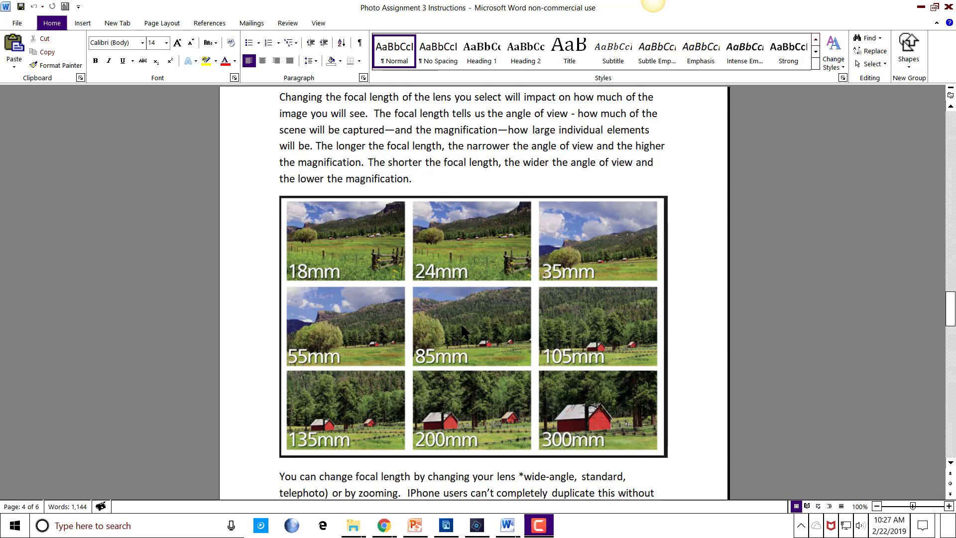
{"action": "mouse_move", "coordinate": [577, 322]}
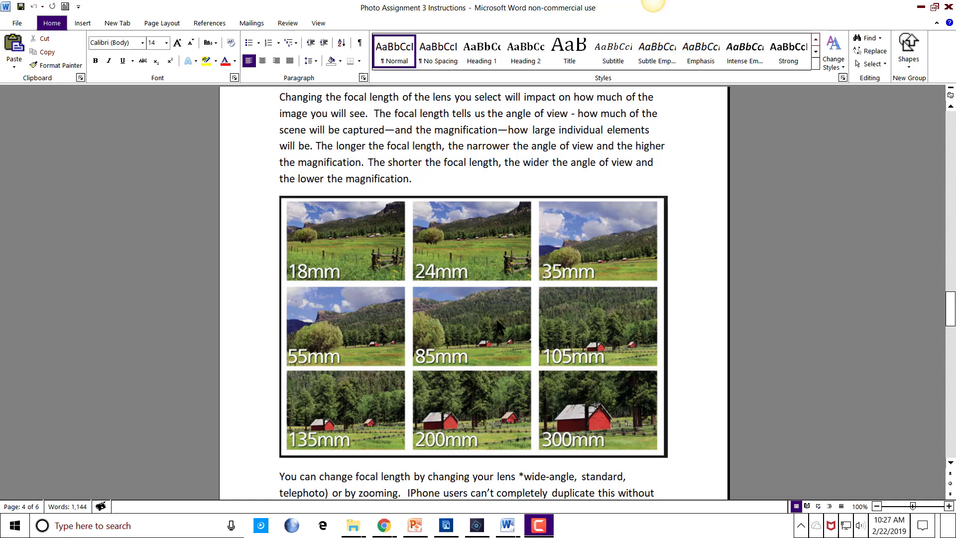
{"action": "mouse_move", "coordinate": [577, 328]}
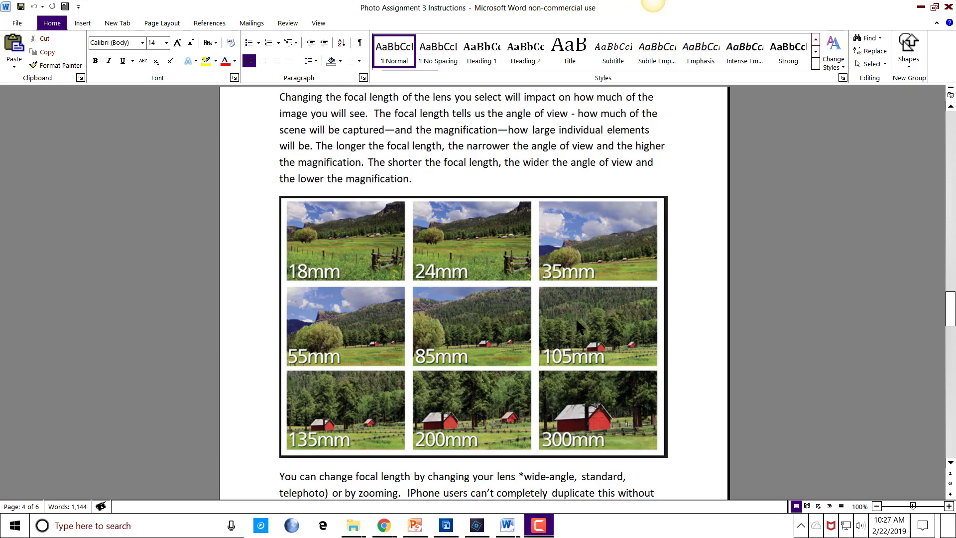
{"action": "mouse_move", "coordinate": [462, 333]}
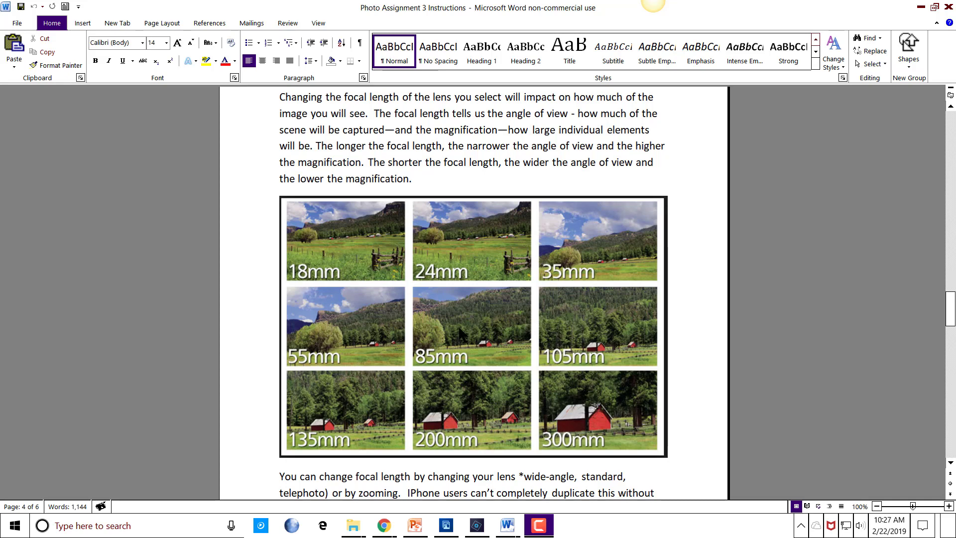
{"action": "mouse_move", "coordinate": [474, 316]}
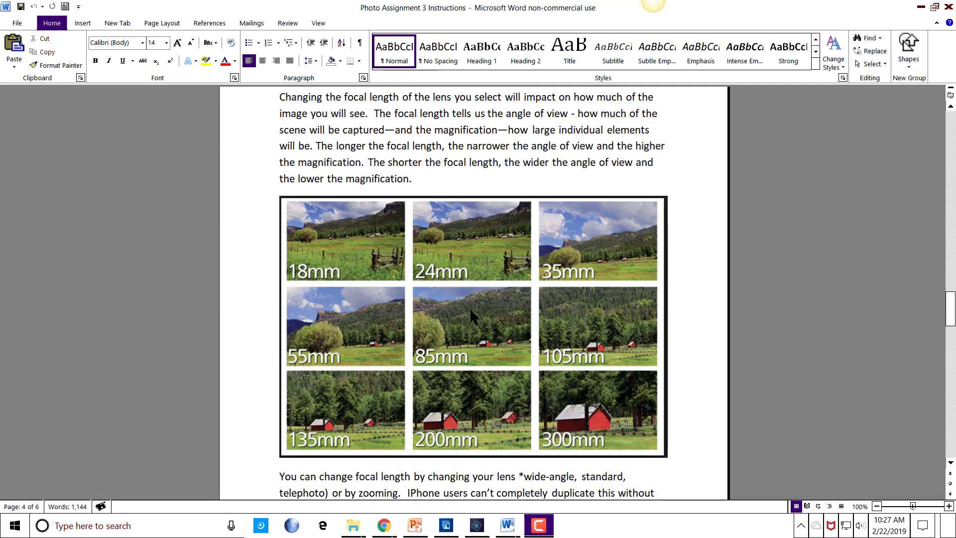
{"action": "mouse_move", "coordinate": [488, 344]}
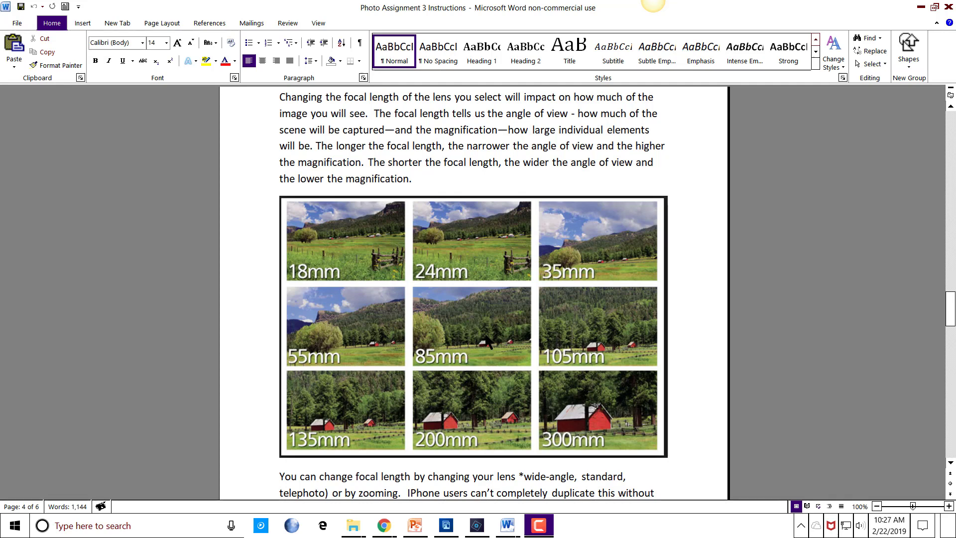
{"action": "mouse_move", "coordinate": [351, 261]}
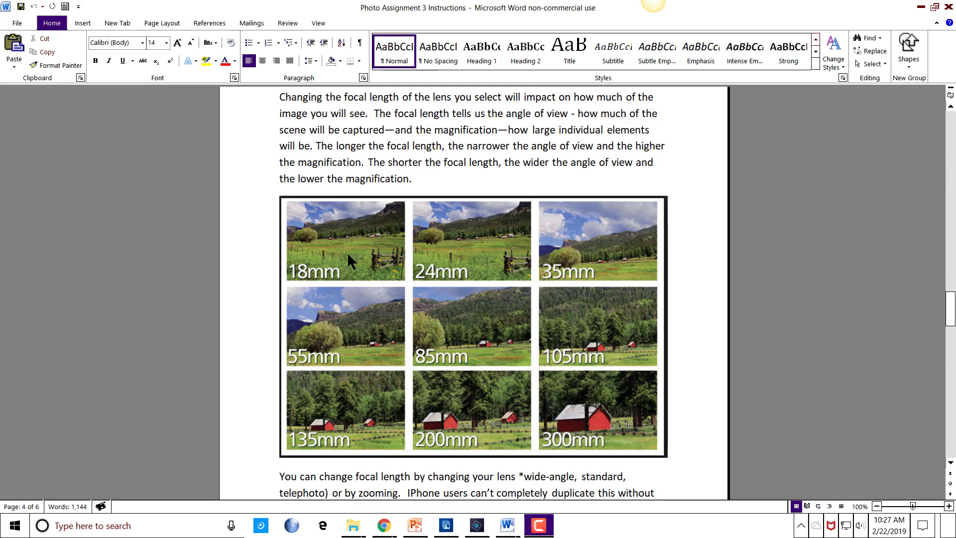
{"action": "mouse_move", "coordinate": [252, 248]}
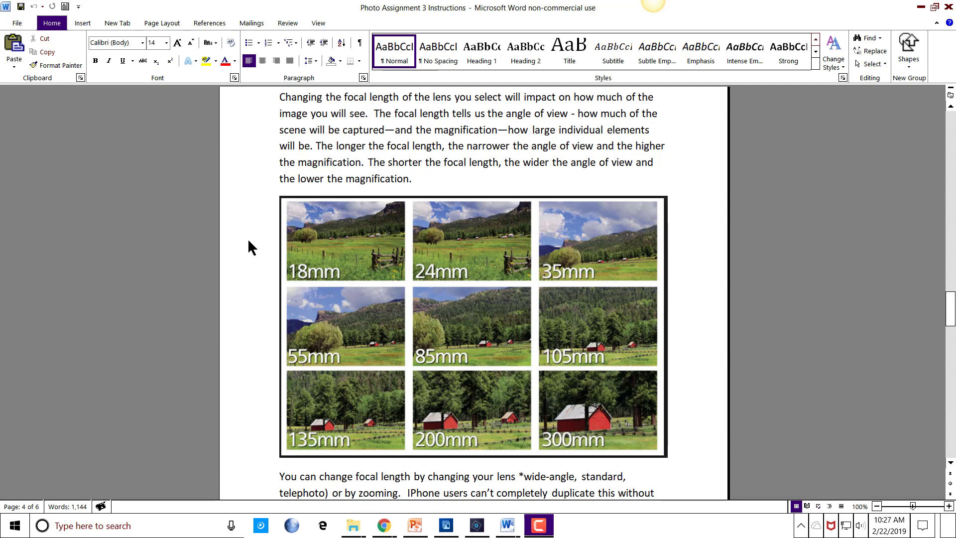
{"action": "mouse_move", "coordinate": [367, 240]}
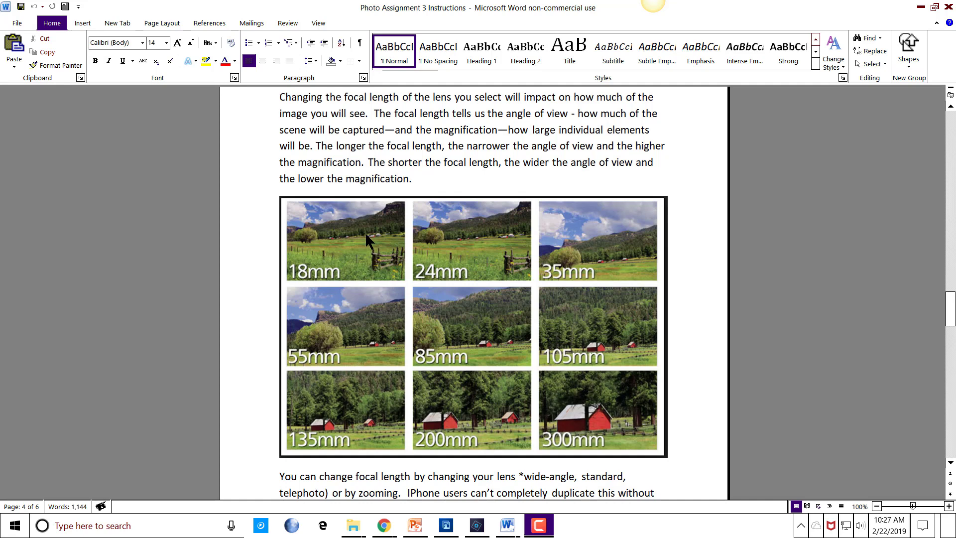
{"action": "mouse_move", "coordinate": [371, 247]}
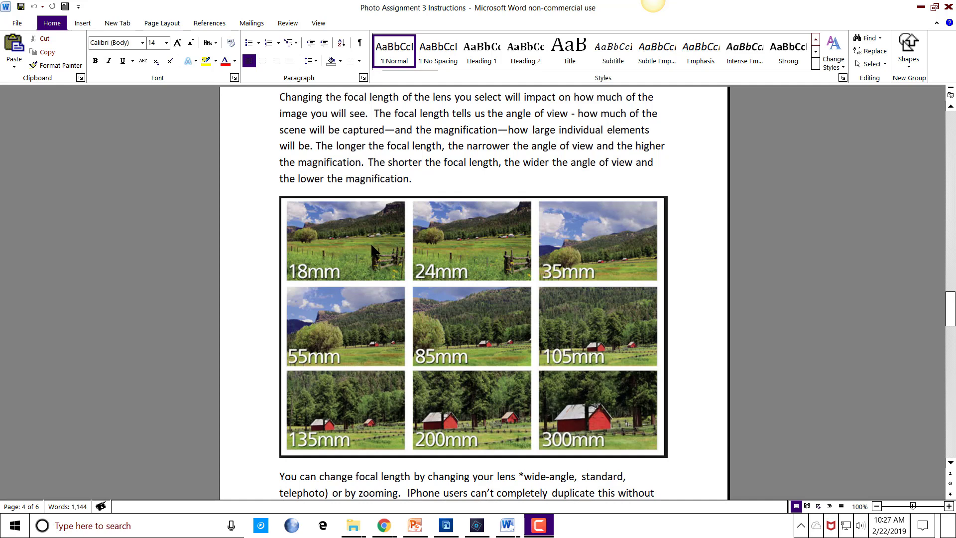
{"action": "mouse_move", "coordinate": [338, 249]}
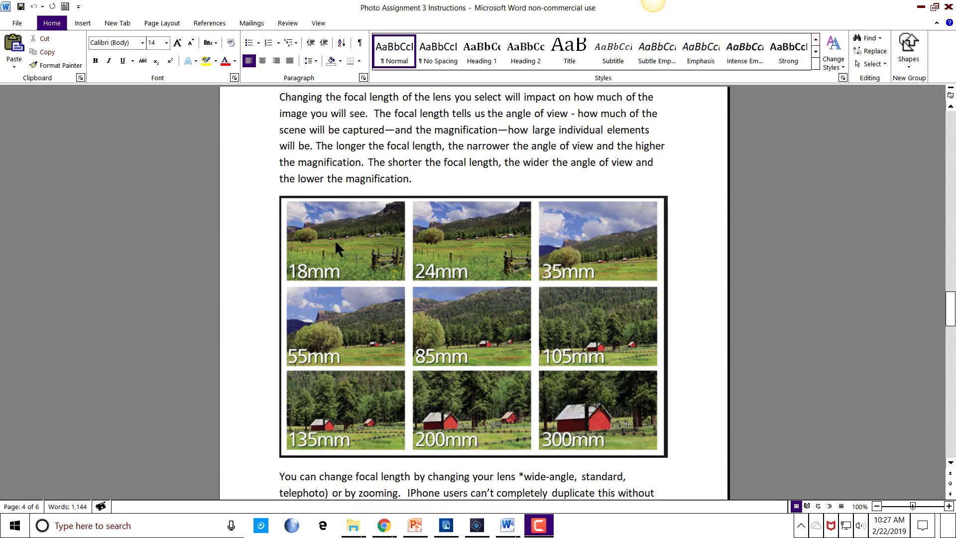
{"action": "mouse_move", "coordinate": [368, 252]}
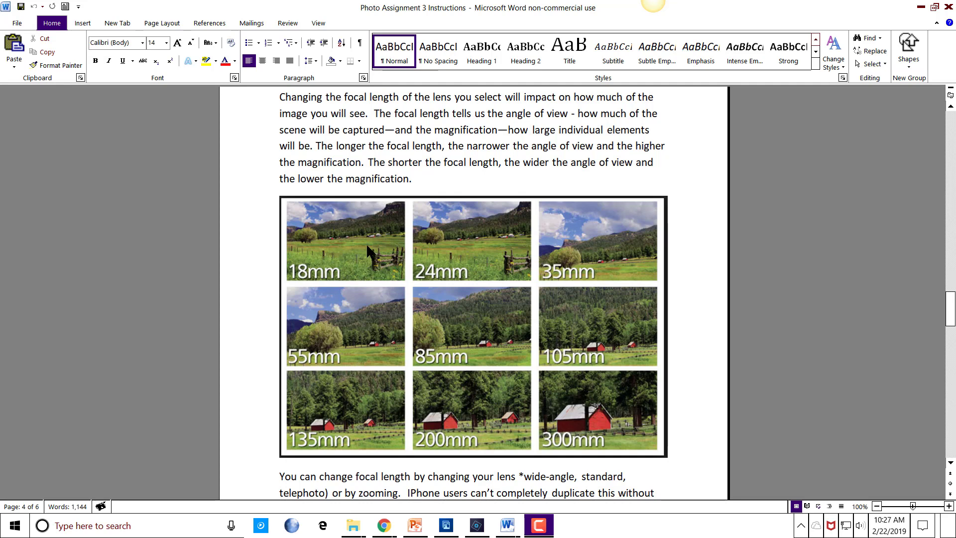
{"action": "mouse_move", "coordinate": [364, 252]}
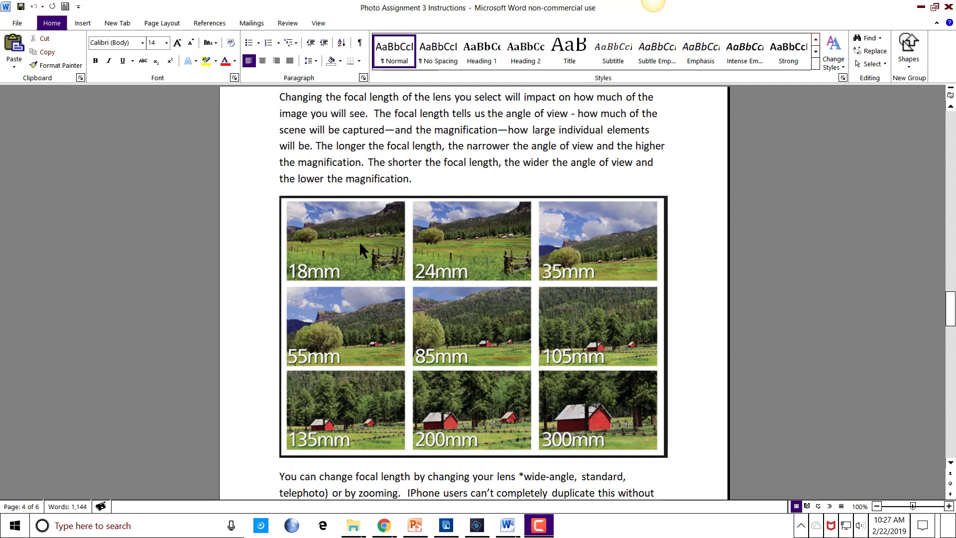
{"action": "mouse_move", "coordinate": [347, 254]}
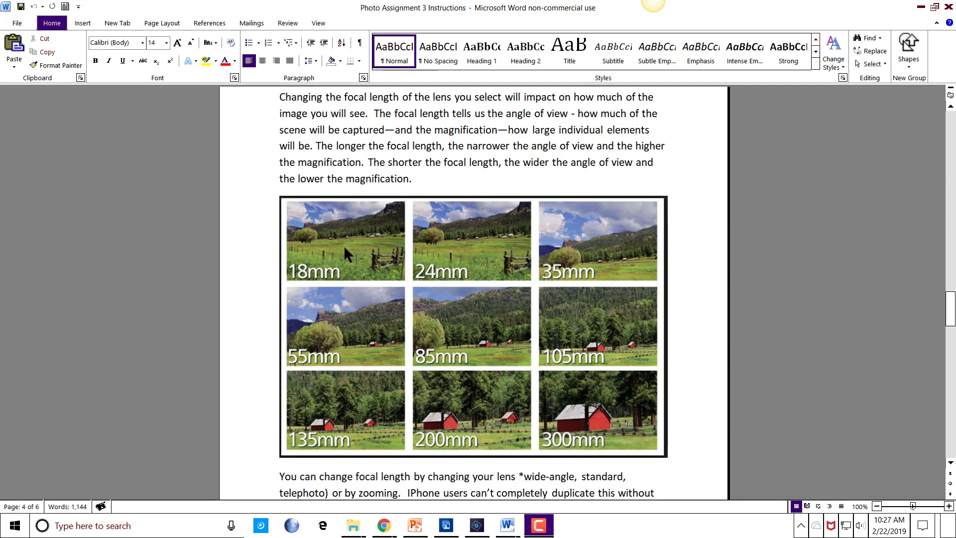
{"action": "mouse_move", "coordinate": [347, 249]}
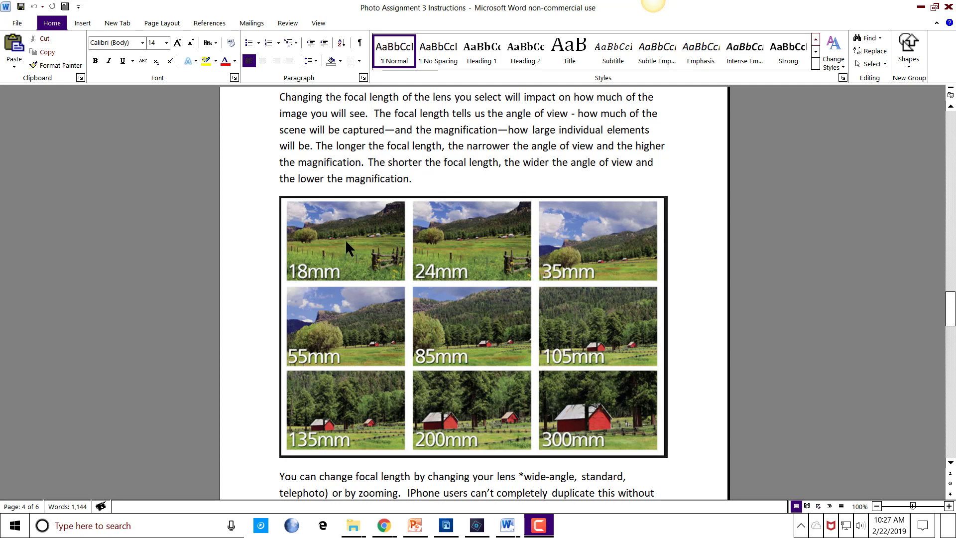
{"action": "mouse_move", "coordinate": [539, 331]}
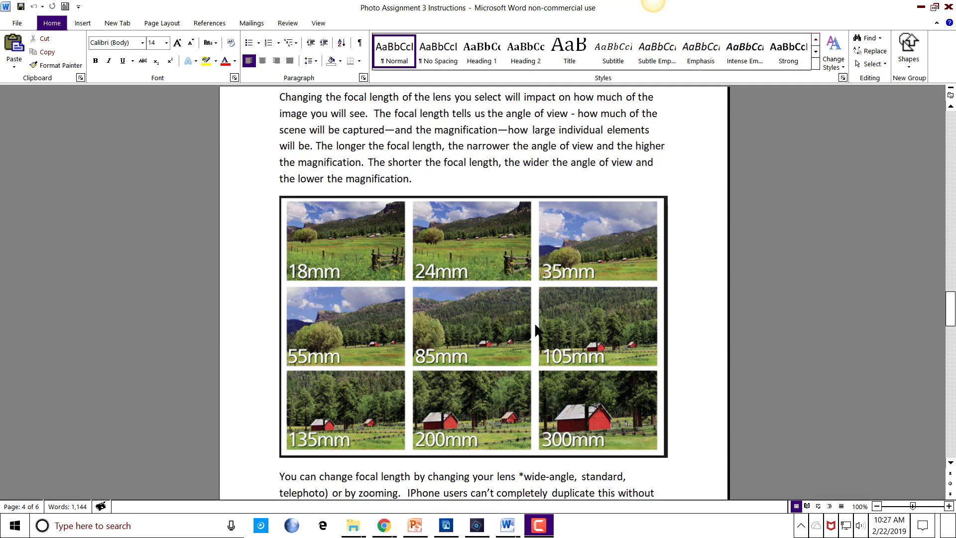
{"action": "mouse_move", "coordinate": [480, 330]}
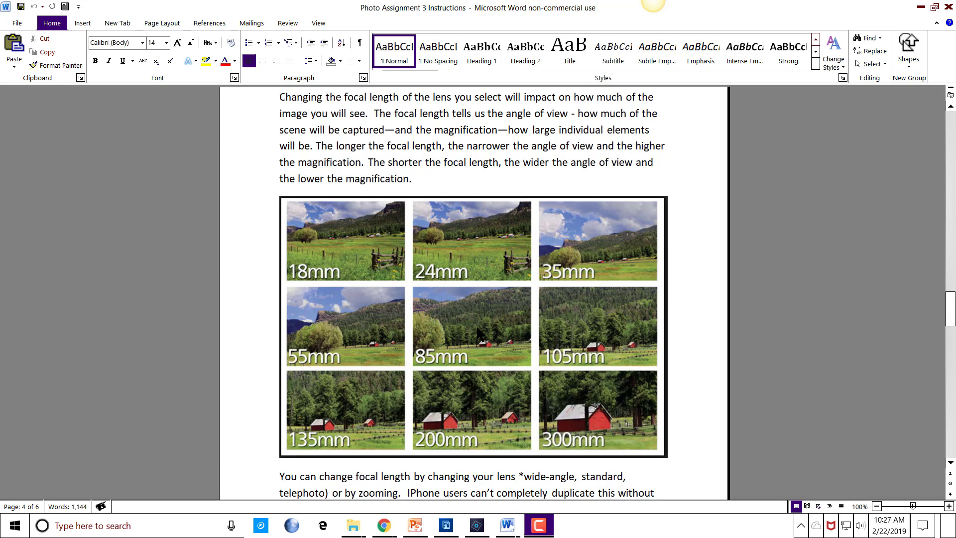
{"action": "mouse_move", "coordinate": [438, 417]}
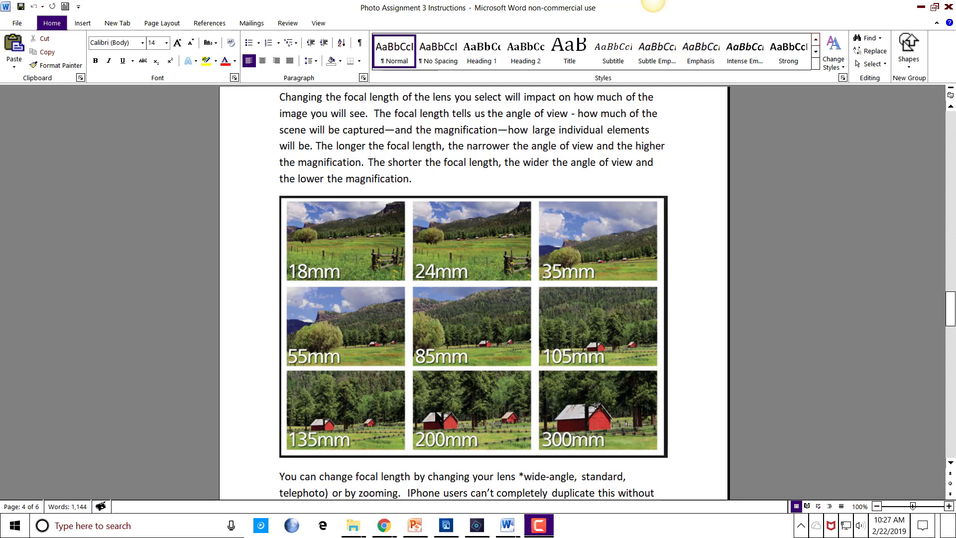
{"action": "mouse_move", "coordinate": [408, 419]}
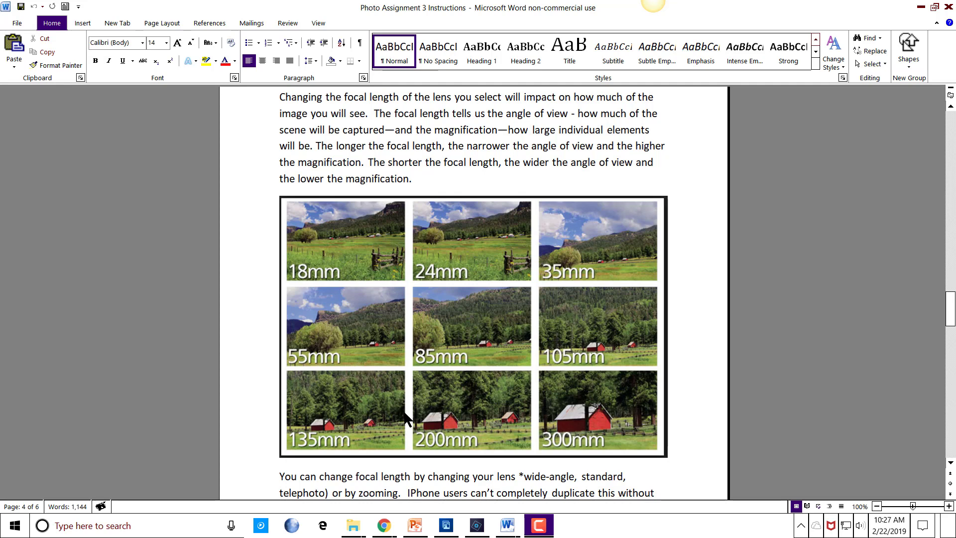
{"action": "mouse_move", "coordinate": [594, 417]}
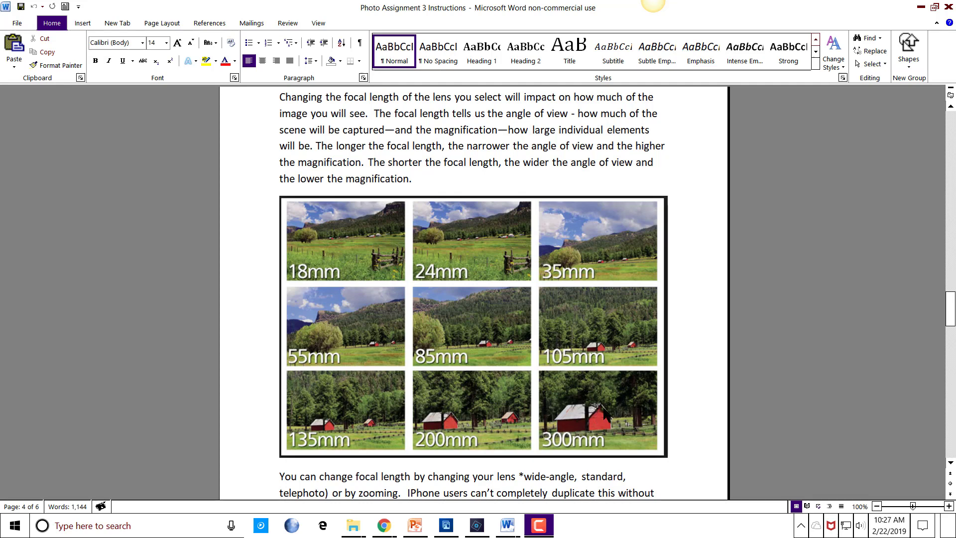
{"action": "mouse_move", "coordinate": [365, 259]}
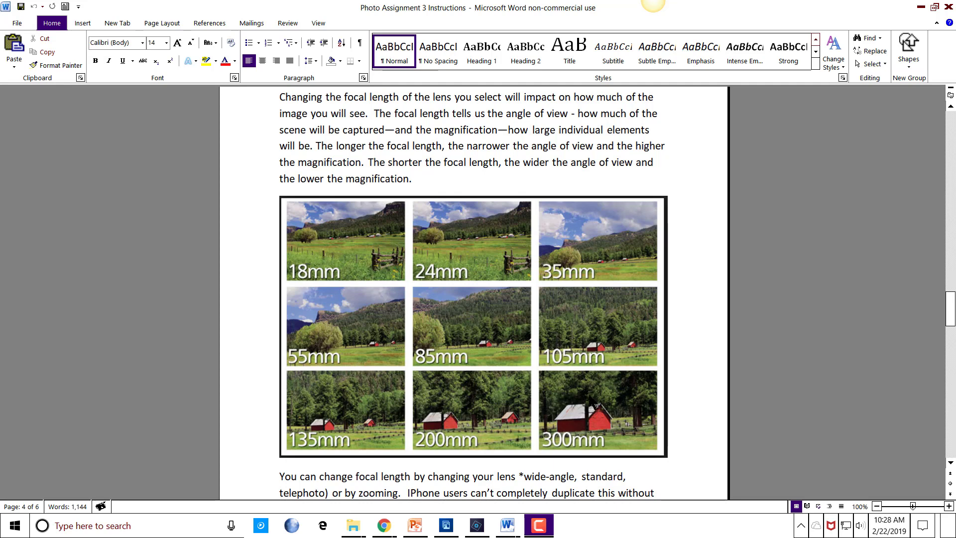
{"action": "mouse_move", "coordinate": [592, 425]}
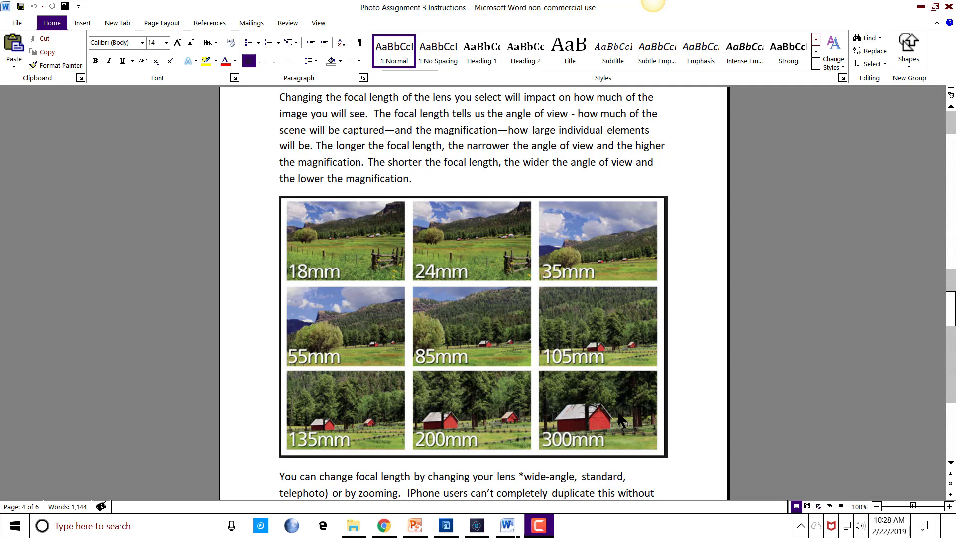
{"action": "mouse_move", "coordinate": [576, 411]}
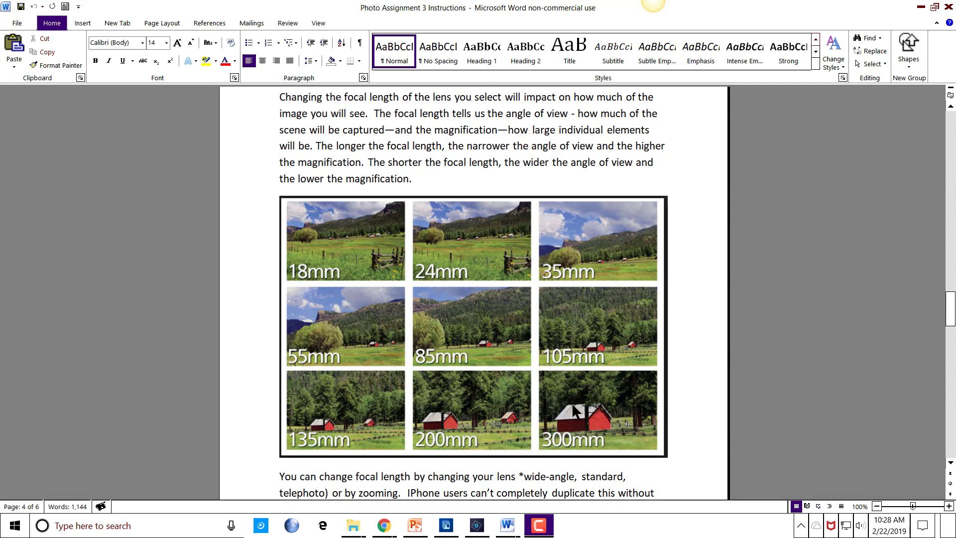
{"action": "mouse_move", "coordinate": [610, 424]}
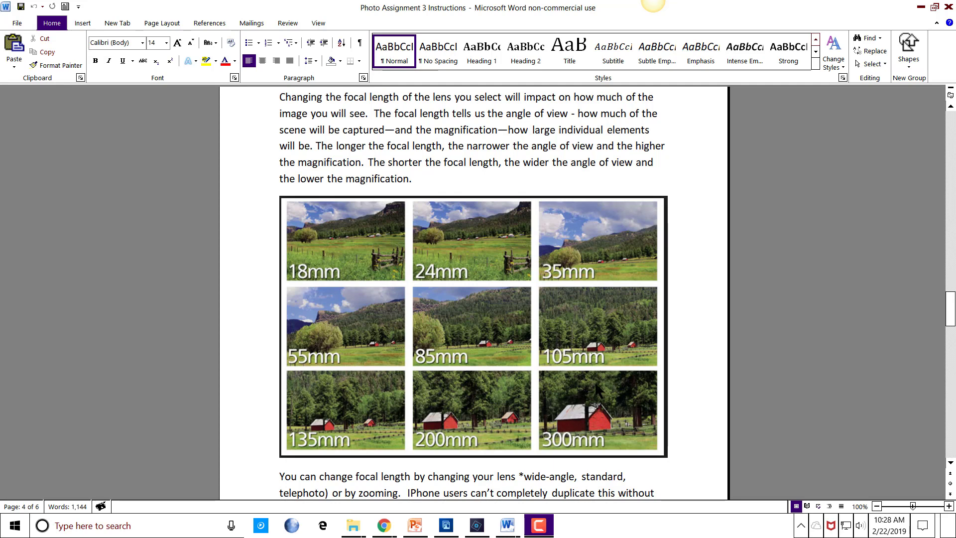
{"action": "mouse_move", "coordinate": [599, 420]}
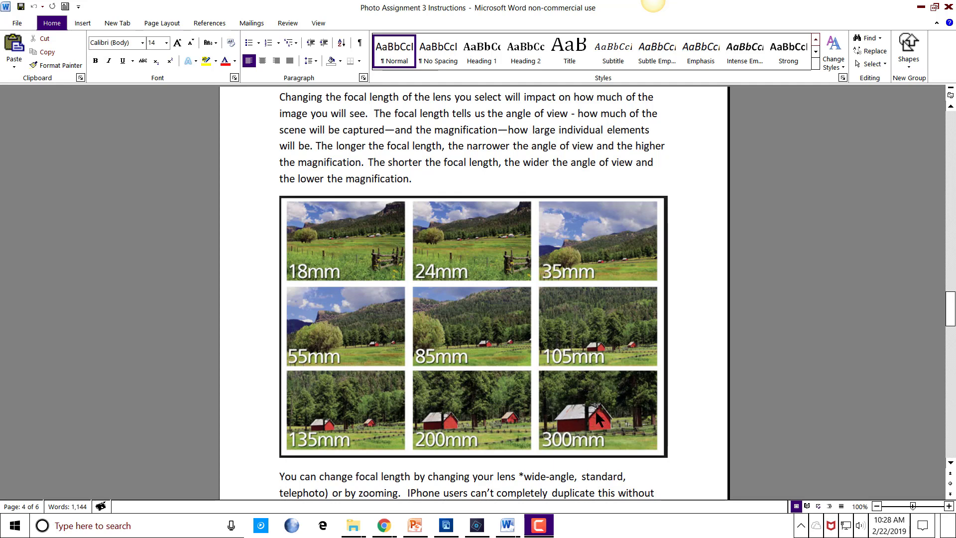
{"action": "mouse_move", "coordinate": [600, 421]}
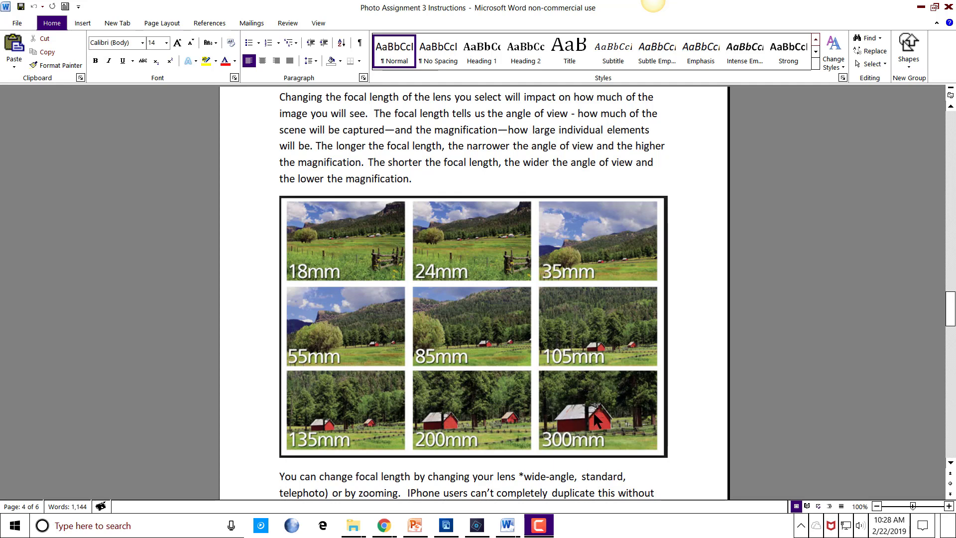
{"action": "mouse_move", "coordinate": [663, 403]}
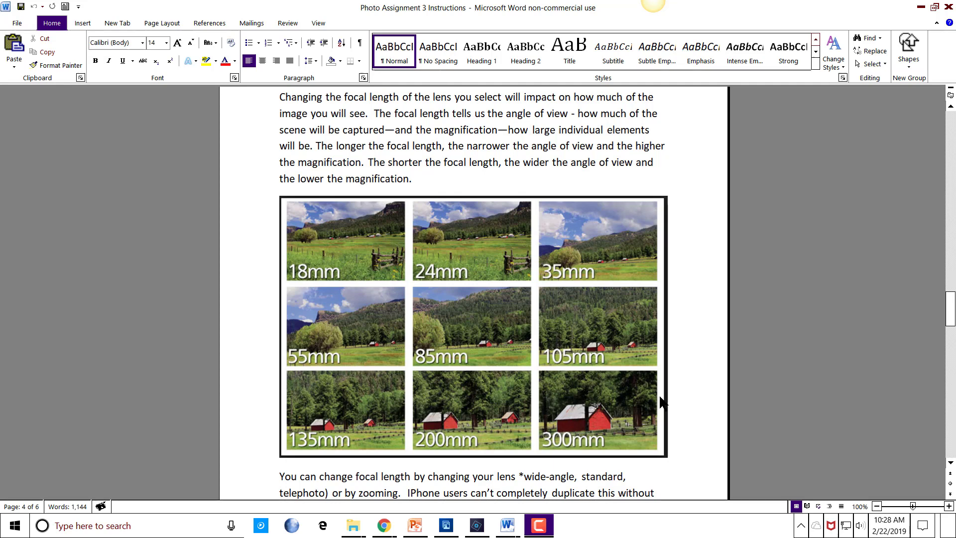
{"action": "mouse_move", "coordinate": [597, 387]}
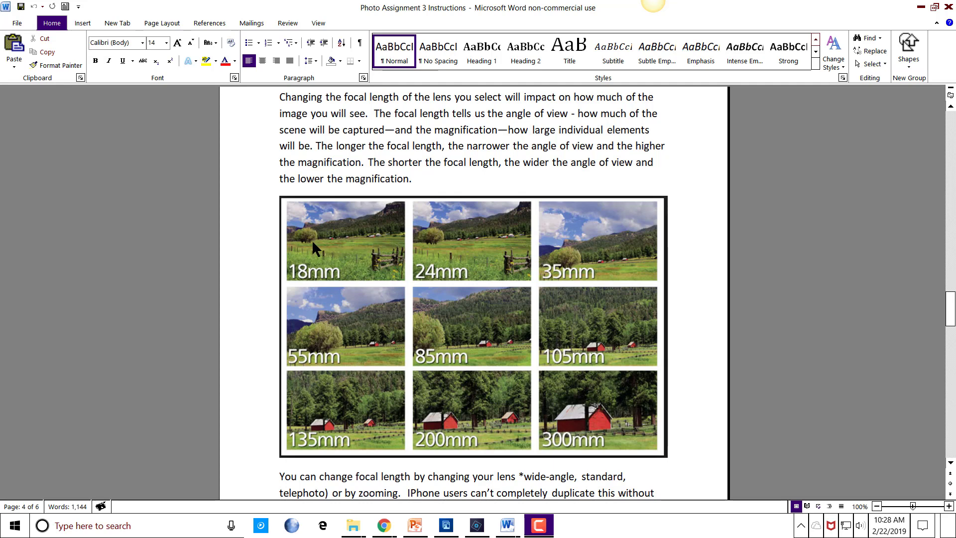
{"action": "mouse_move", "coordinate": [338, 259]}
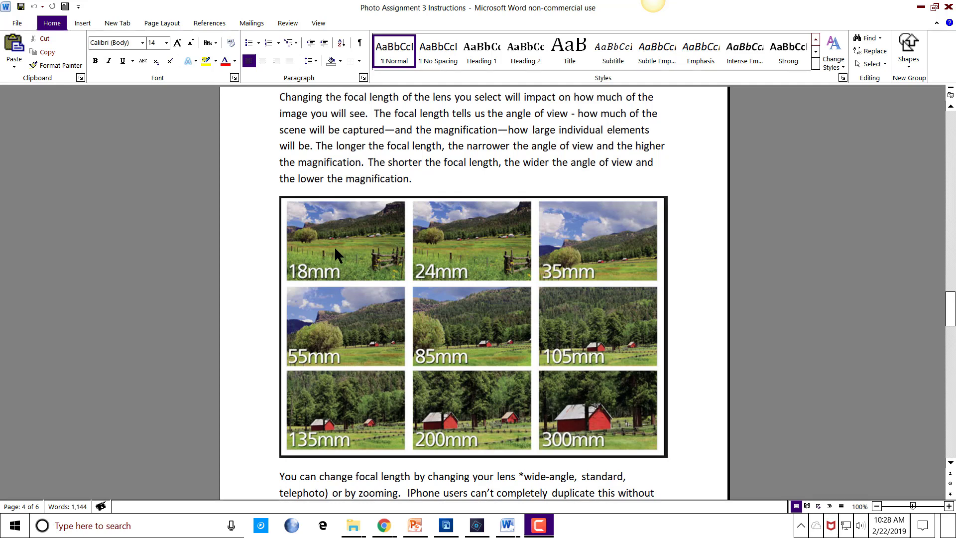
{"action": "mouse_move", "coordinate": [378, 223]}
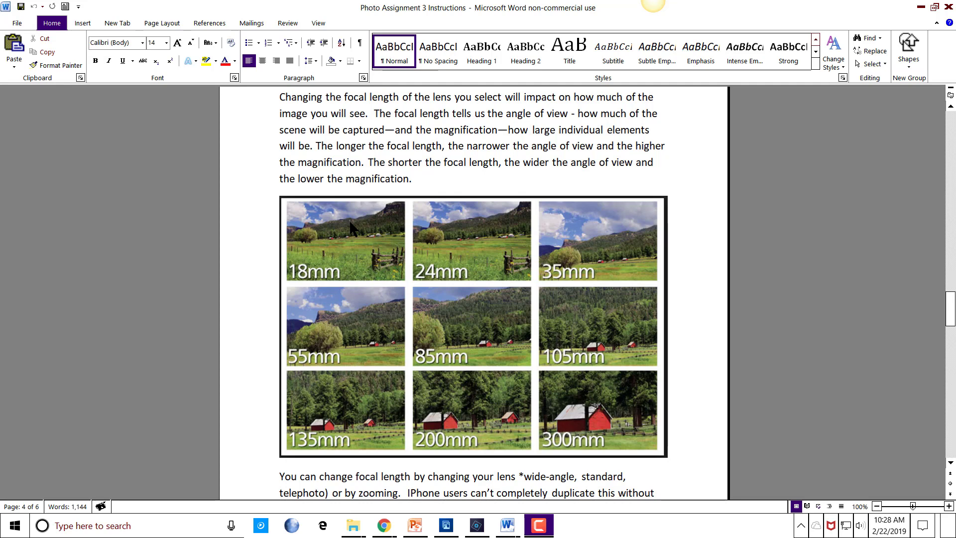
{"action": "mouse_move", "coordinate": [572, 409]}
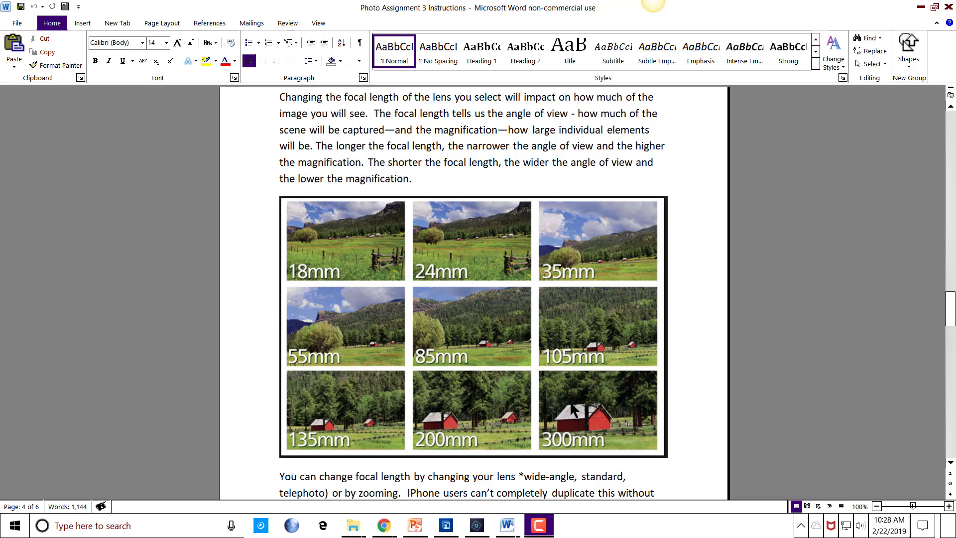
{"action": "mouse_move", "coordinate": [597, 423]}
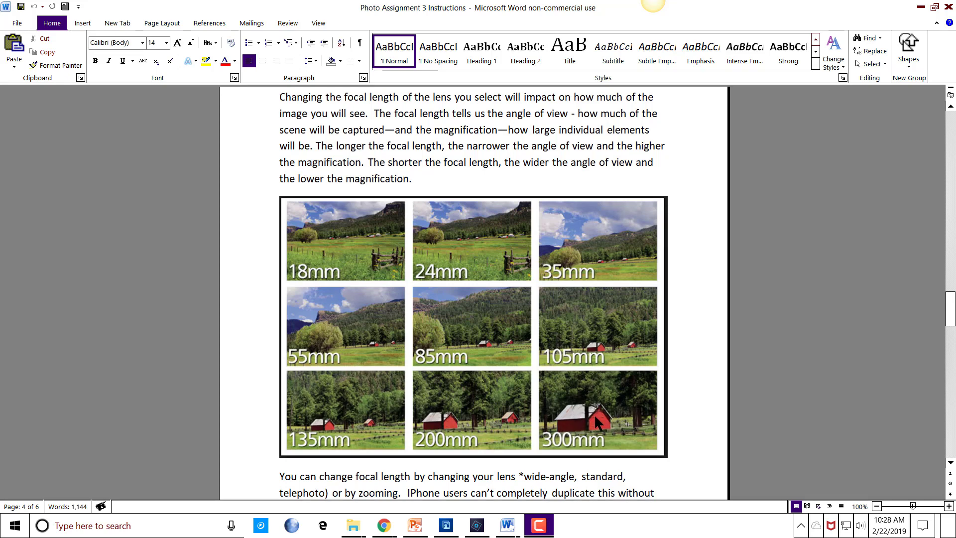
{"action": "mouse_move", "coordinate": [598, 422]}
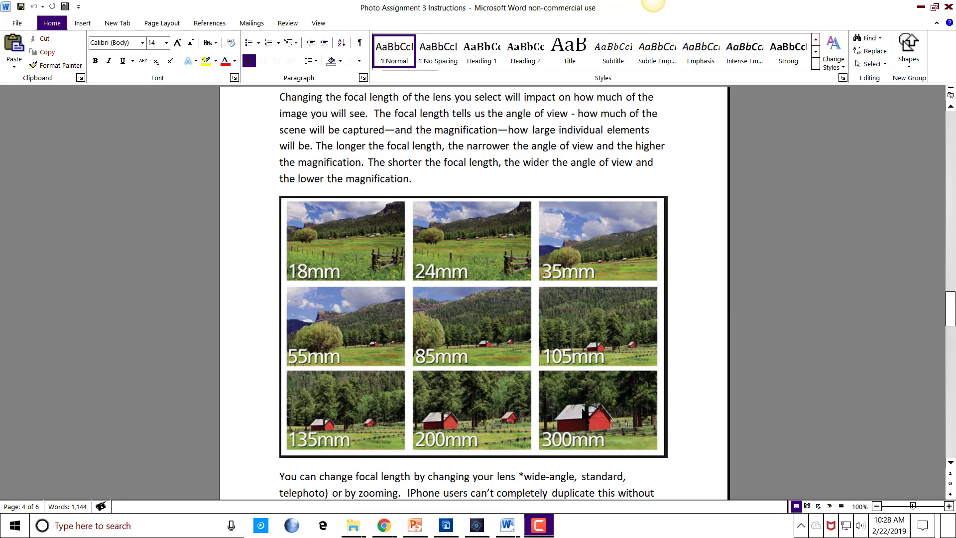
{"action": "scroll", "scroll_direction": "down", "scroll_amount": 3}
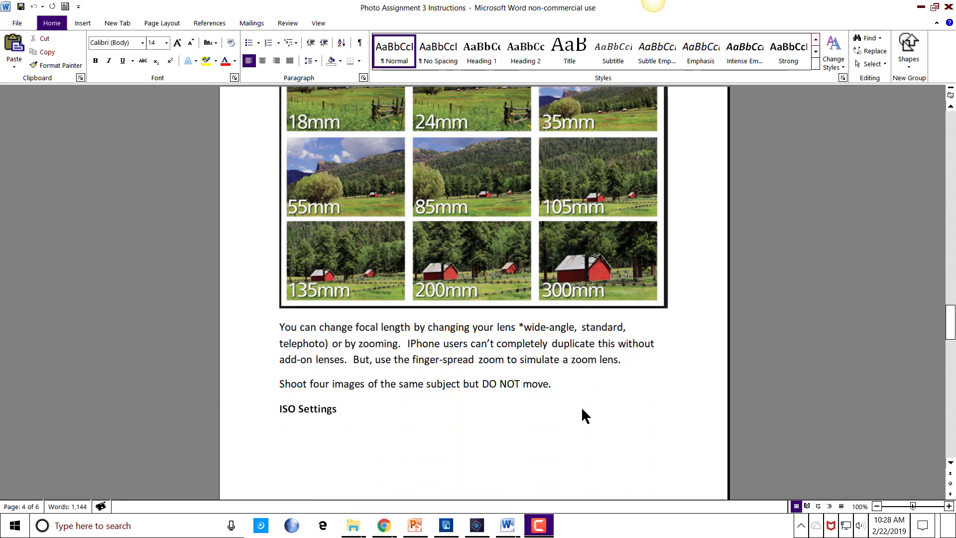
{"action": "scroll", "scroll_direction": "down", "scroll_amount": 3}
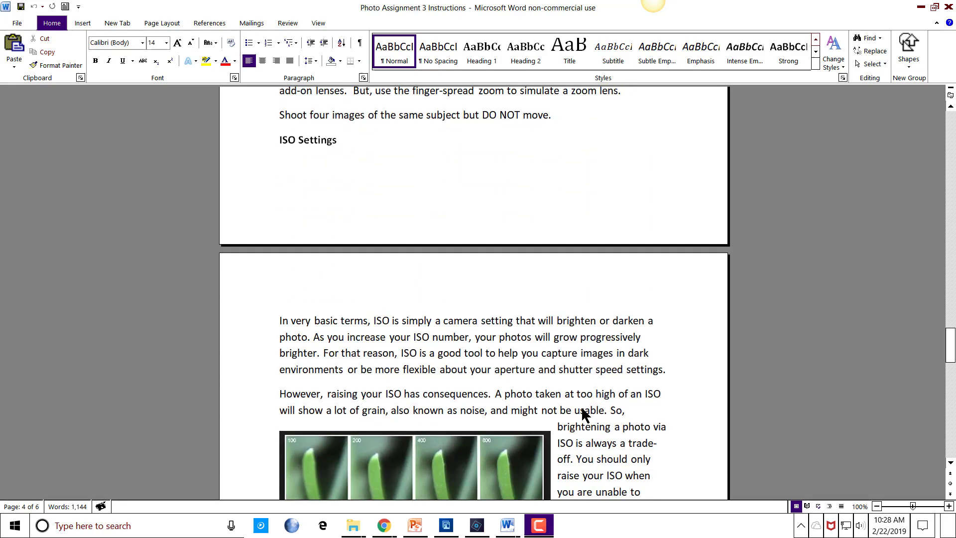
{"action": "scroll", "scroll_direction": "down", "scroll_amount": 3}
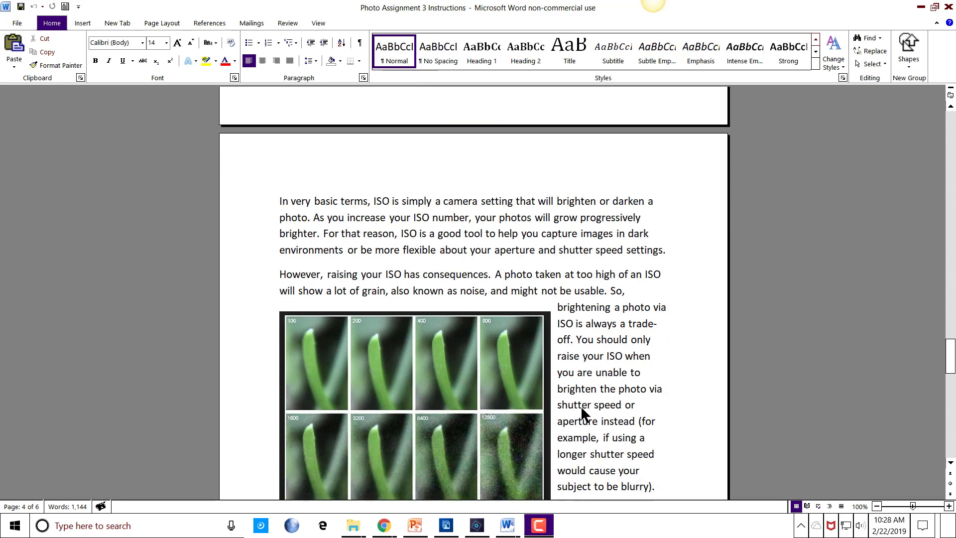
{"action": "mouse_move", "coordinate": [607, 376]}
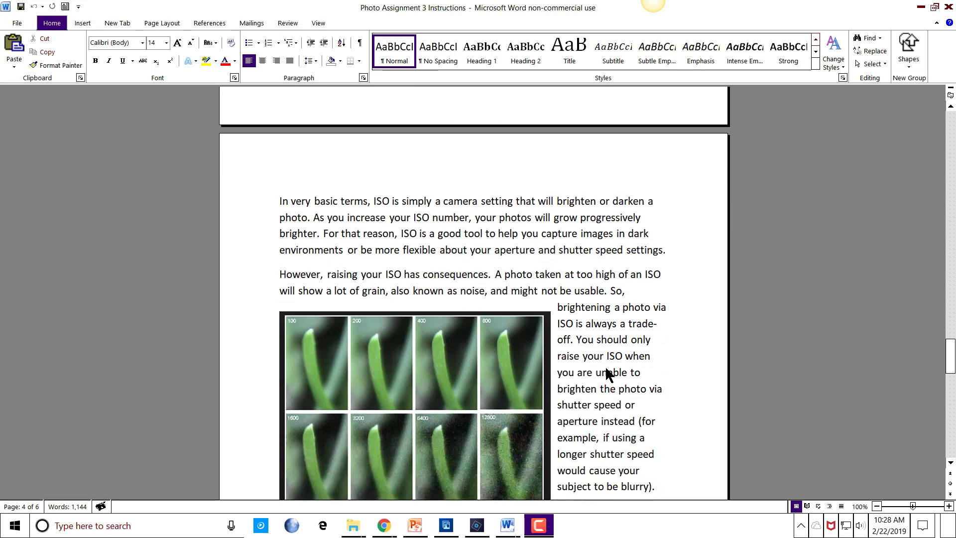
{"action": "scroll", "scroll_direction": "down", "scroll_amount": 3}
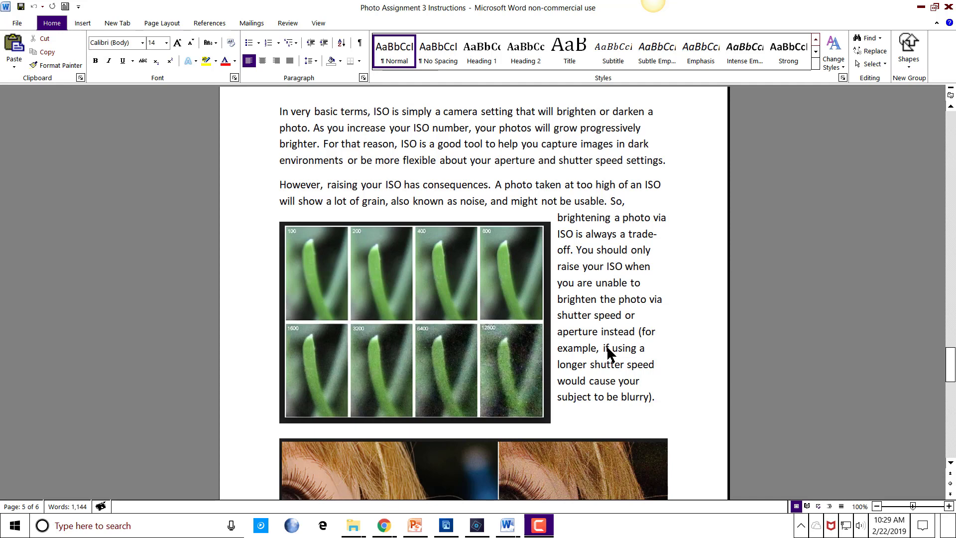
{"action": "mouse_move", "coordinate": [361, 192]}
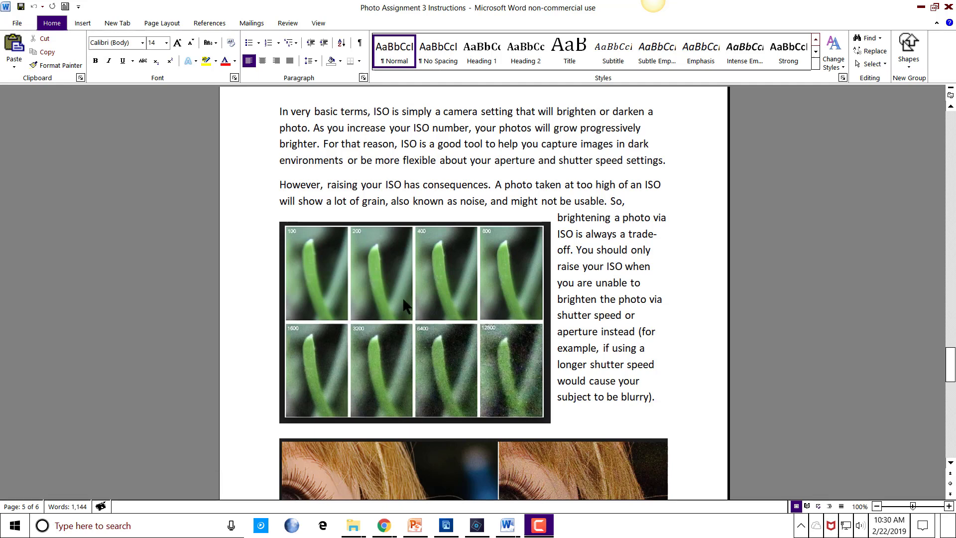
{"action": "mouse_move", "coordinate": [472, 369]}
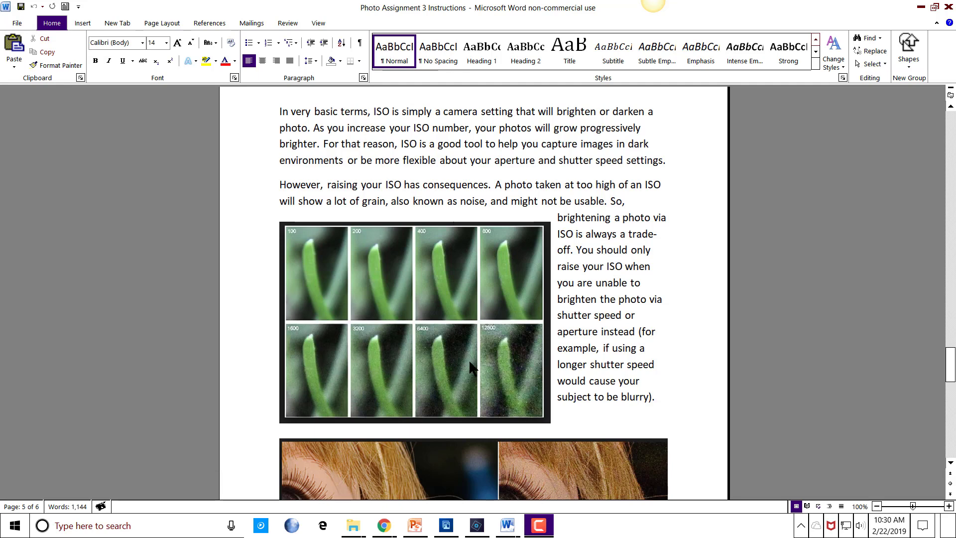
{"action": "mouse_move", "coordinate": [504, 363]}
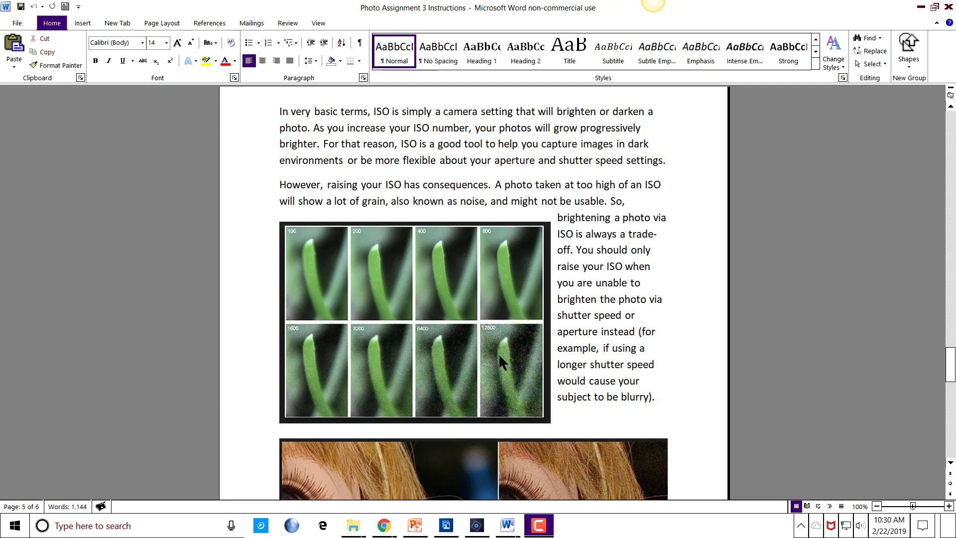
{"action": "mouse_move", "coordinate": [509, 371]}
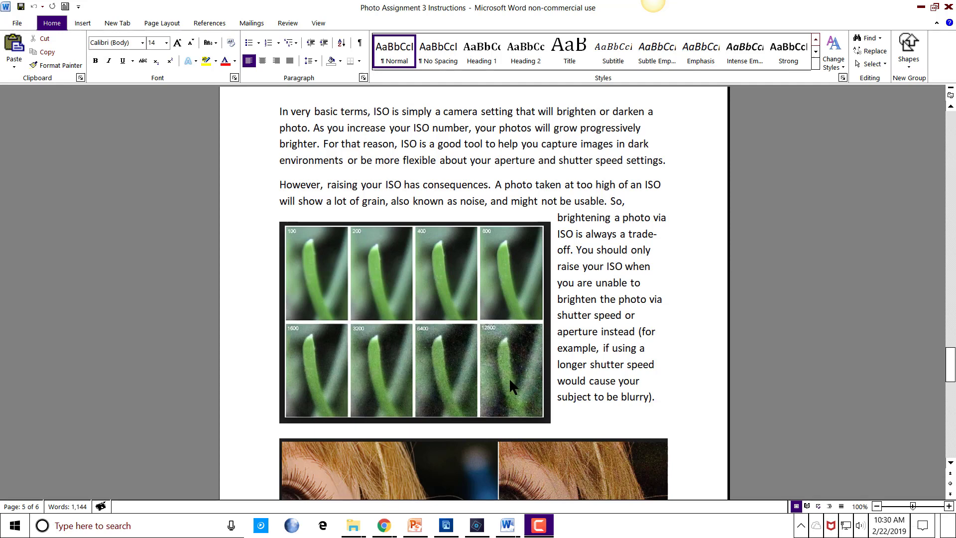
{"action": "mouse_move", "coordinate": [507, 376]}
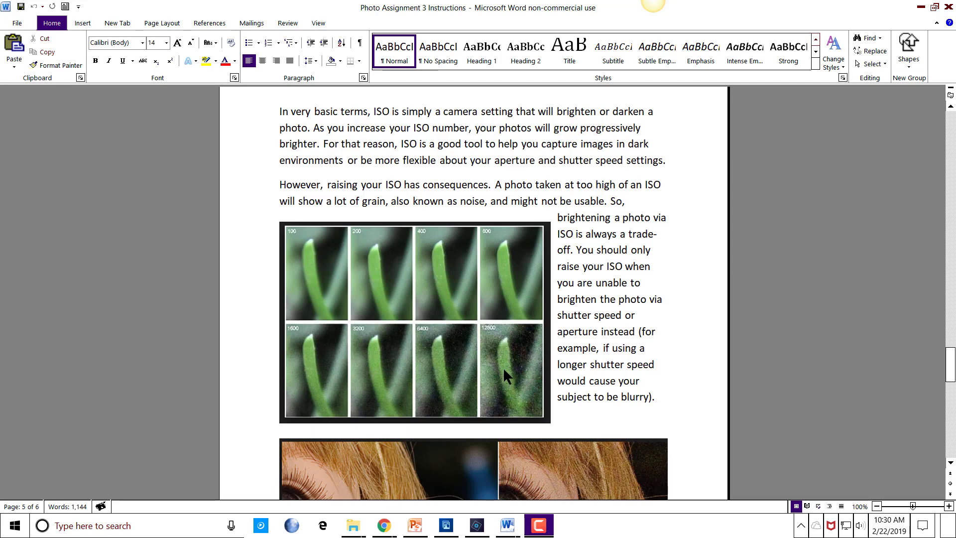
{"action": "mouse_move", "coordinate": [497, 363]}
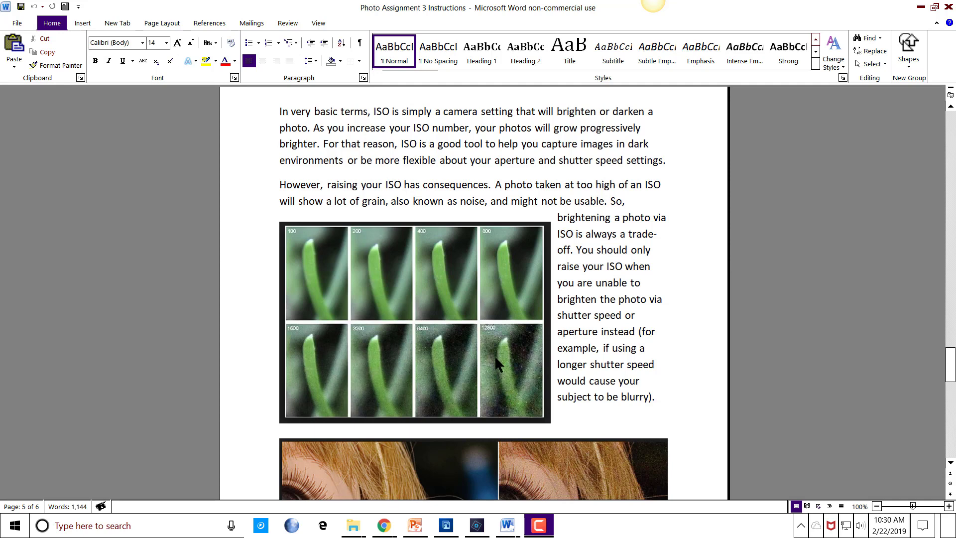
{"action": "mouse_move", "coordinate": [303, 287]}
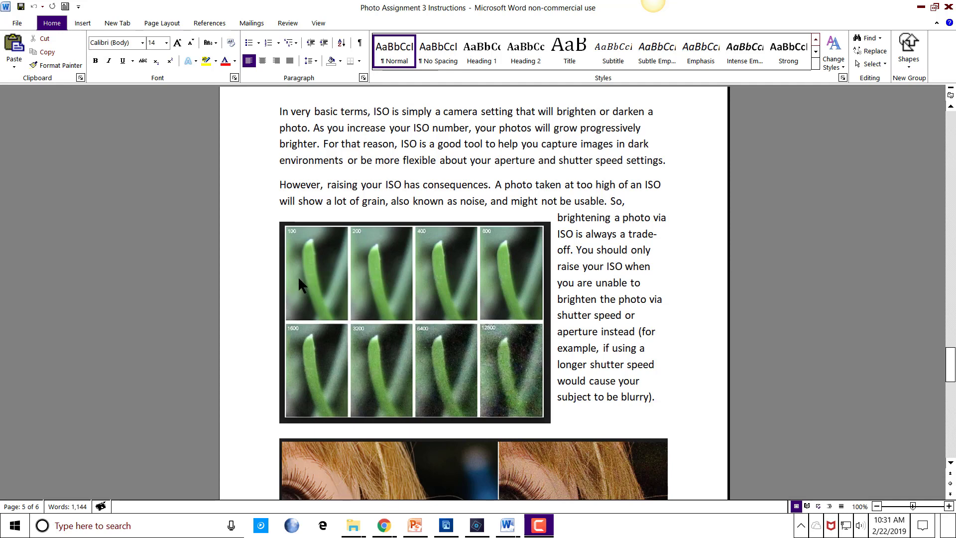
{"action": "mouse_move", "coordinate": [391, 261]}
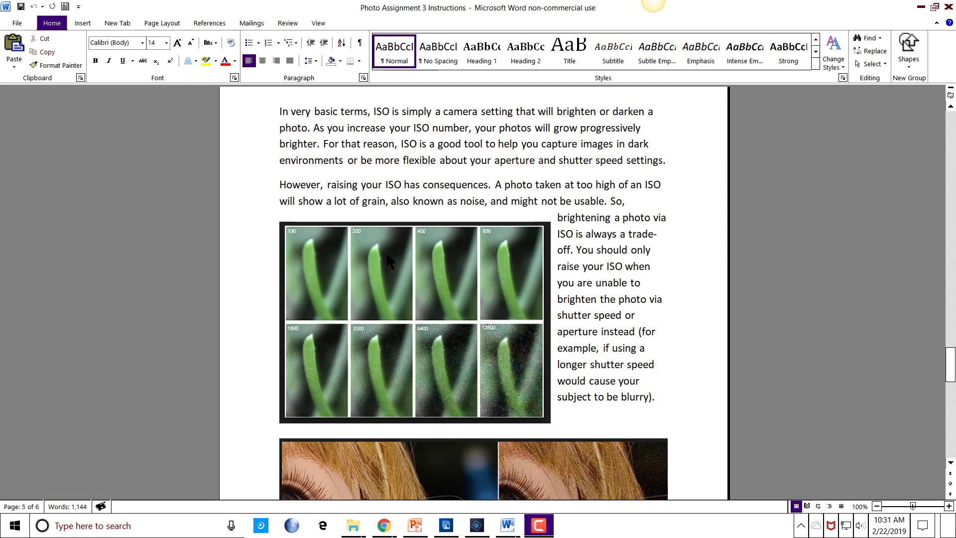
{"action": "mouse_move", "coordinate": [300, 254]}
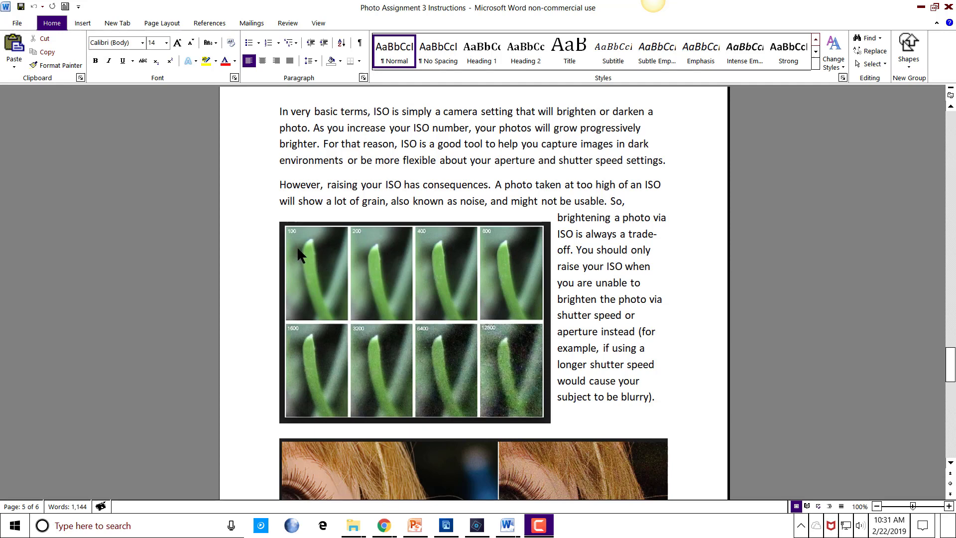
{"action": "mouse_move", "coordinate": [307, 253]}
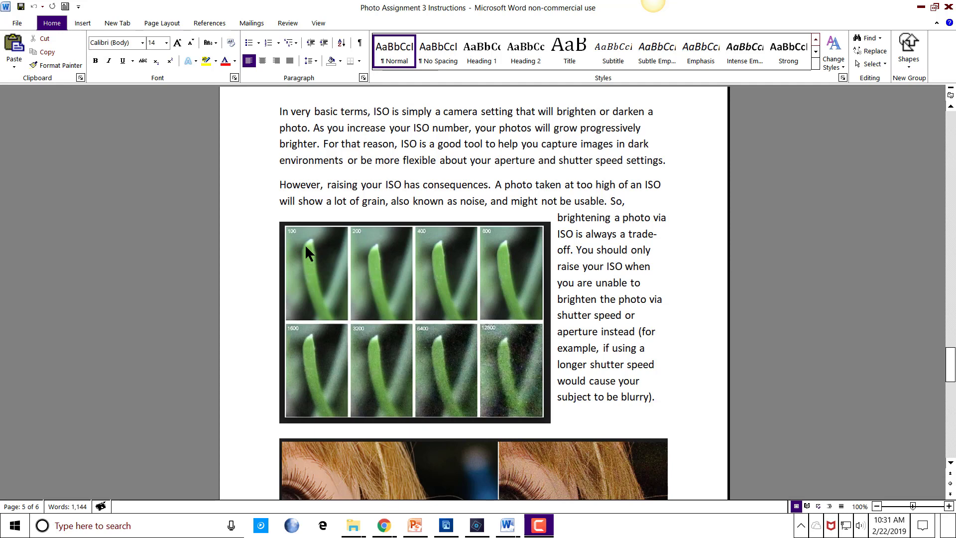
{"action": "mouse_move", "coordinate": [312, 252]}
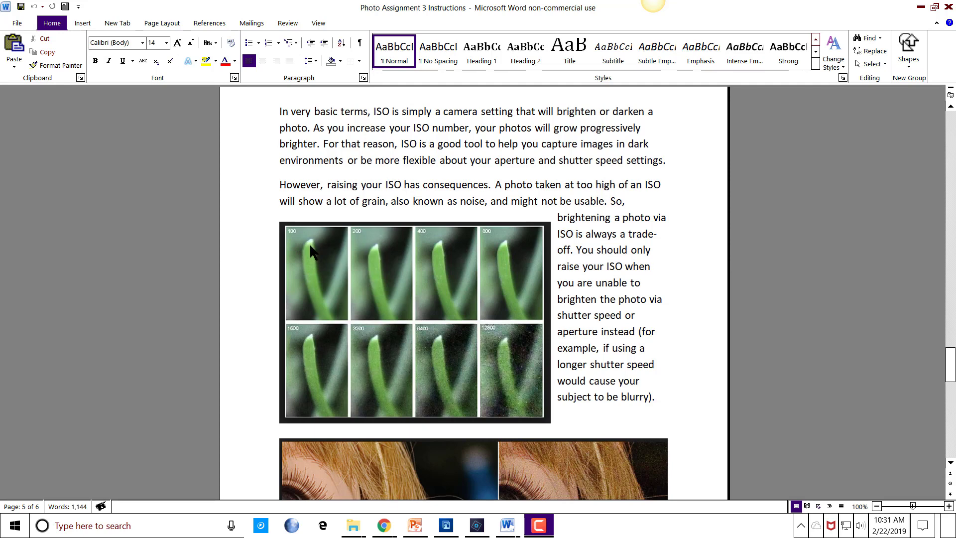
{"action": "mouse_move", "coordinate": [500, 355]}
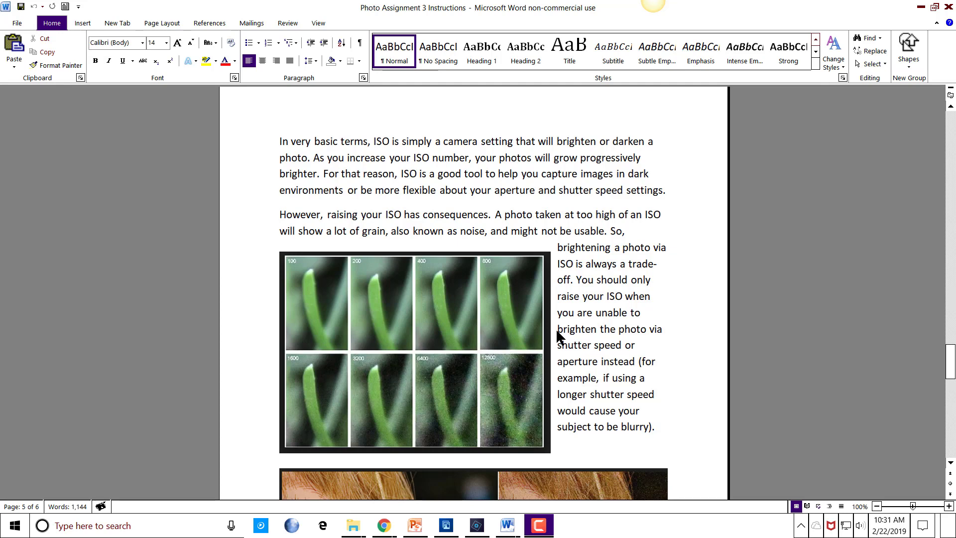
{"action": "scroll", "scroll_direction": "down", "scroll_amount": 3}
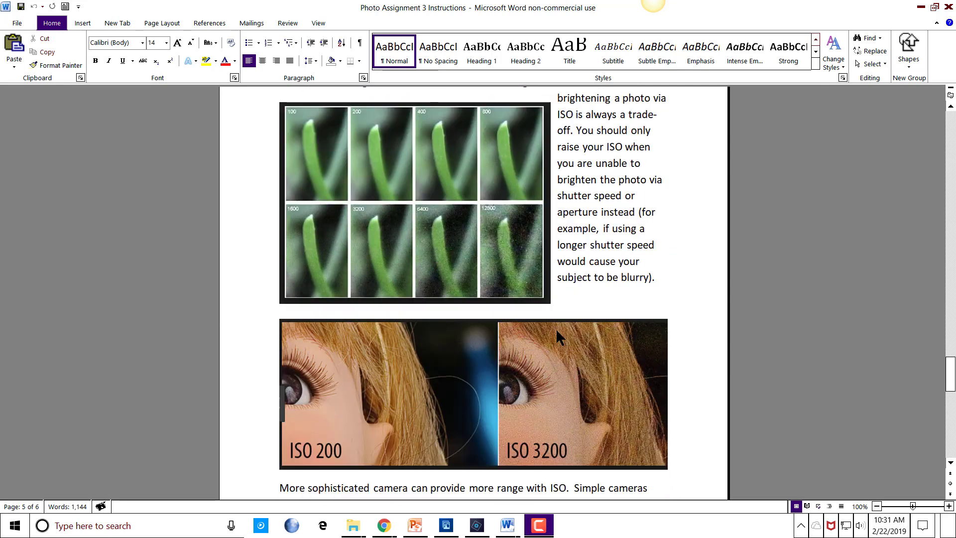
{"action": "scroll", "scroll_direction": "down", "scroll_amount": 3}
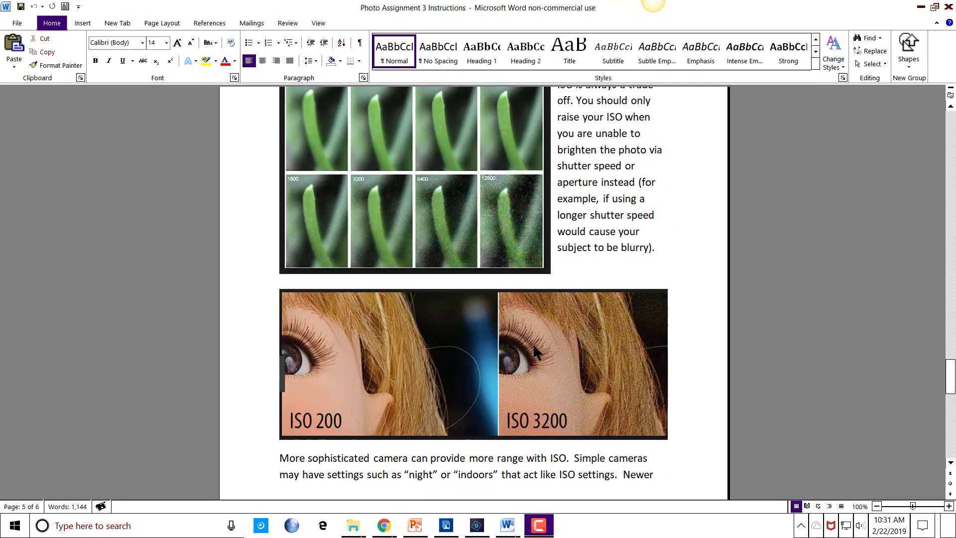
{"action": "mouse_move", "coordinate": [347, 397]}
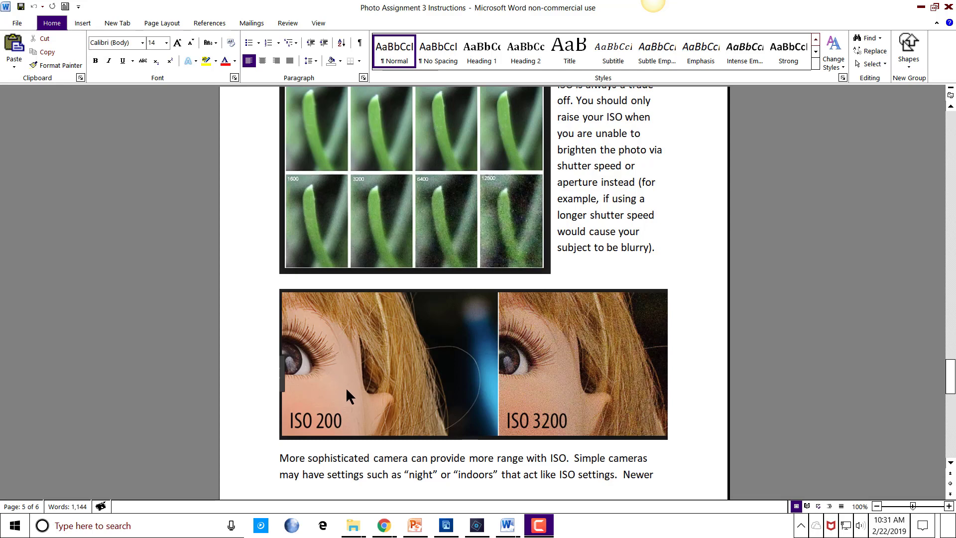
{"action": "mouse_move", "coordinate": [341, 427]}
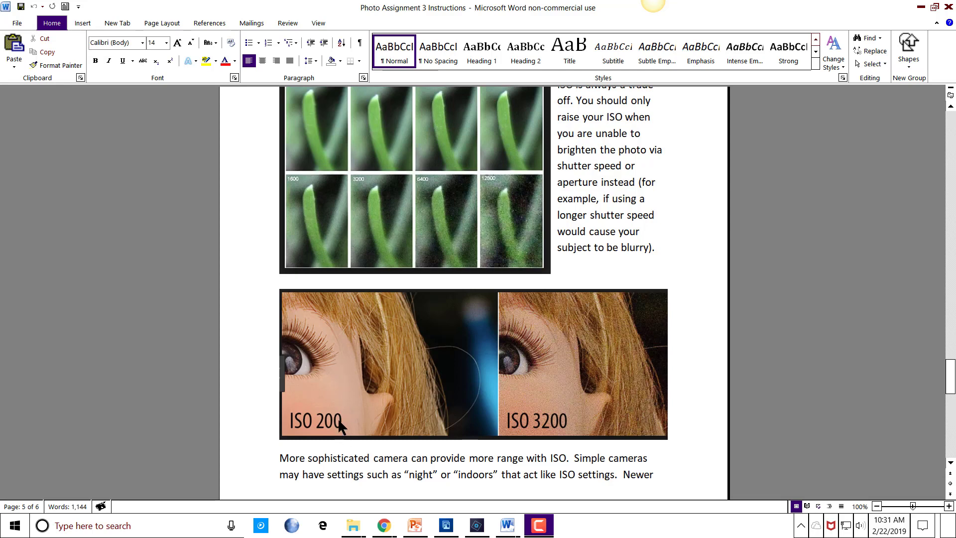
{"action": "mouse_move", "coordinate": [311, 370]}
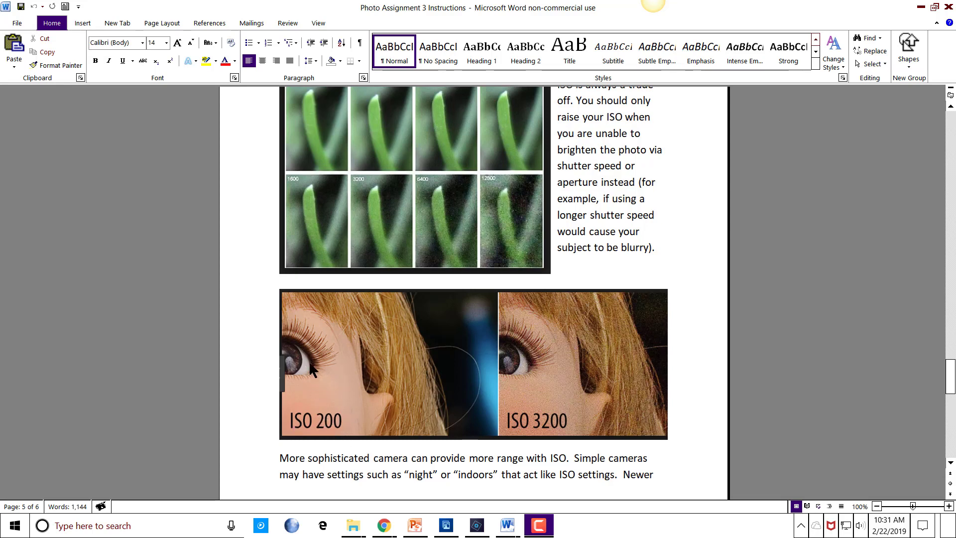
{"action": "mouse_move", "coordinate": [329, 344]}
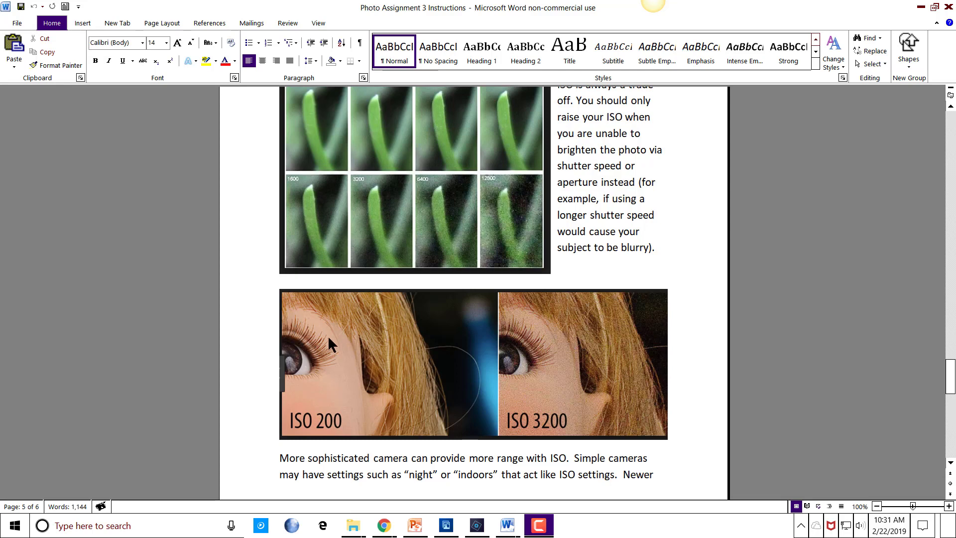
{"action": "mouse_move", "coordinate": [538, 427]}
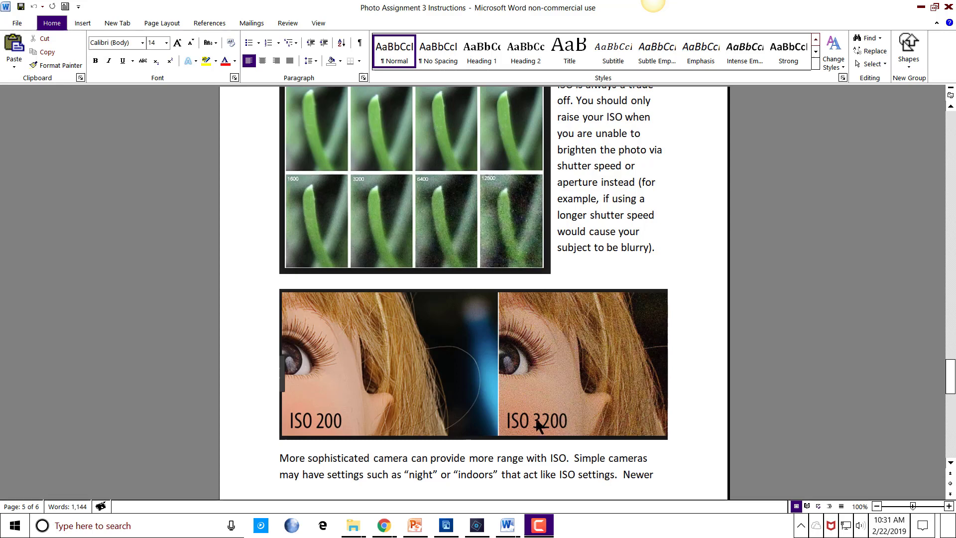
{"action": "mouse_move", "coordinate": [518, 322]}
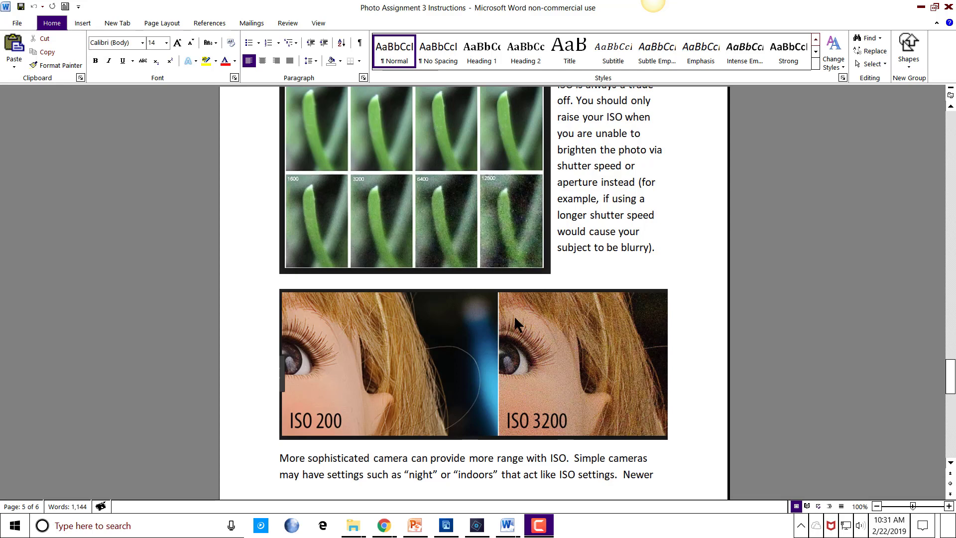
{"action": "mouse_move", "coordinate": [536, 342]}
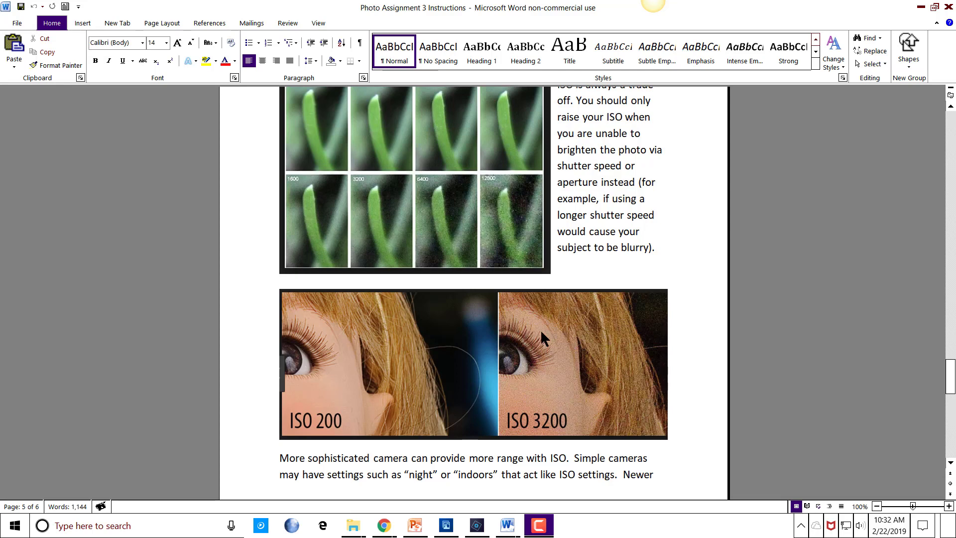
{"action": "mouse_move", "coordinate": [530, 347]}
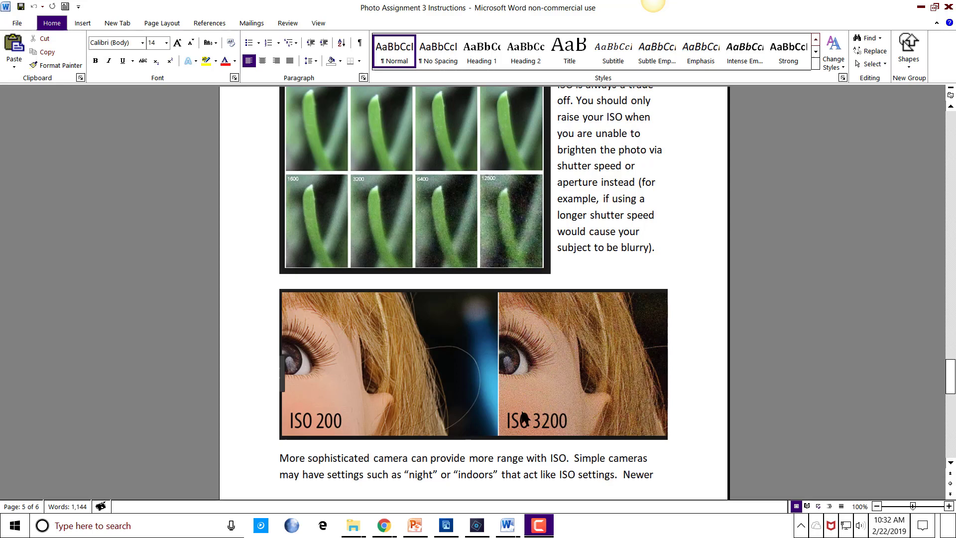
{"action": "mouse_move", "coordinate": [554, 403]}
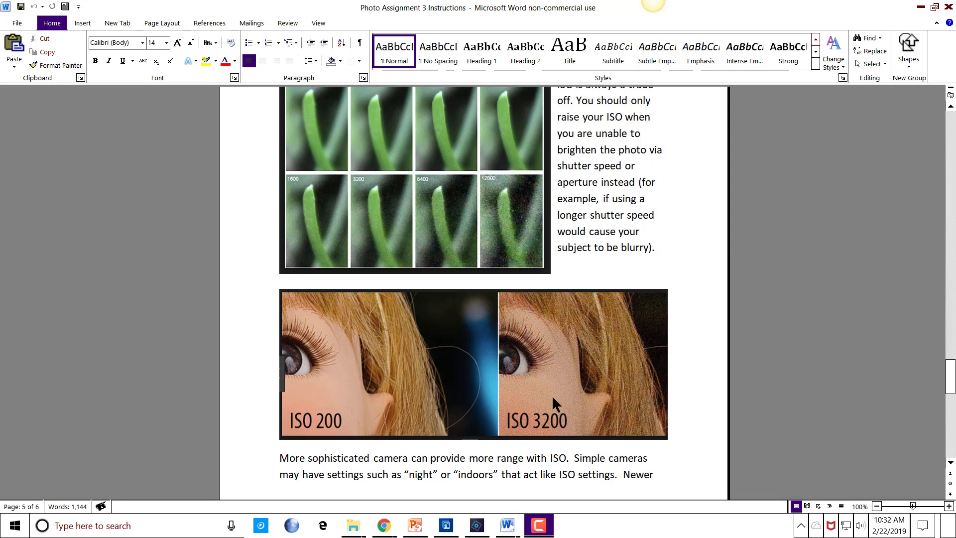
{"action": "mouse_move", "coordinate": [562, 370]}
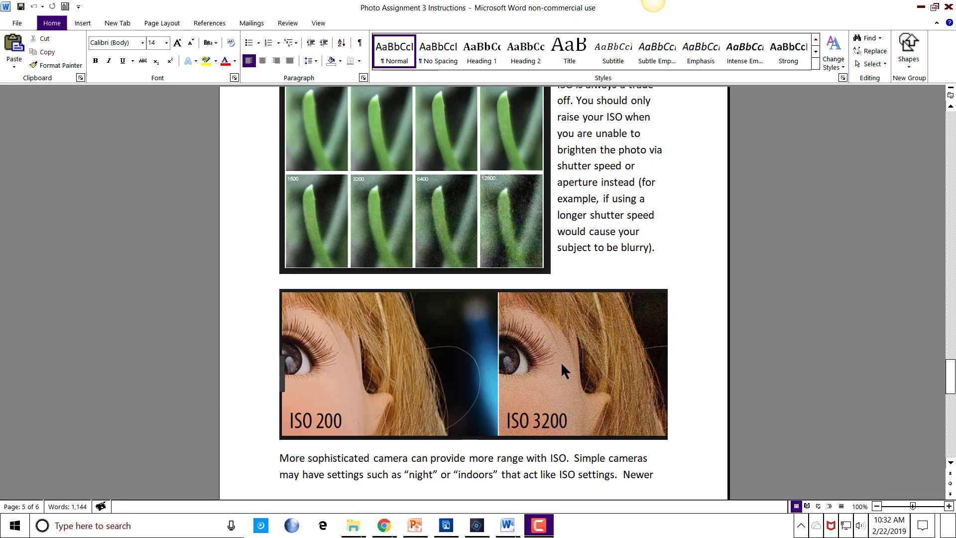
{"action": "scroll", "scroll_direction": "down", "scroll_amount": 3}
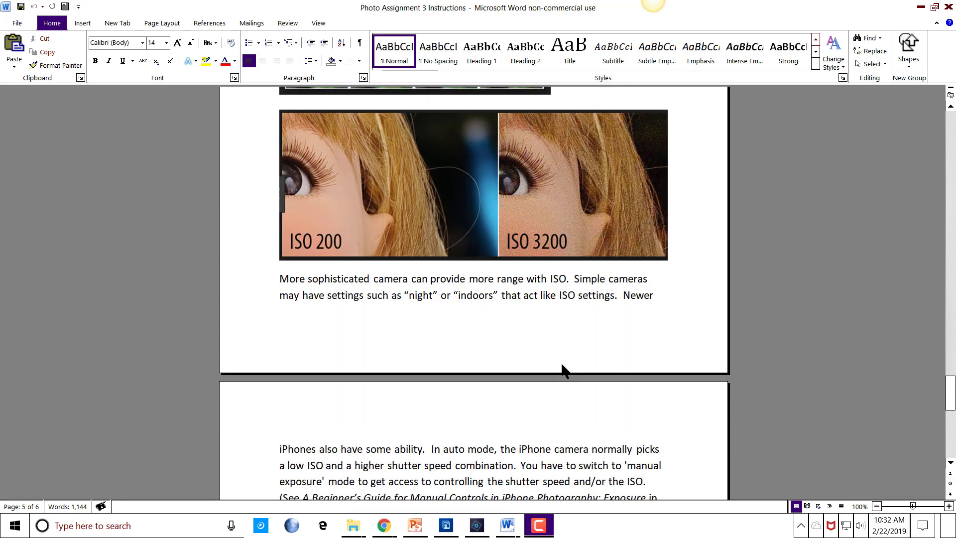
{"action": "scroll", "scroll_direction": "down", "scroll_amount": 3}
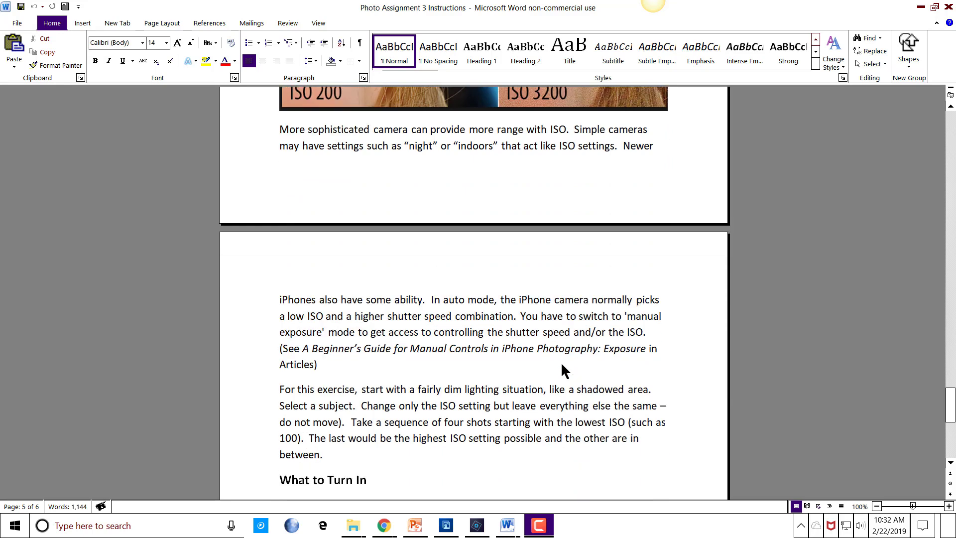
{"action": "scroll", "scroll_direction": "down", "scroll_amount": 3}
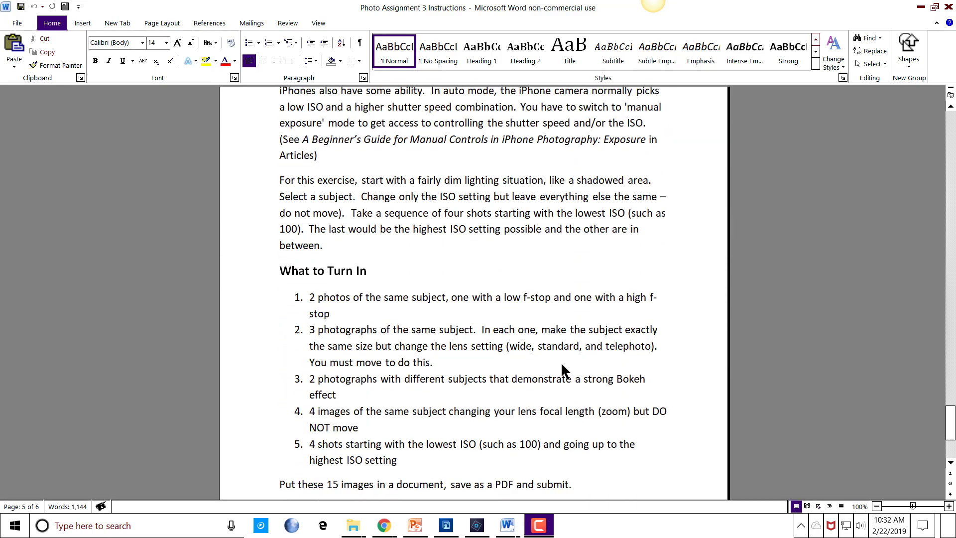
{"action": "scroll", "scroll_direction": "down", "scroll_amount": 3}
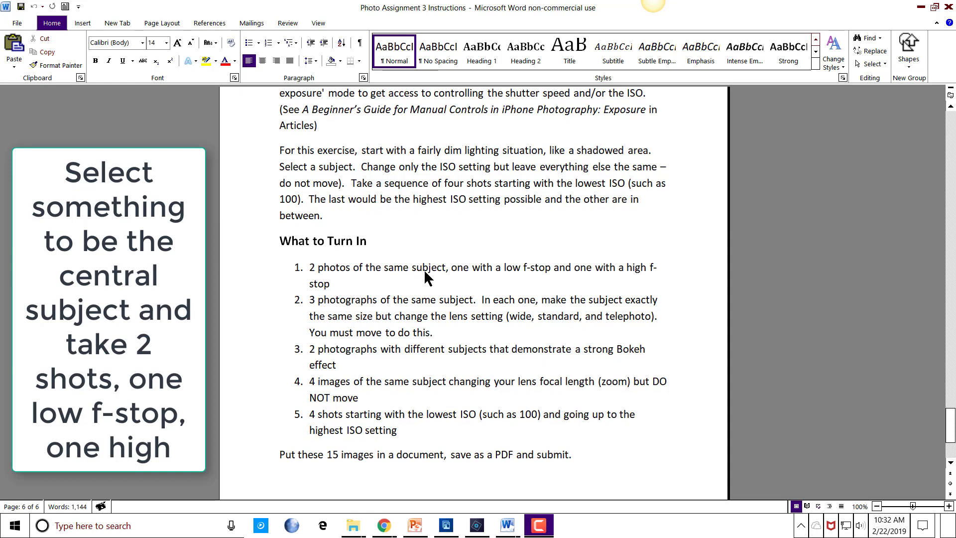
{"action": "mouse_move", "coordinate": [555, 287]}
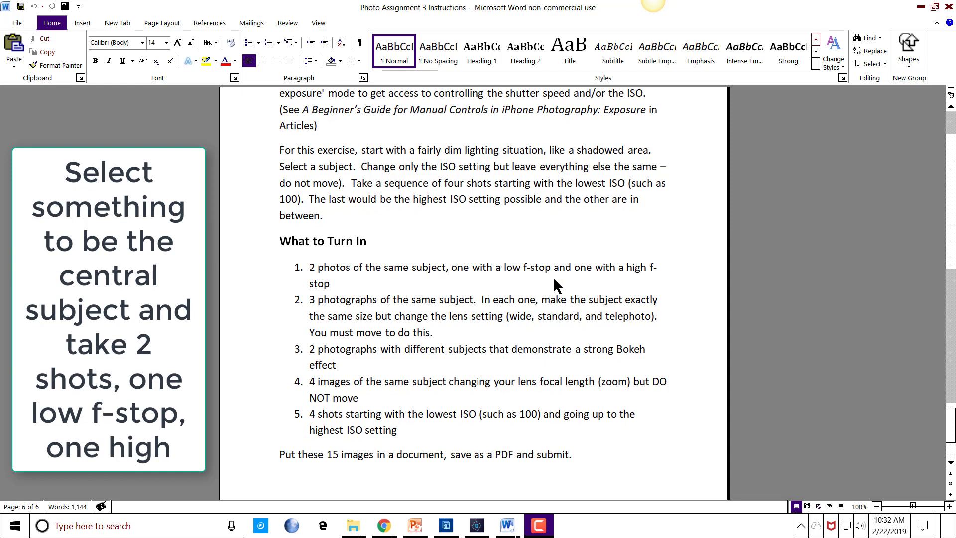
{"action": "mouse_move", "coordinate": [607, 271]}
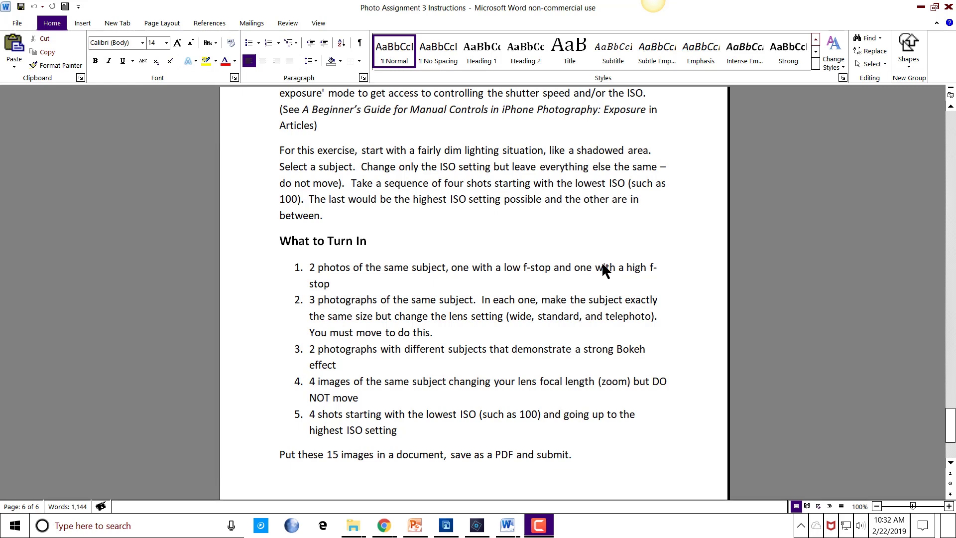
{"action": "mouse_move", "coordinate": [357, 316]}
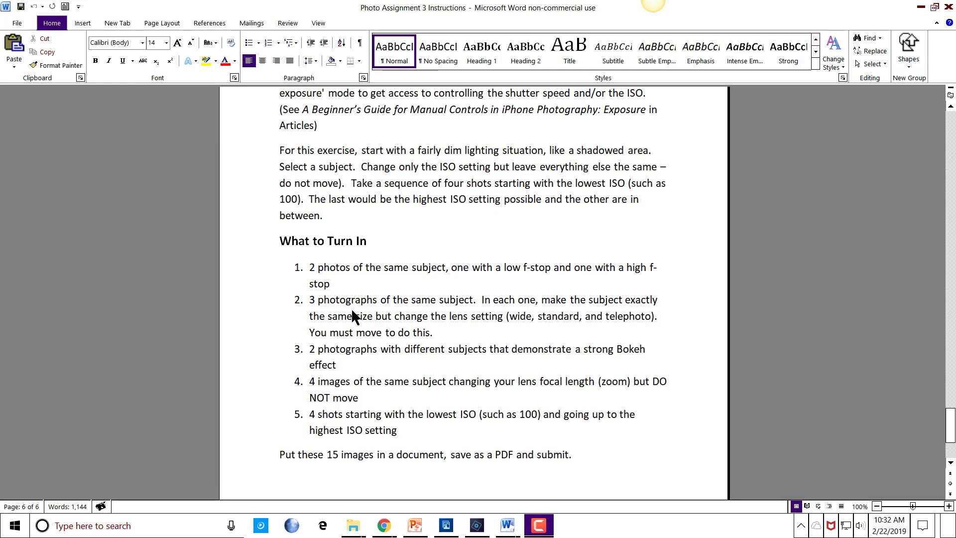
{"action": "mouse_move", "coordinate": [497, 312]}
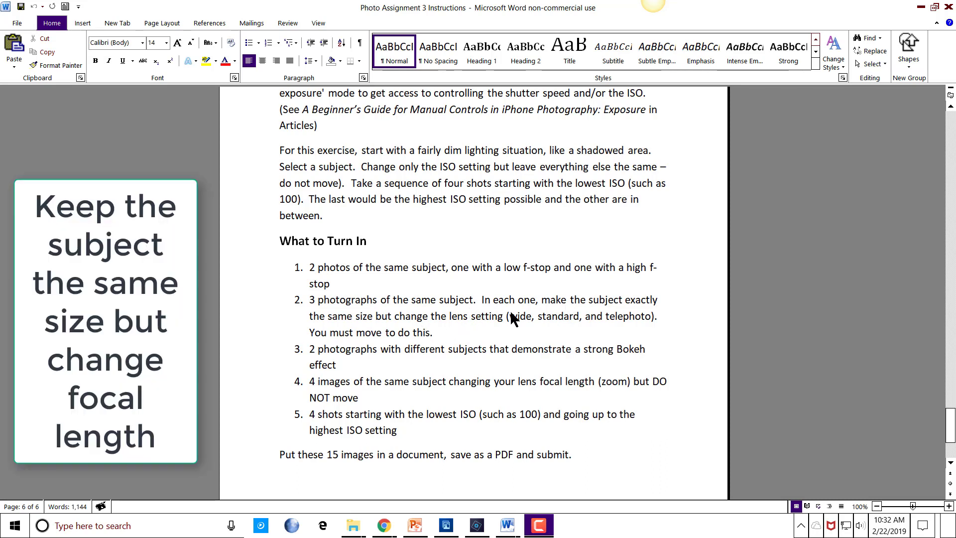
{"action": "mouse_move", "coordinate": [479, 332]}
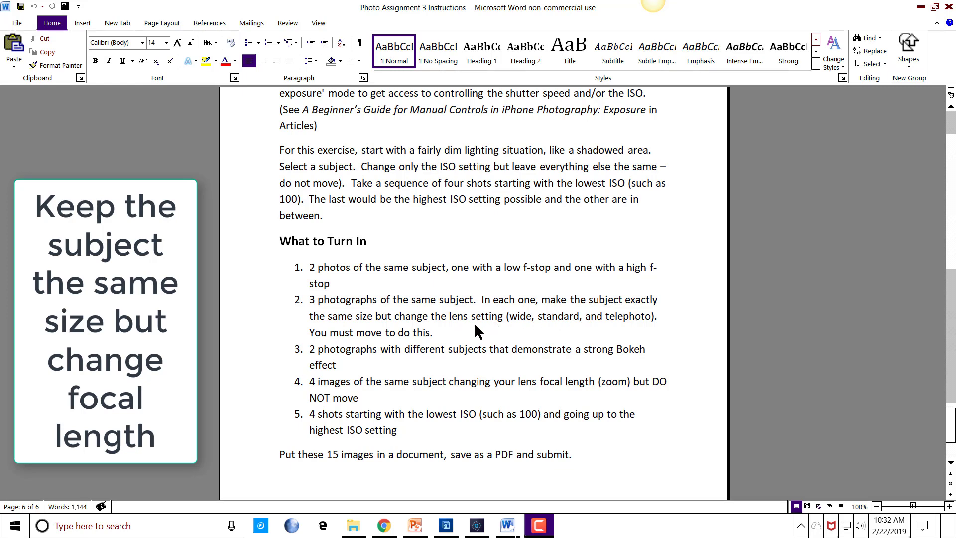
{"action": "mouse_move", "coordinate": [508, 335]}
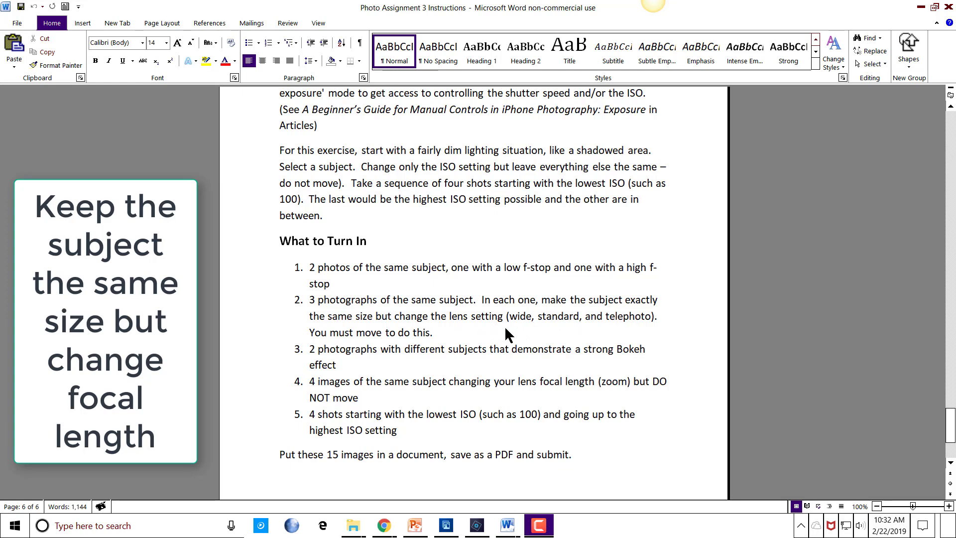
{"action": "mouse_move", "coordinate": [573, 327]}
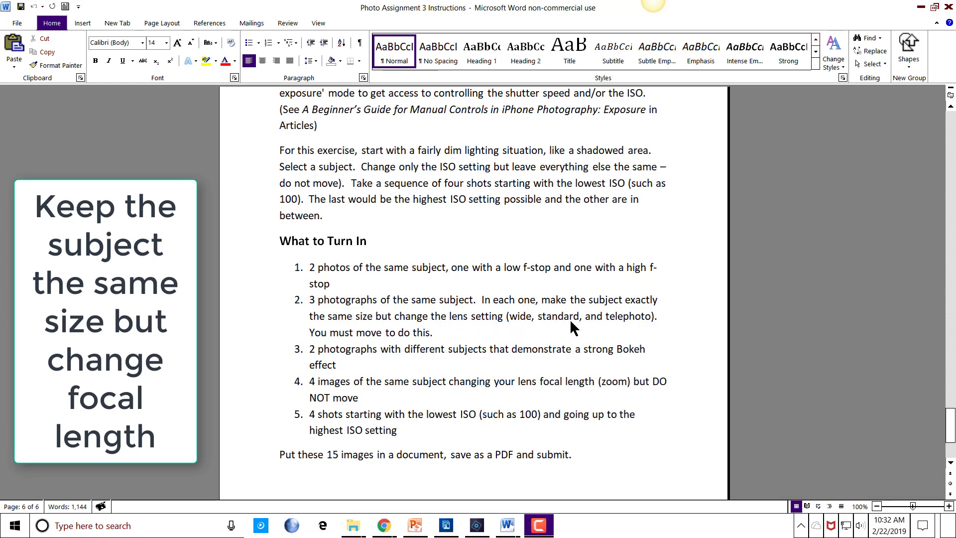
{"action": "mouse_move", "coordinate": [623, 327]}
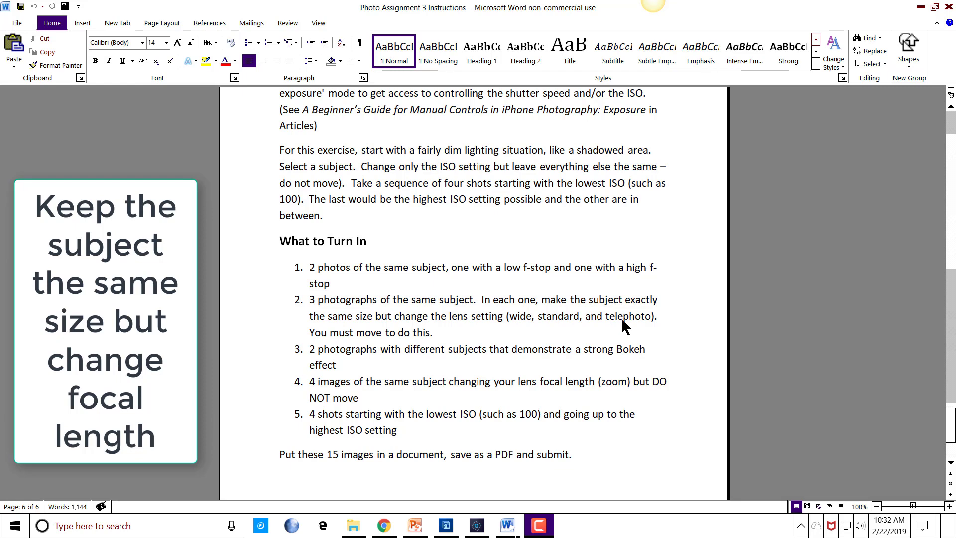
{"action": "mouse_move", "coordinate": [405, 338]}
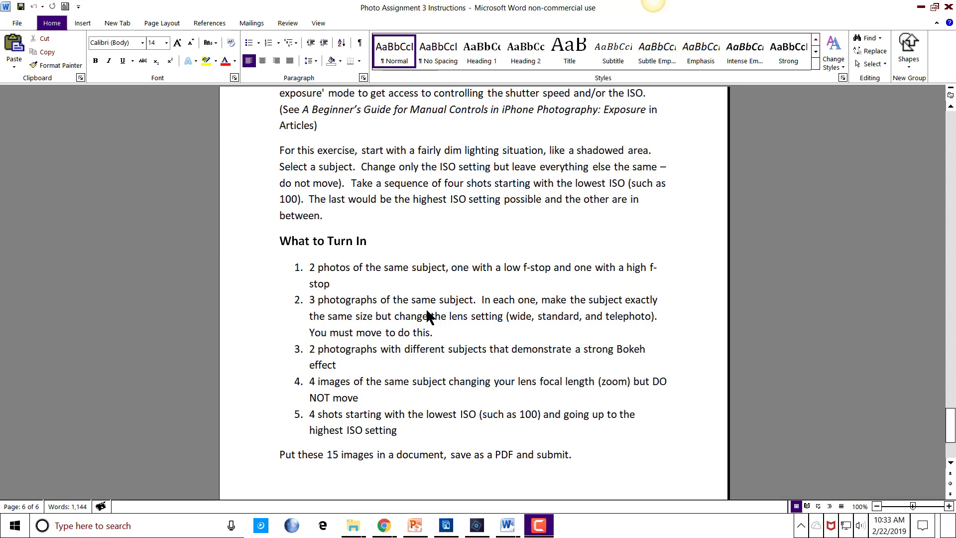
{"action": "mouse_move", "coordinate": [401, 324]}
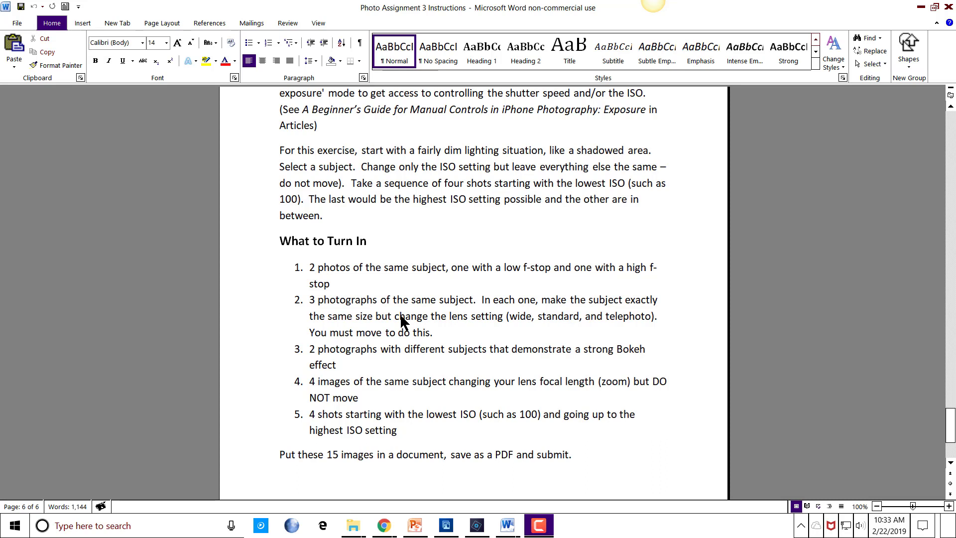
{"action": "mouse_move", "coordinate": [333, 332]}
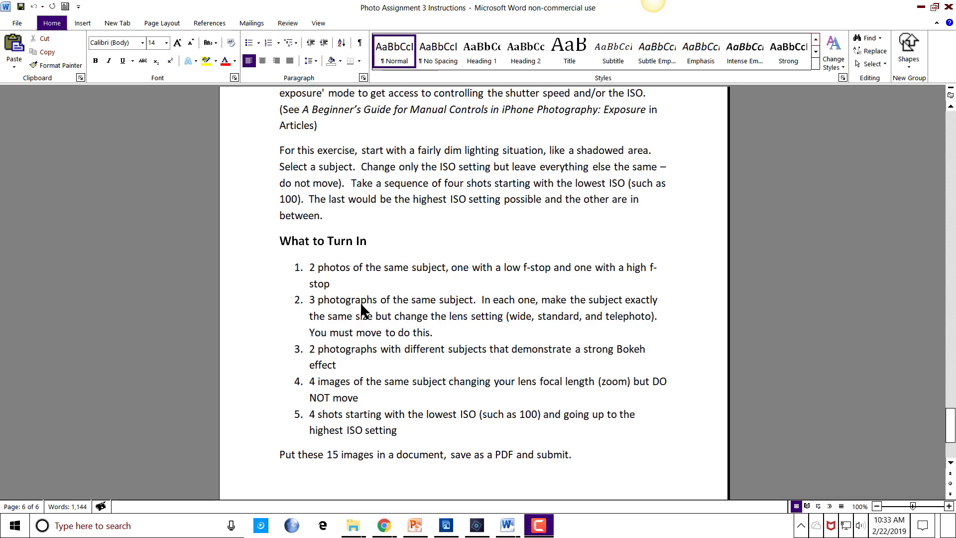
{"action": "mouse_move", "coordinate": [436, 312]}
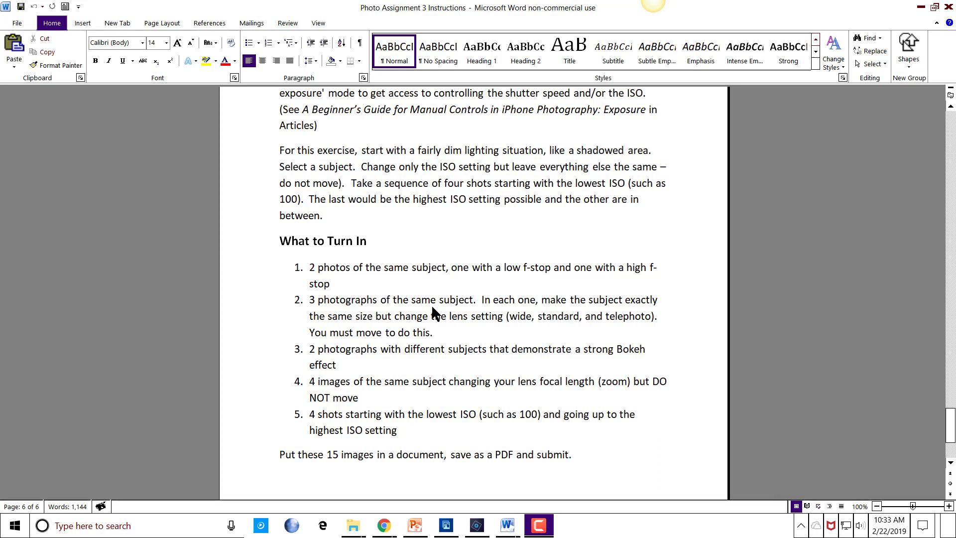
{"action": "mouse_move", "coordinate": [423, 360]}
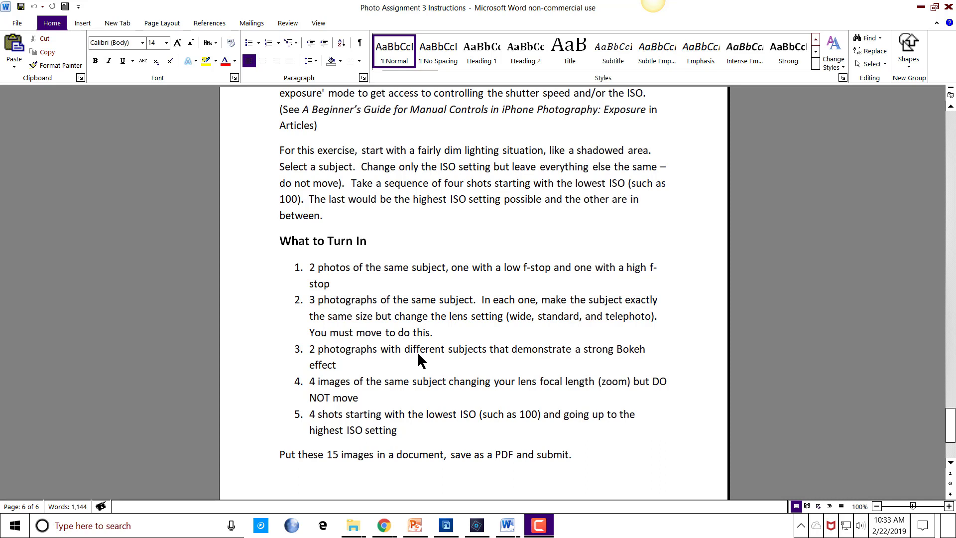
{"action": "mouse_move", "coordinate": [350, 358]}
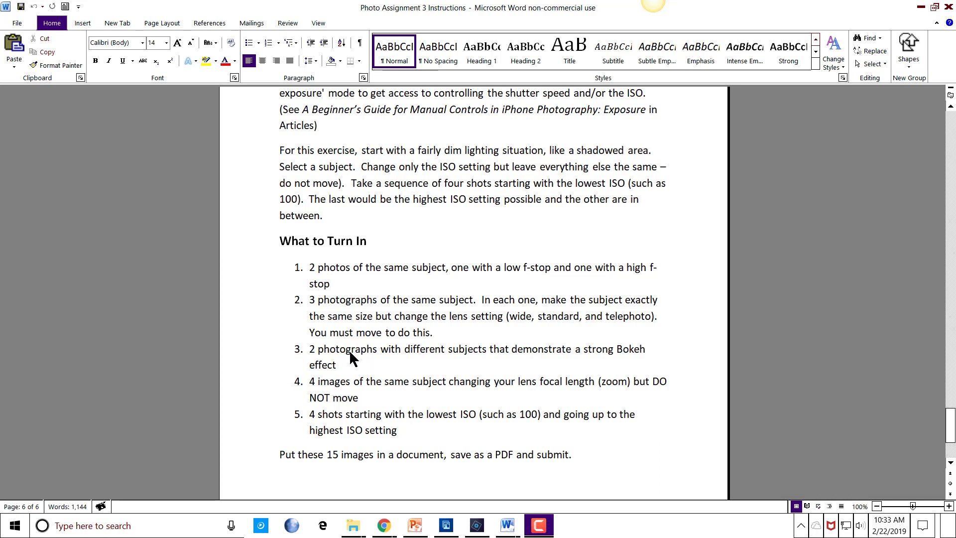
{"action": "mouse_move", "coordinate": [465, 364]}
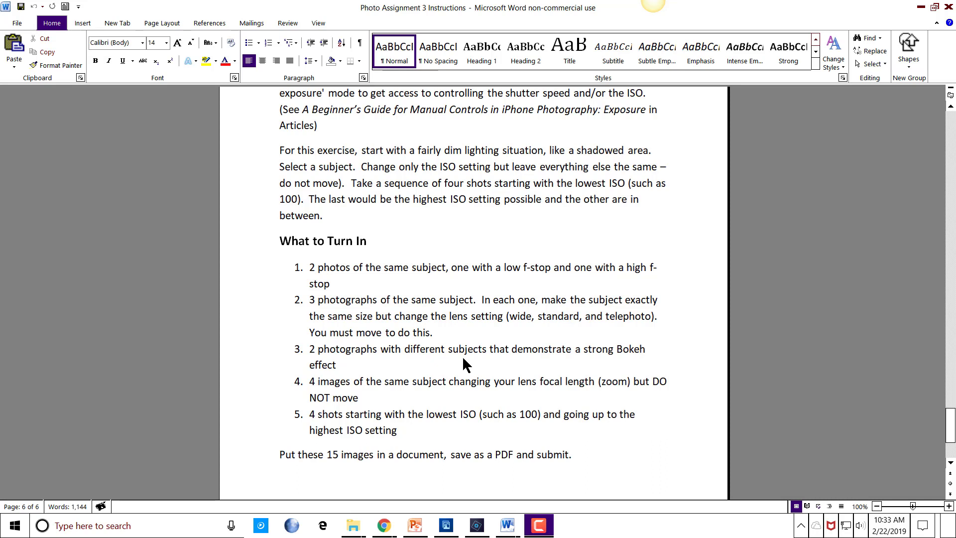
{"action": "mouse_move", "coordinate": [467, 358]}
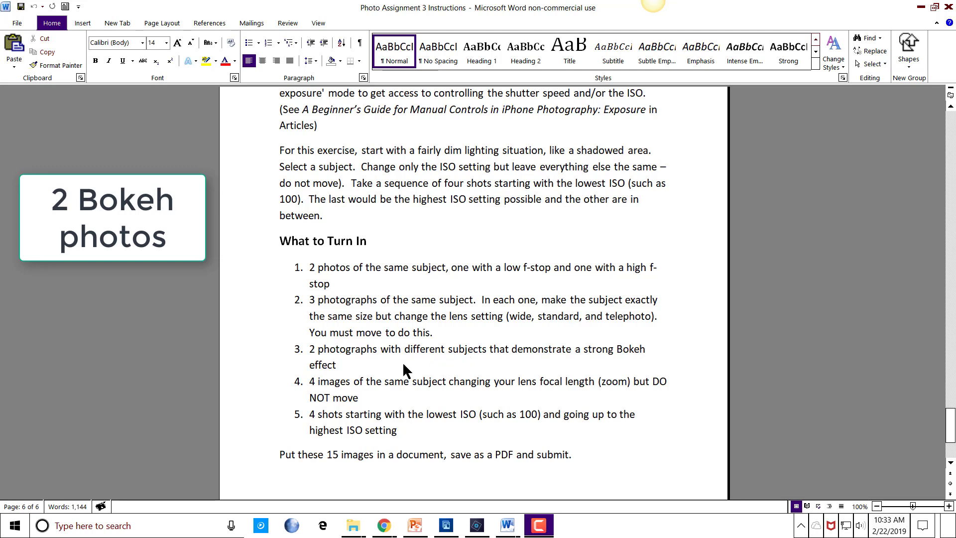
{"action": "mouse_move", "coordinate": [591, 362]}
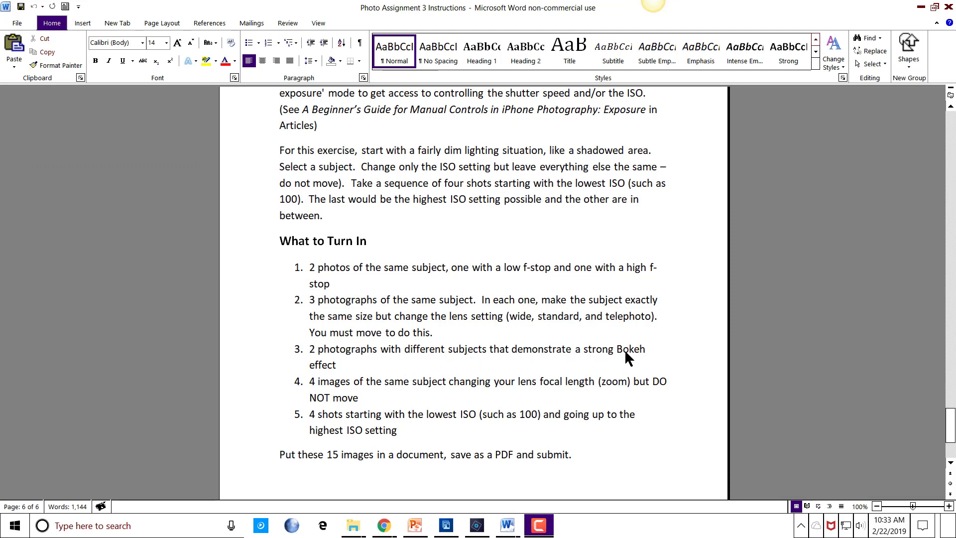
{"action": "mouse_move", "coordinate": [605, 364]}
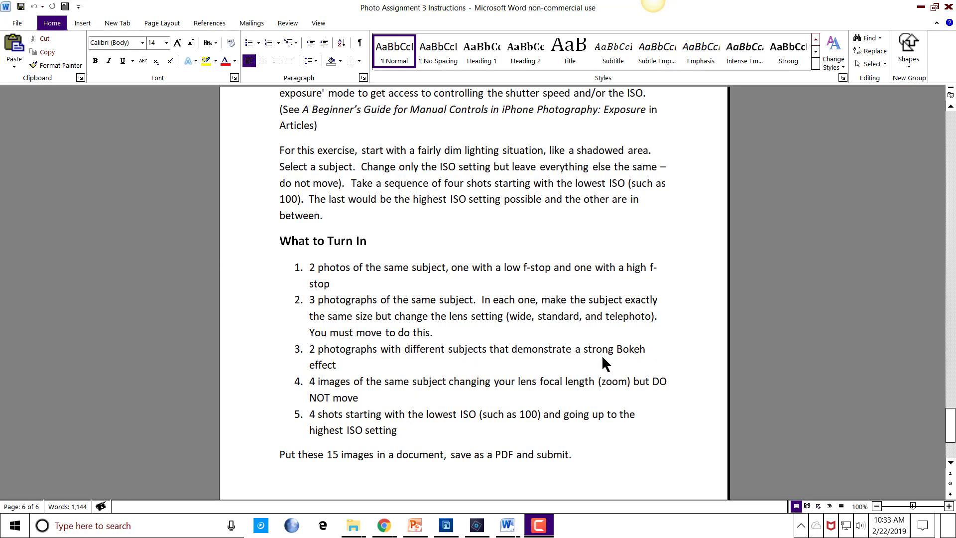
{"action": "mouse_move", "coordinate": [415, 392]}
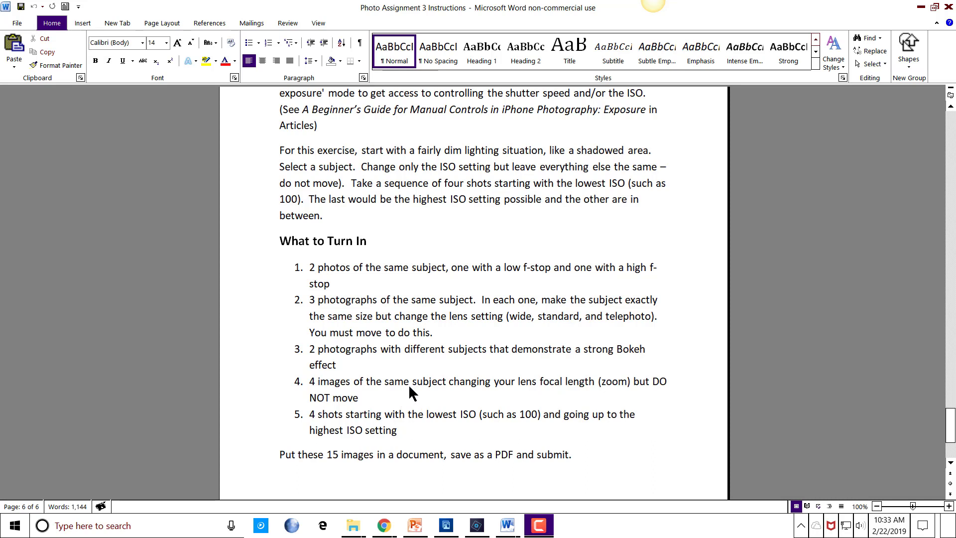
{"action": "mouse_move", "coordinate": [468, 392]}
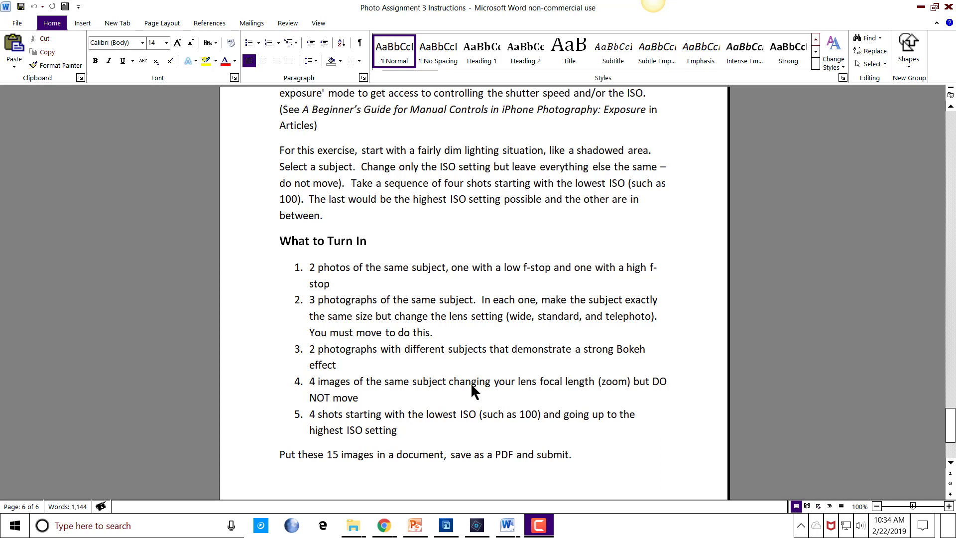
{"action": "mouse_move", "coordinate": [433, 424]}
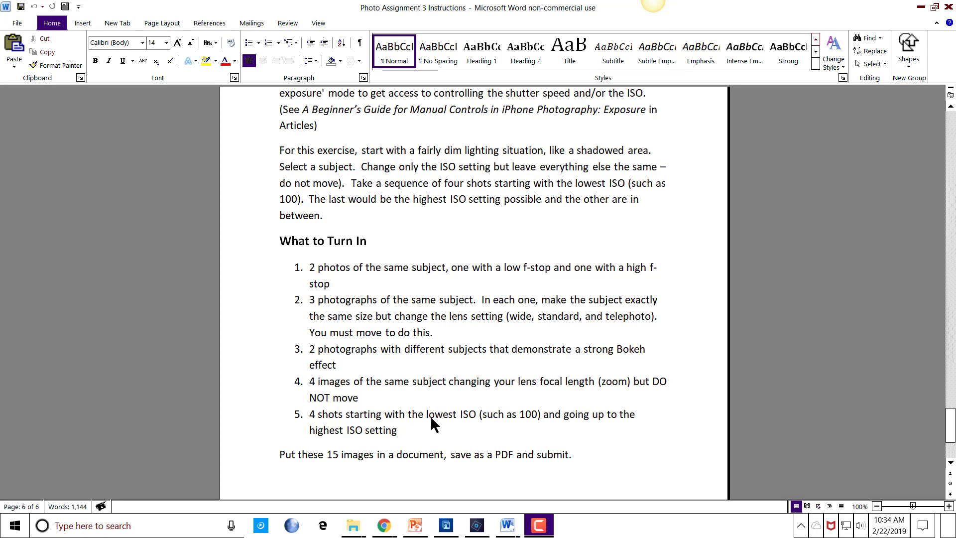
{"action": "mouse_move", "coordinate": [391, 431]}
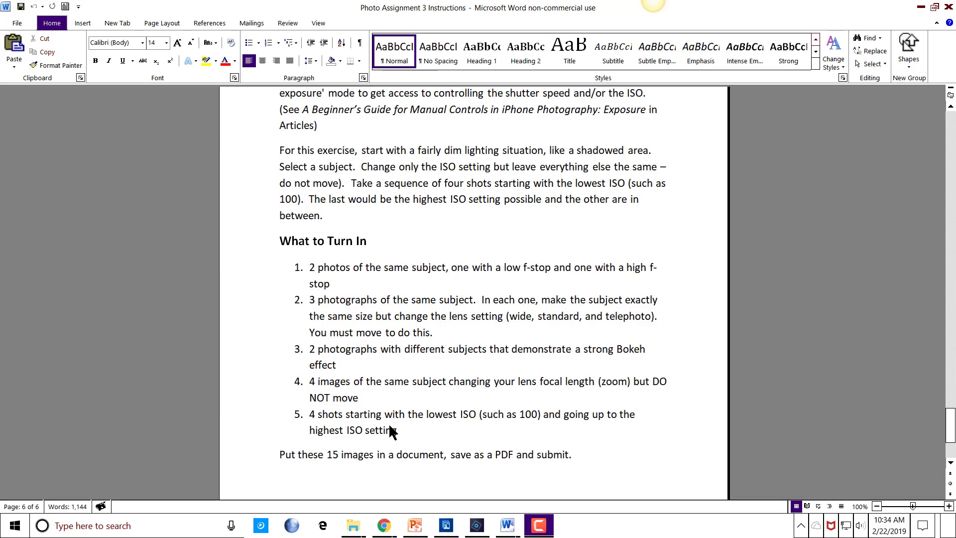
{"action": "scroll", "scroll_direction": "down", "scroll_amount": 3}
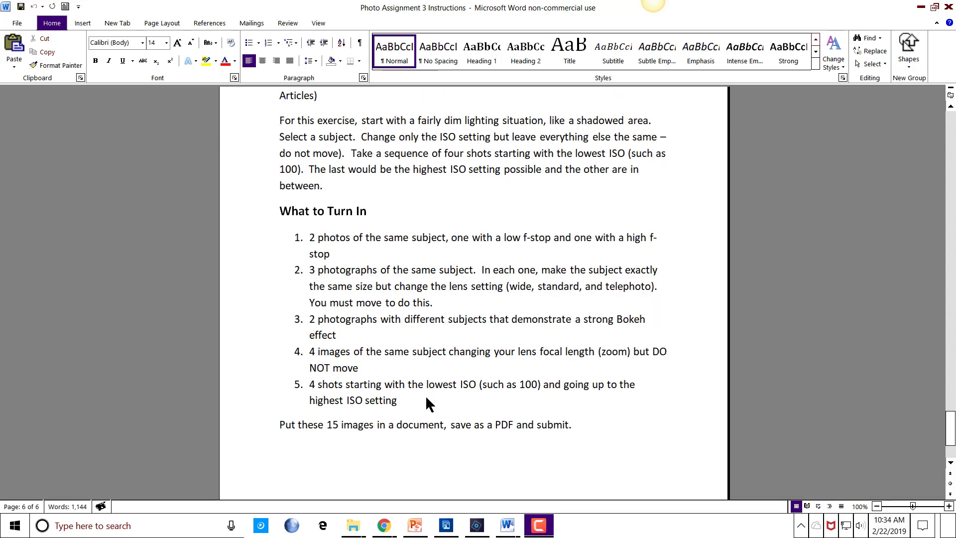
{"action": "mouse_move", "coordinate": [444, 396]}
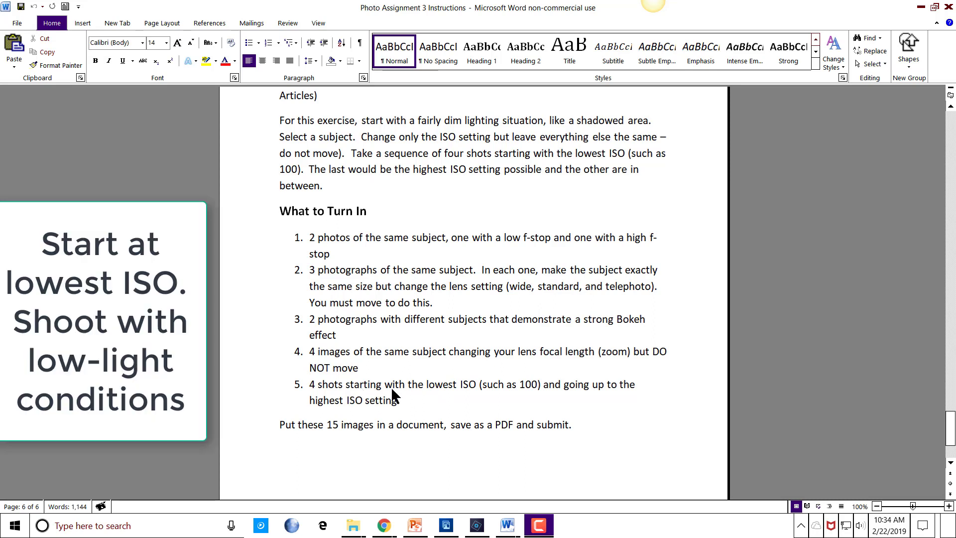
{"action": "mouse_move", "coordinate": [584, 396]}
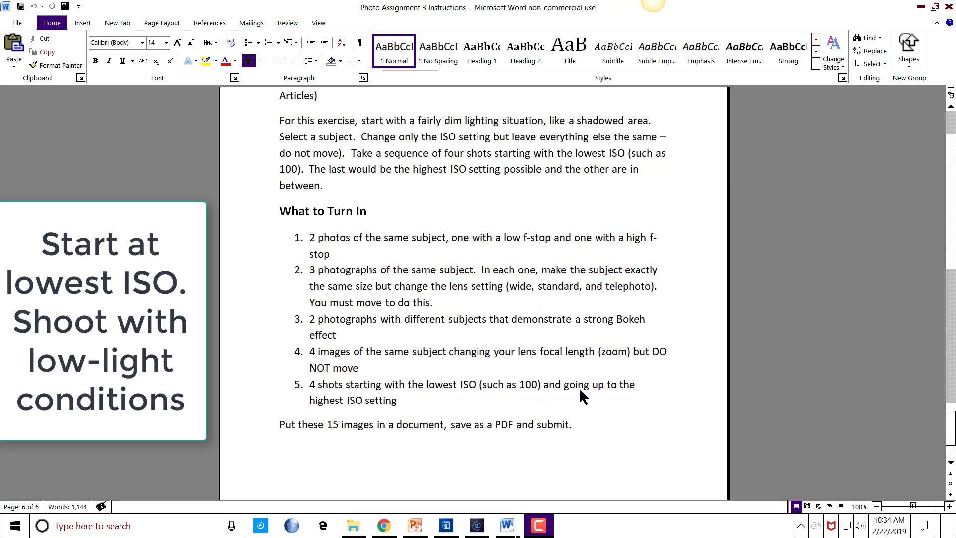
{"action": "mouse_move", "coordinate": [452, 409]}
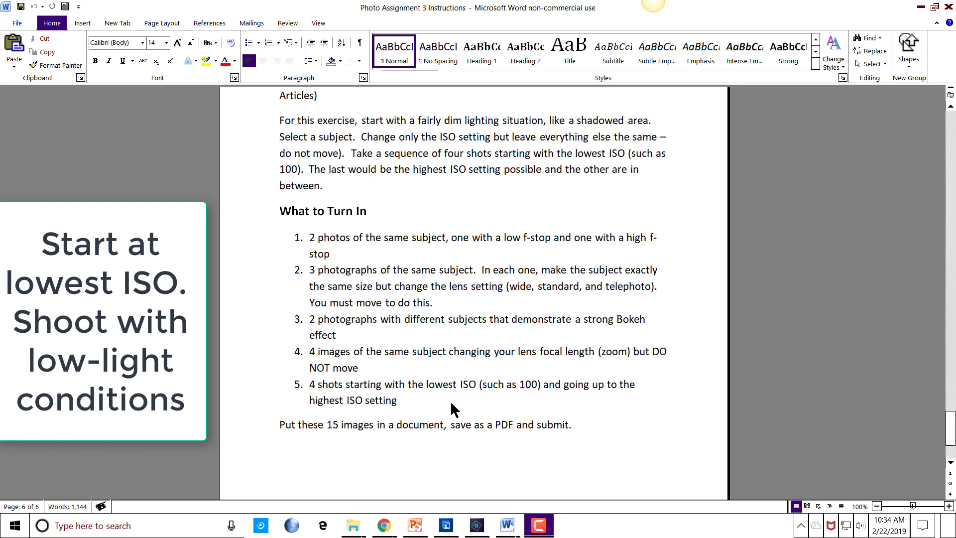
{"action": "mouse_move", "coordinate": [500, 412]}
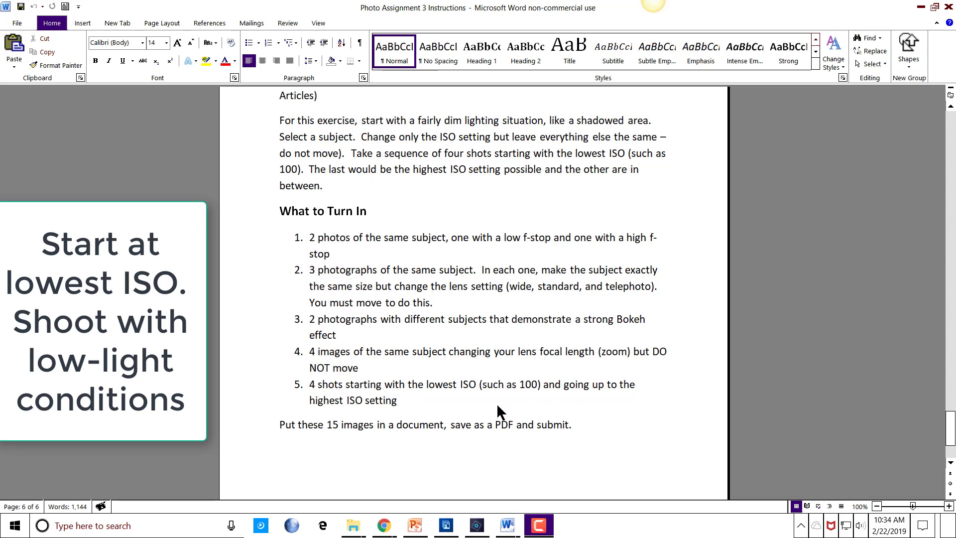
{"action": "mouse_move", "coordinate": [465, 403]}
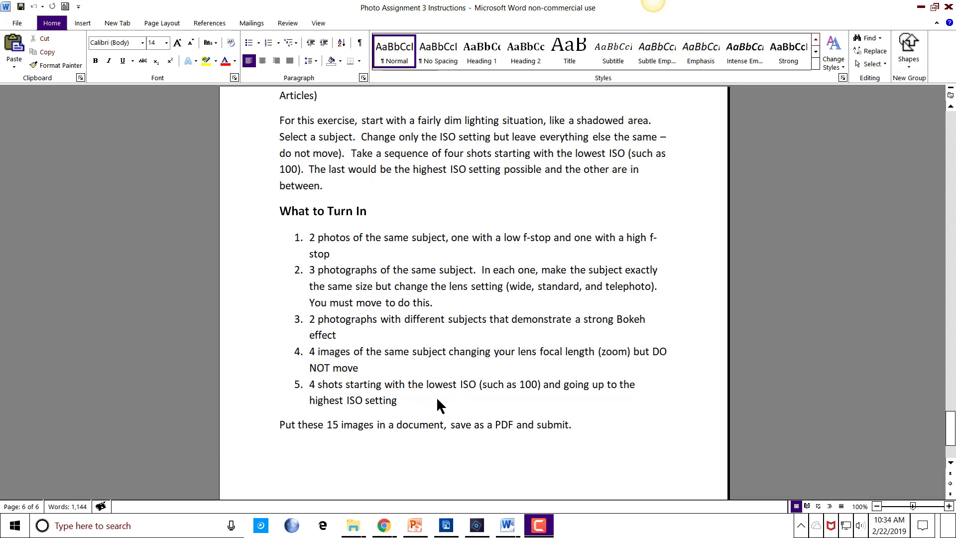
{"action": "mouse_move", "coordinate": [459, 397]}
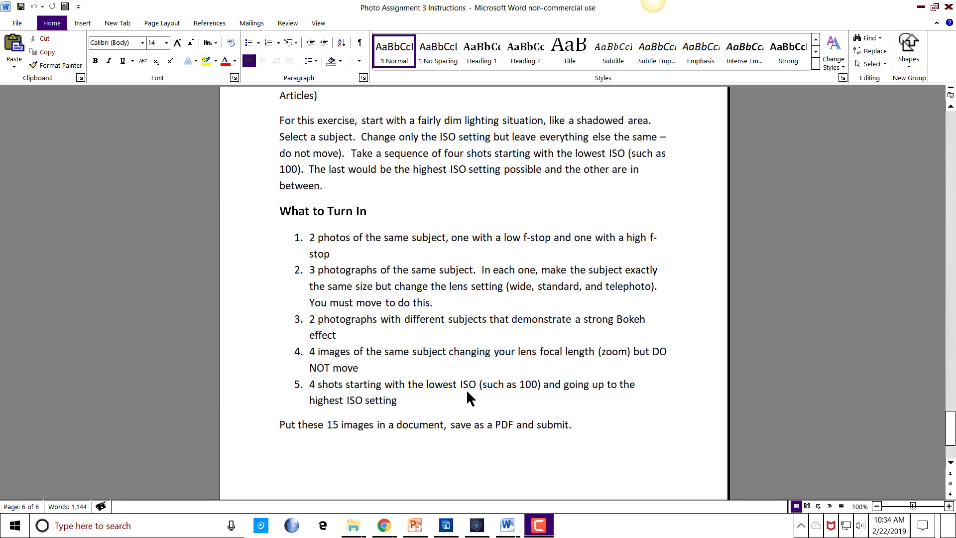
{"action": "mouse_move", "coordinate": [517, 401]}
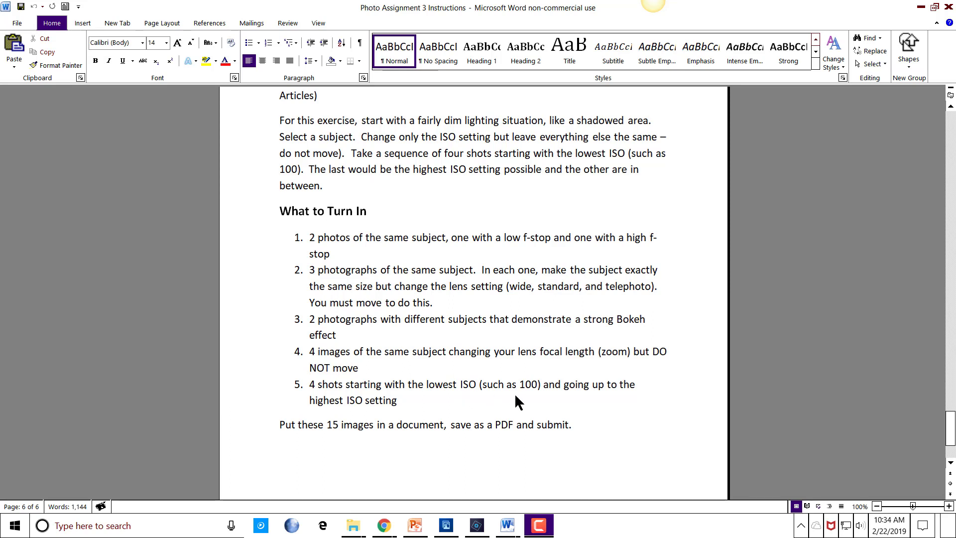
{"action": "mouse_move", "coordinate": [431, 402]}
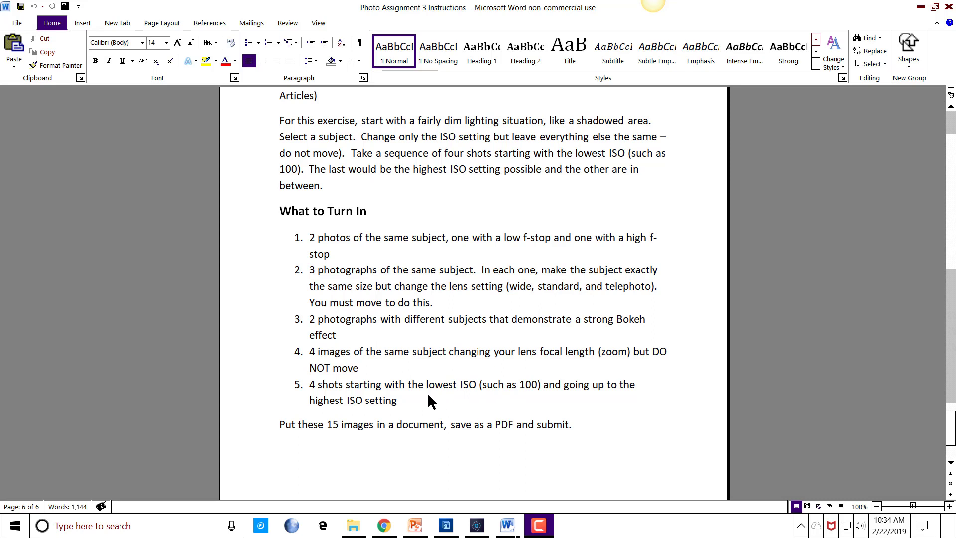
{"action": "mouse_move", "coordinate": [459, 394]}
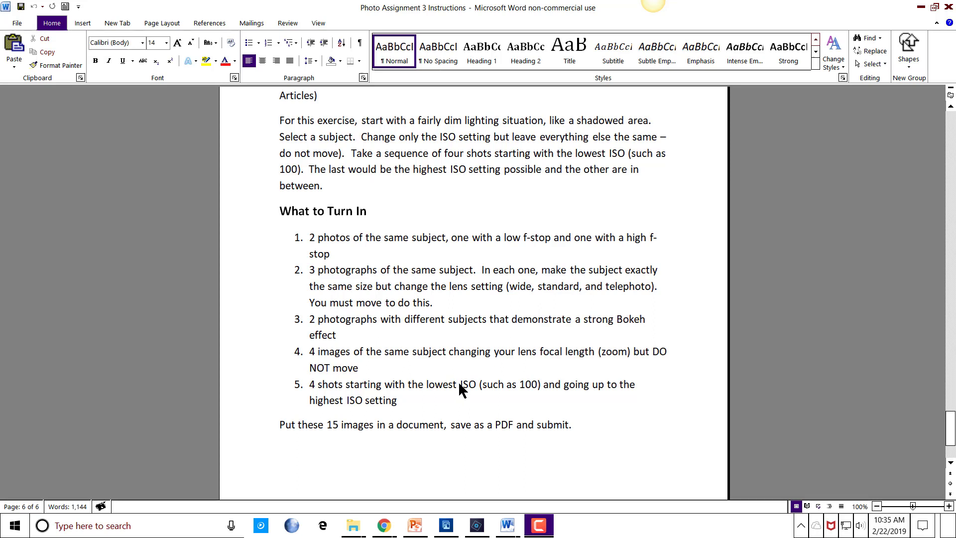
{"action": "mouse_move", "coordinate": [476, 372]}
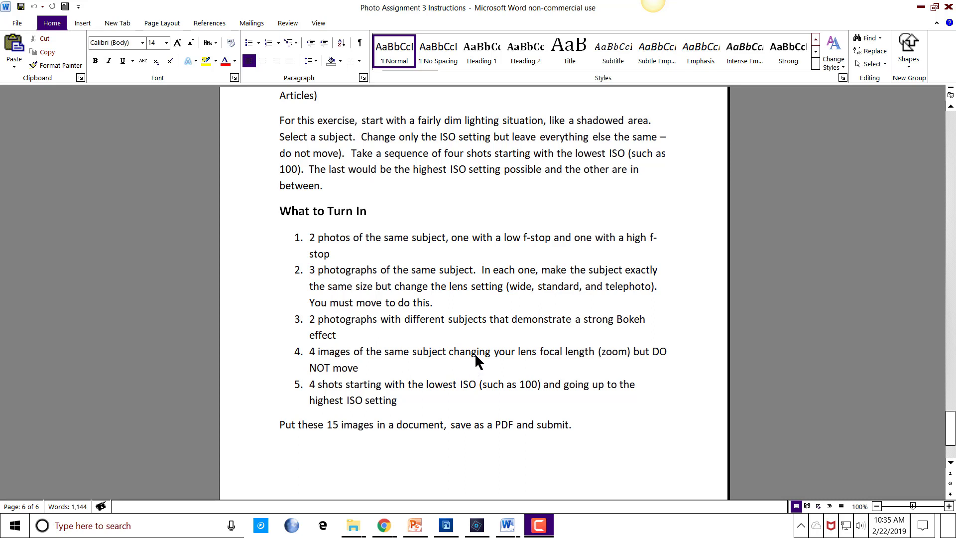
{"action": "mouse_move", "coordinate": [480, 356]}
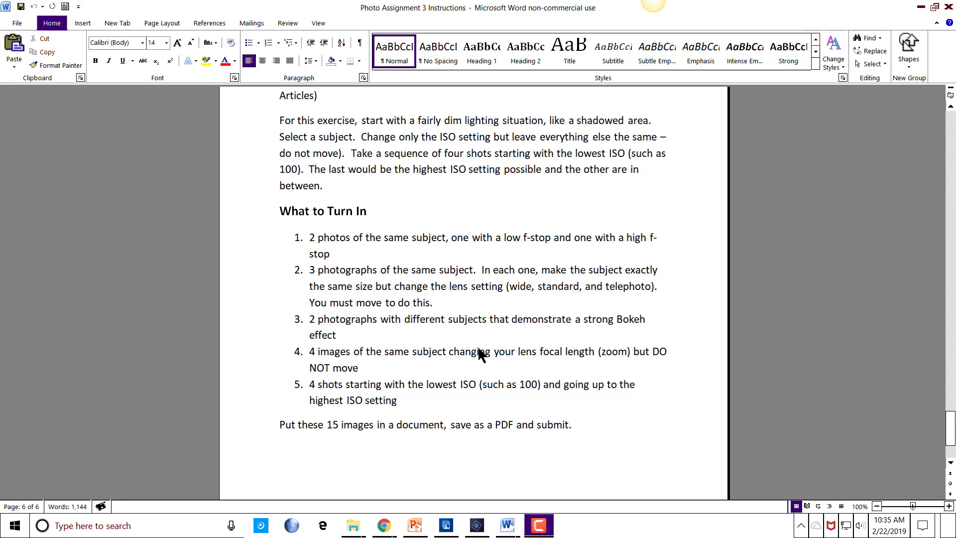